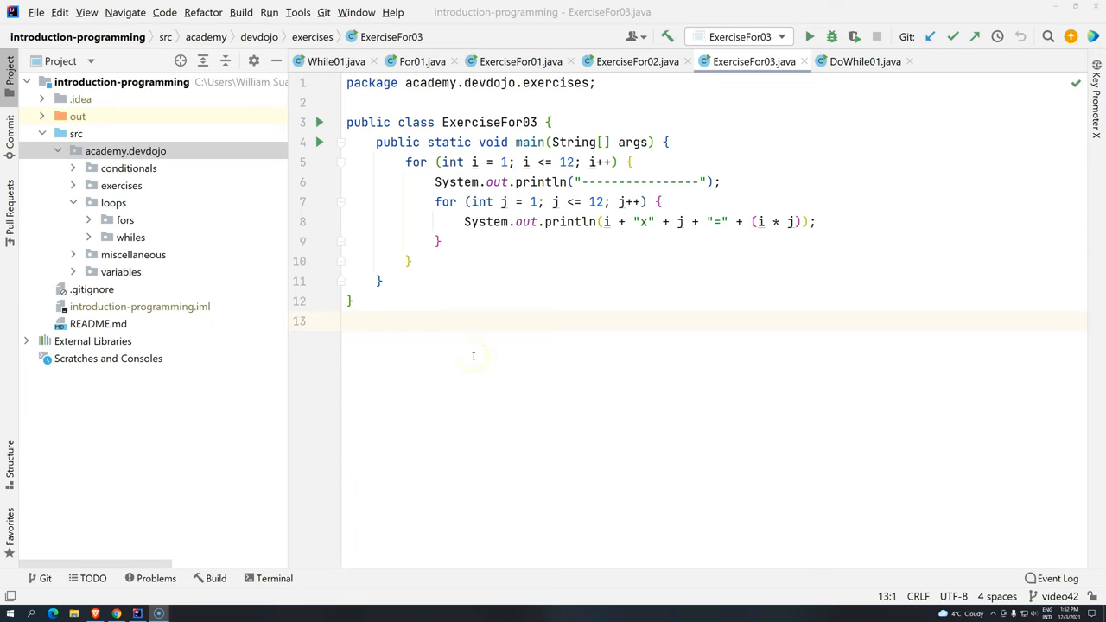
{"action": "mouse_move", "coordinate": [218, 524]}
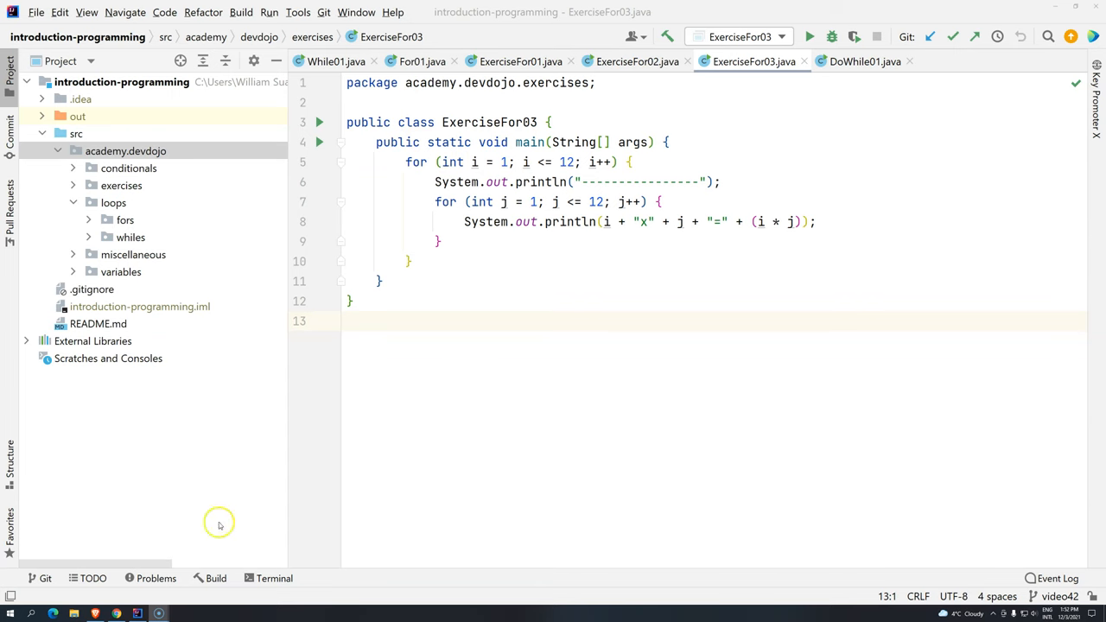
Step: Create an arrays package under academy.devdojo with a new Arrays01 Java class
{"action": "left_click", "coordinate": [117, 615]}
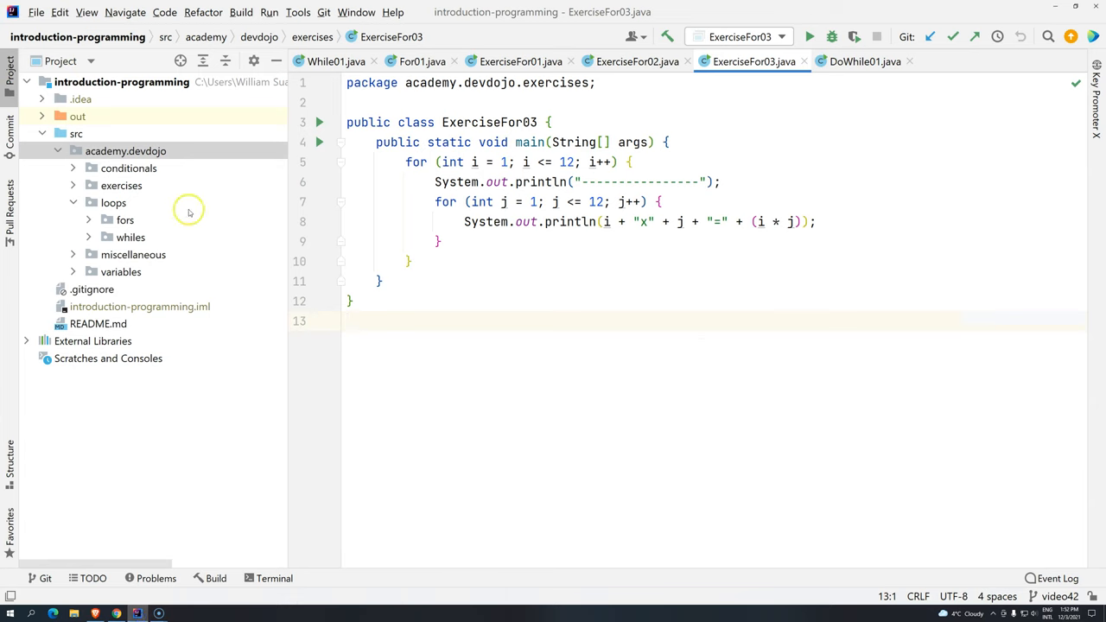
{"action": "right_click", "coordinate": [124, 150]}
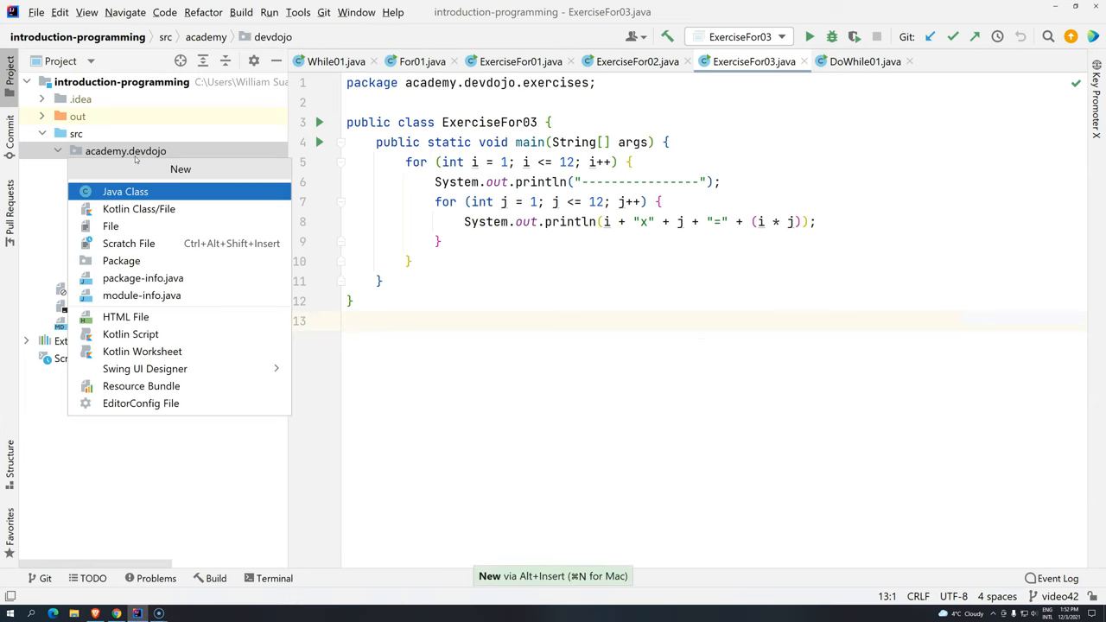
{"action": "mouse_move", "coordinate": [111, 224]}
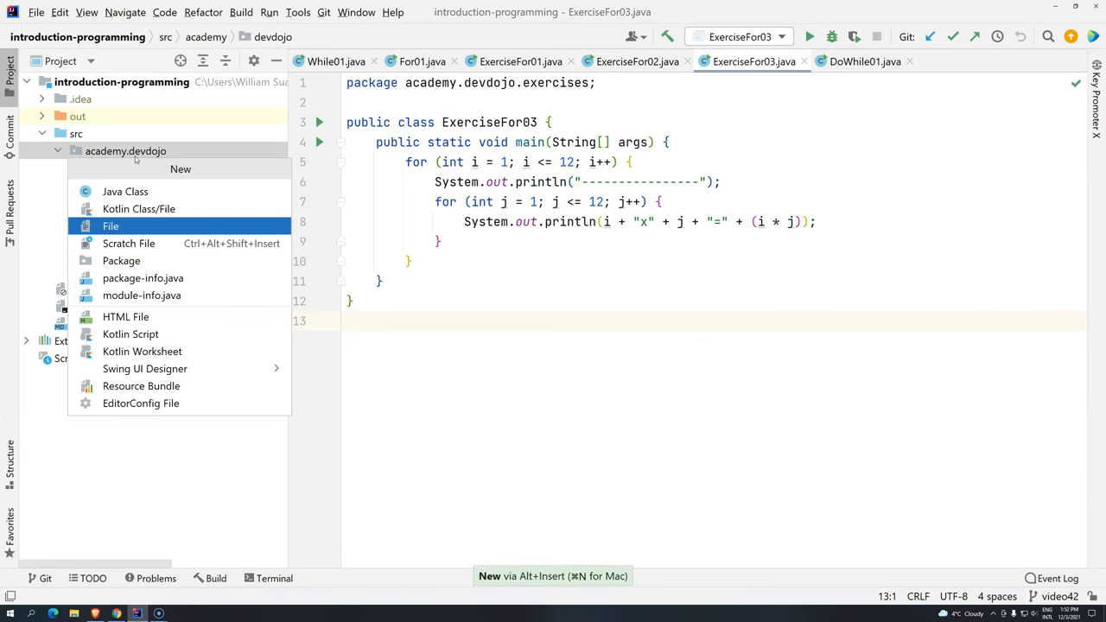
{"action": "left_click", "coordinate": [121, 259]}
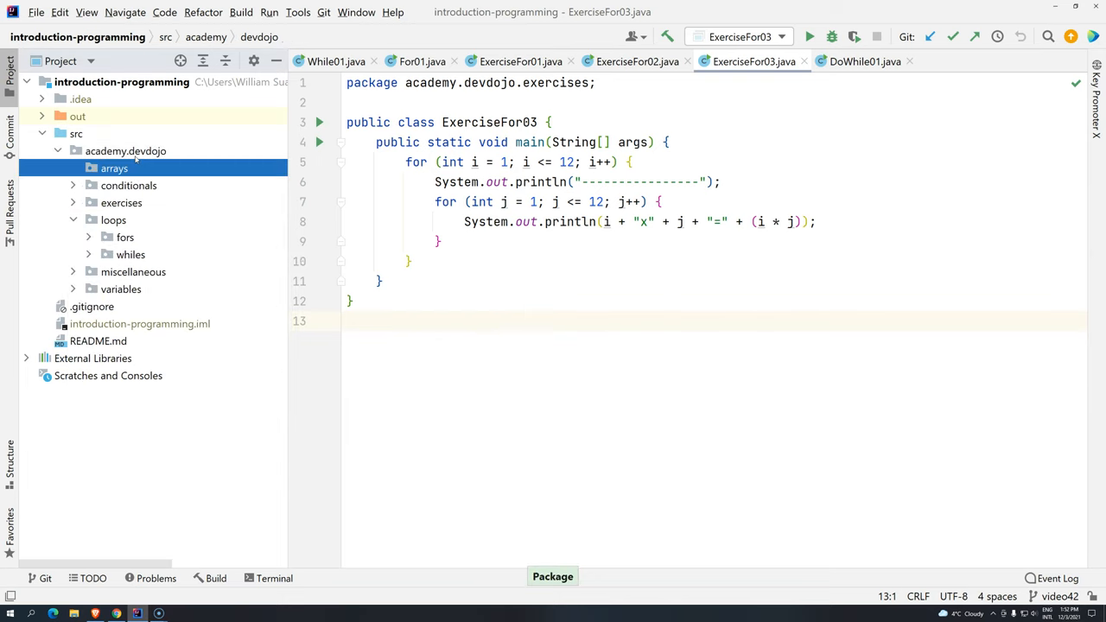
{"action": "type", "text": "A"}
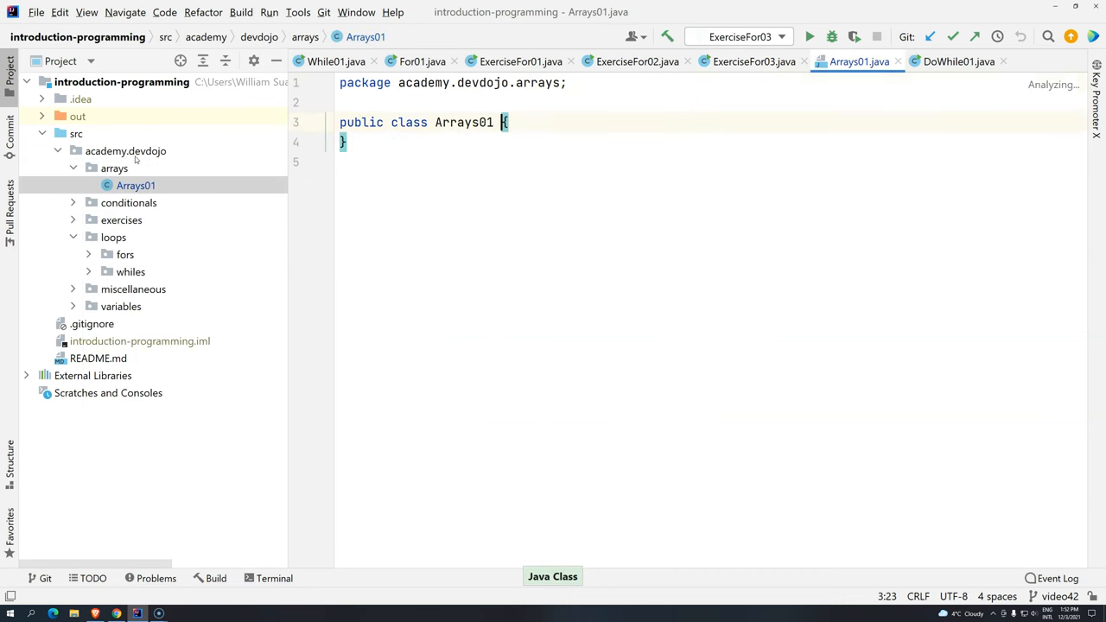
Step: Add an empty main method to Arrays01 via the psvm template
{"action": "type", "text": "ps"}
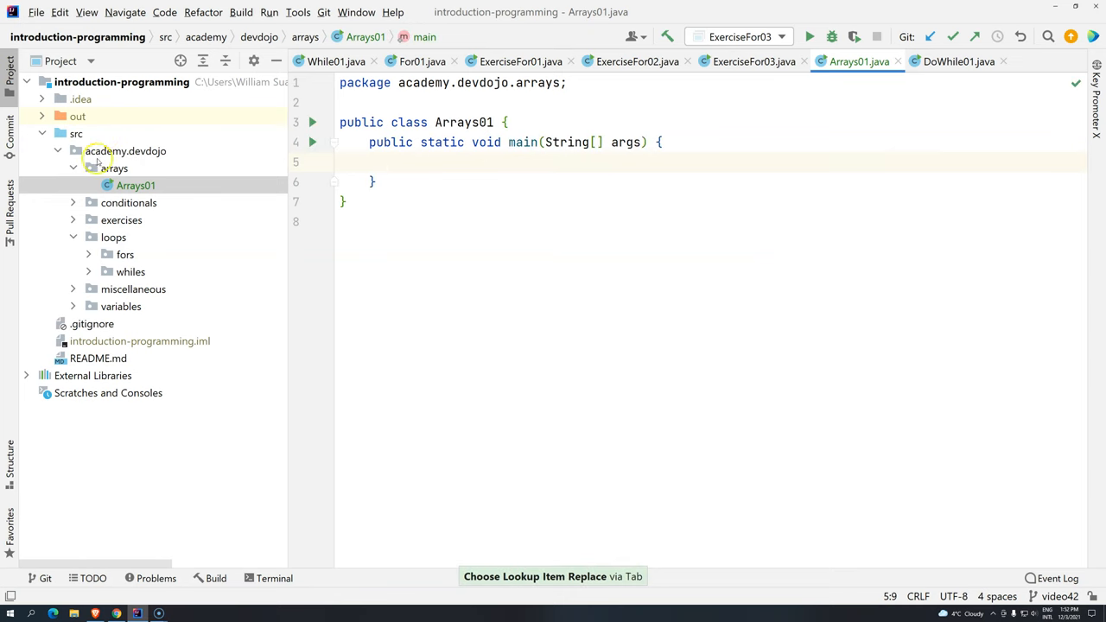
{"action": "right_click", "coordinate": [111, 167]}
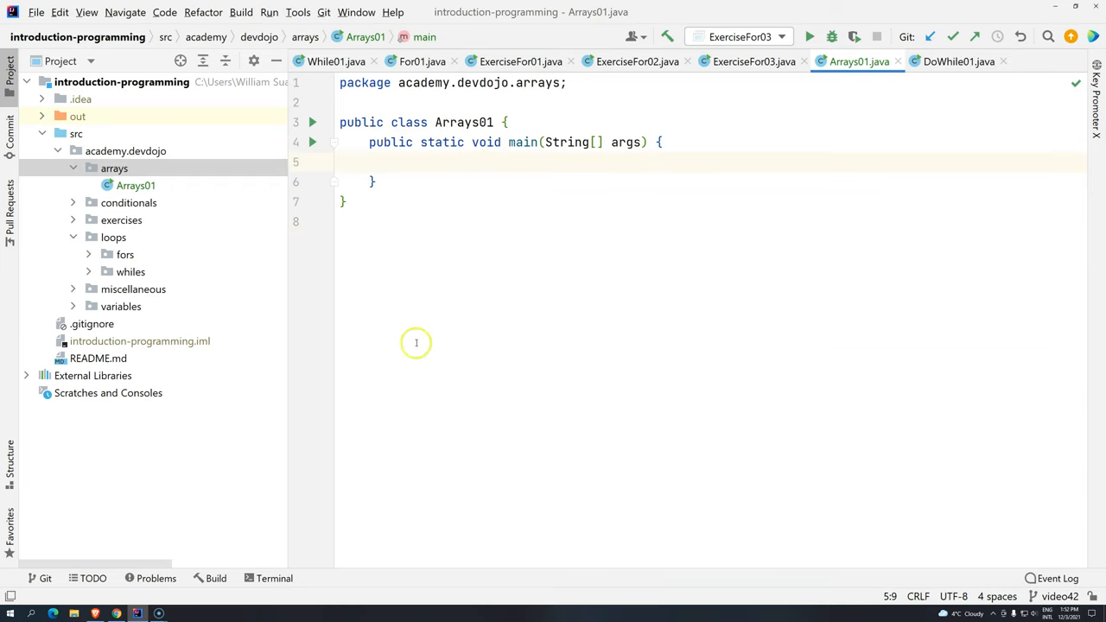
{"action": "mouse_move", "coordinate": [458, 194]}
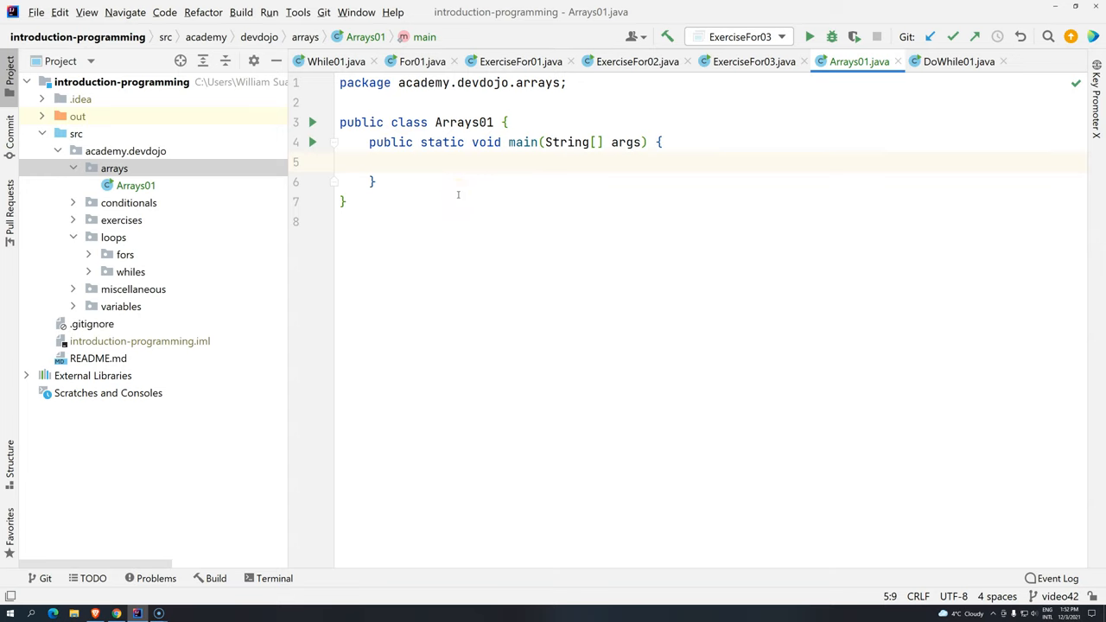
Step: Declare double grade01 = 9.5 in main
{"action": "type", "text": "double"}
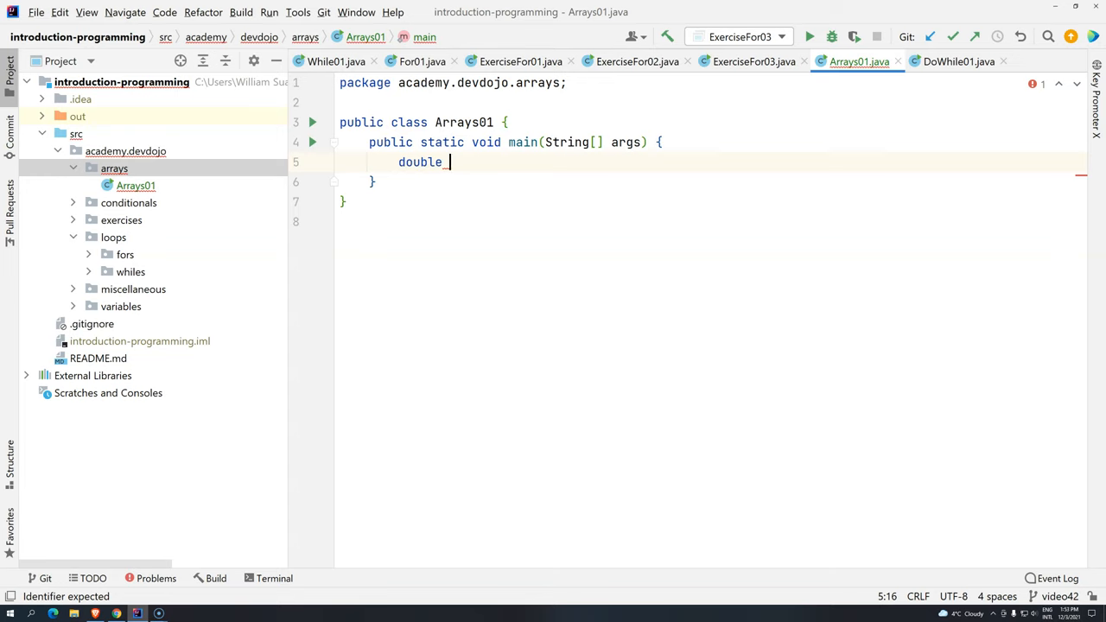
{"action": "type", "text": "grade"}
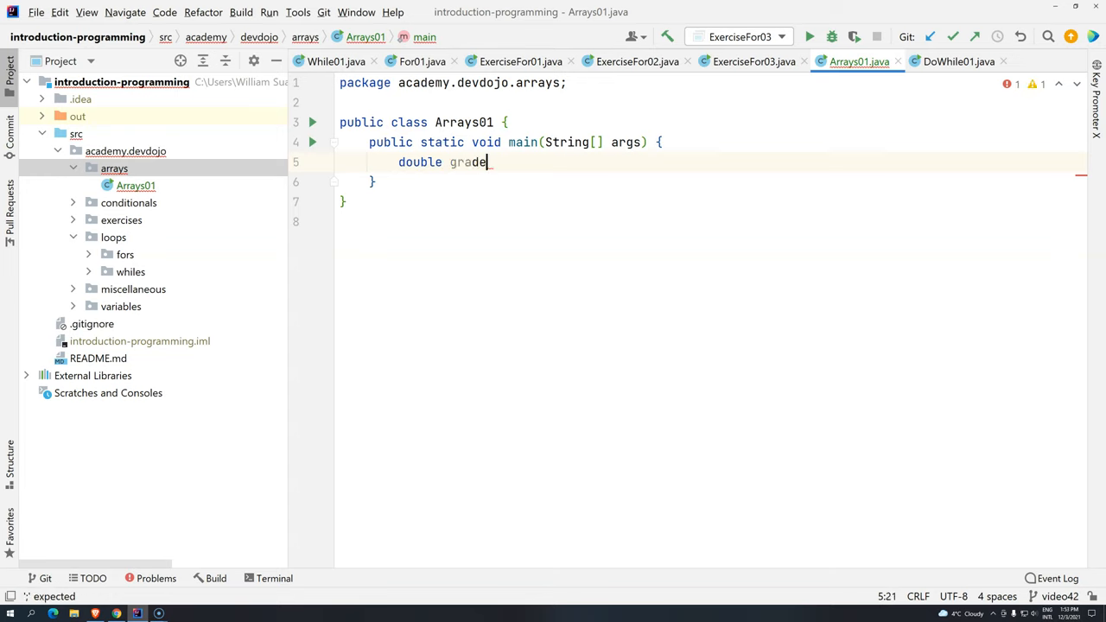
{"action": "type", "text": "01"}
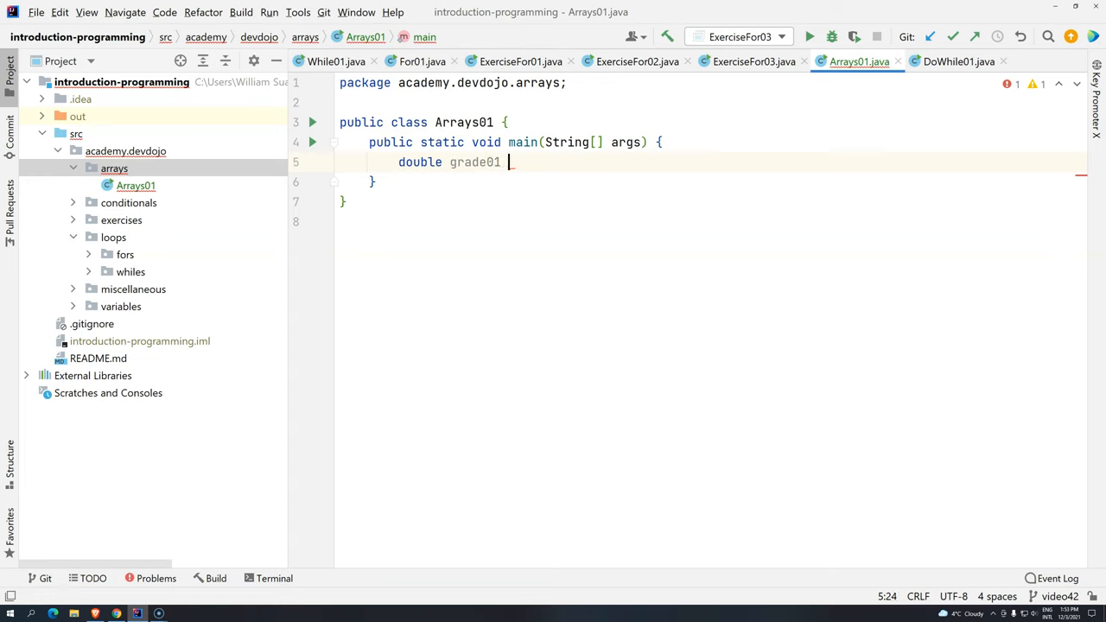
{"action": "type", "text": "= 9.5"}
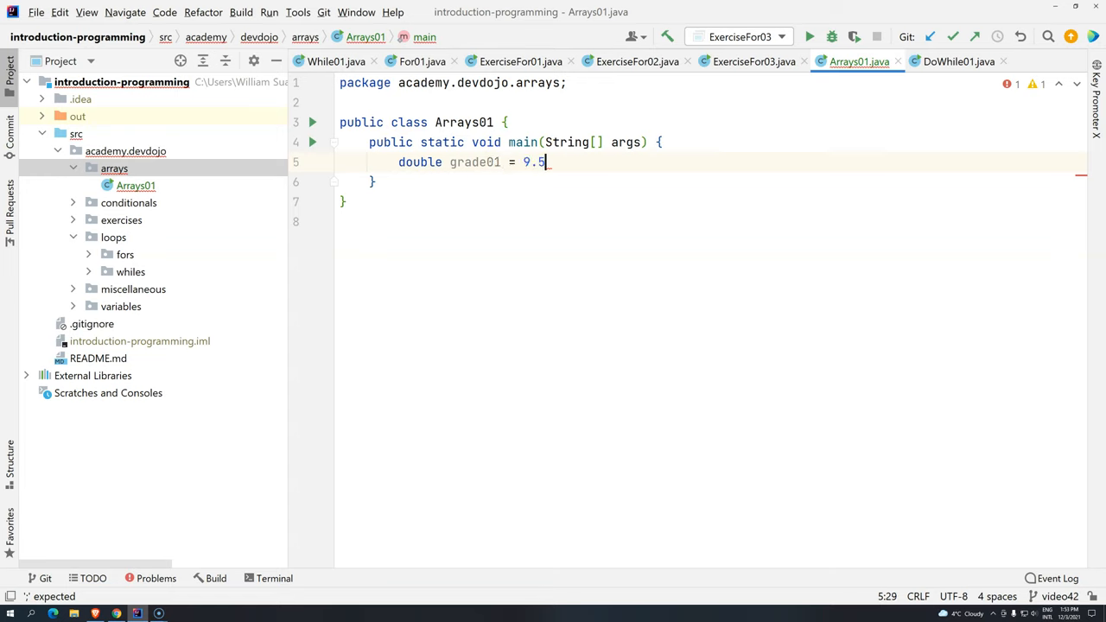
{"action": "type", "text": "'"}
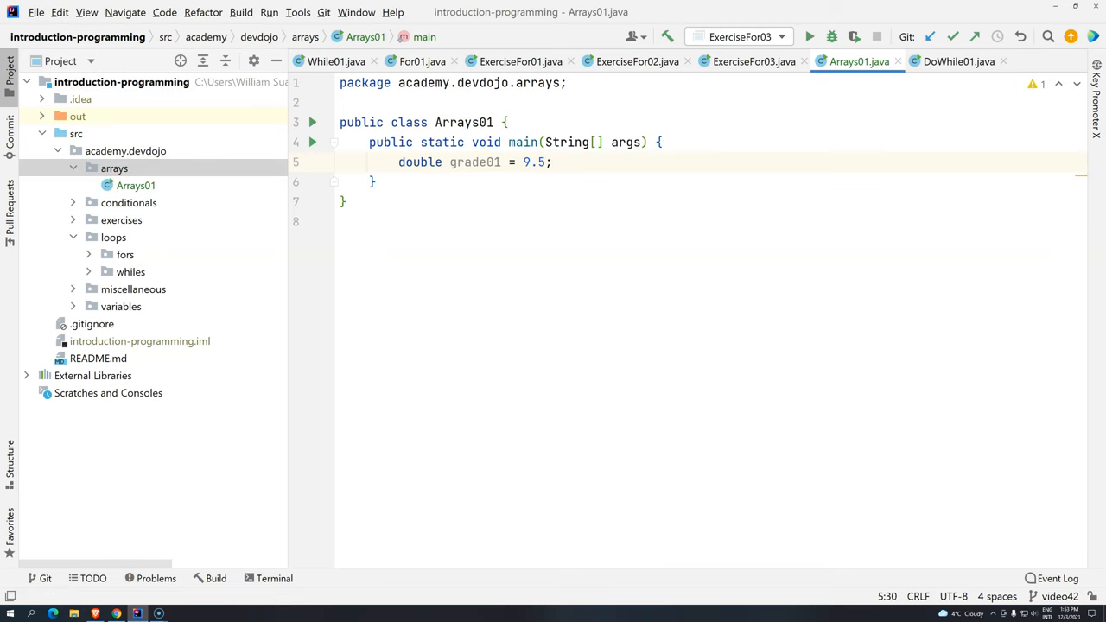
Step: Duplicate the line into grade02 = 2.5 and grade03 = 7
{"action": "key", "text": "ctrl+d"}
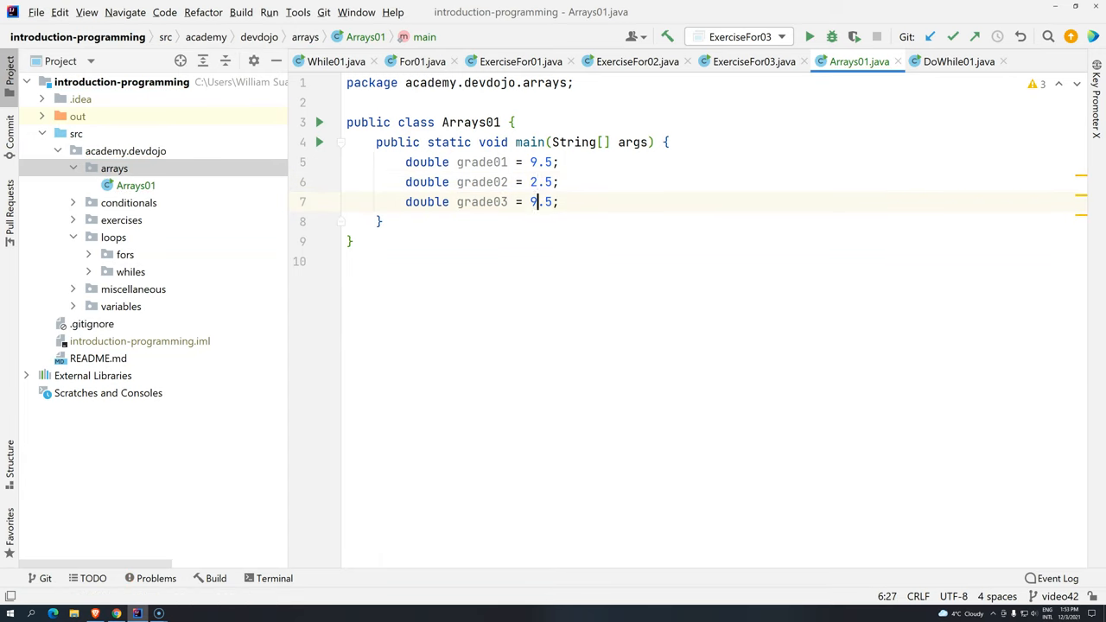
{"action": "type", "text": "7"}
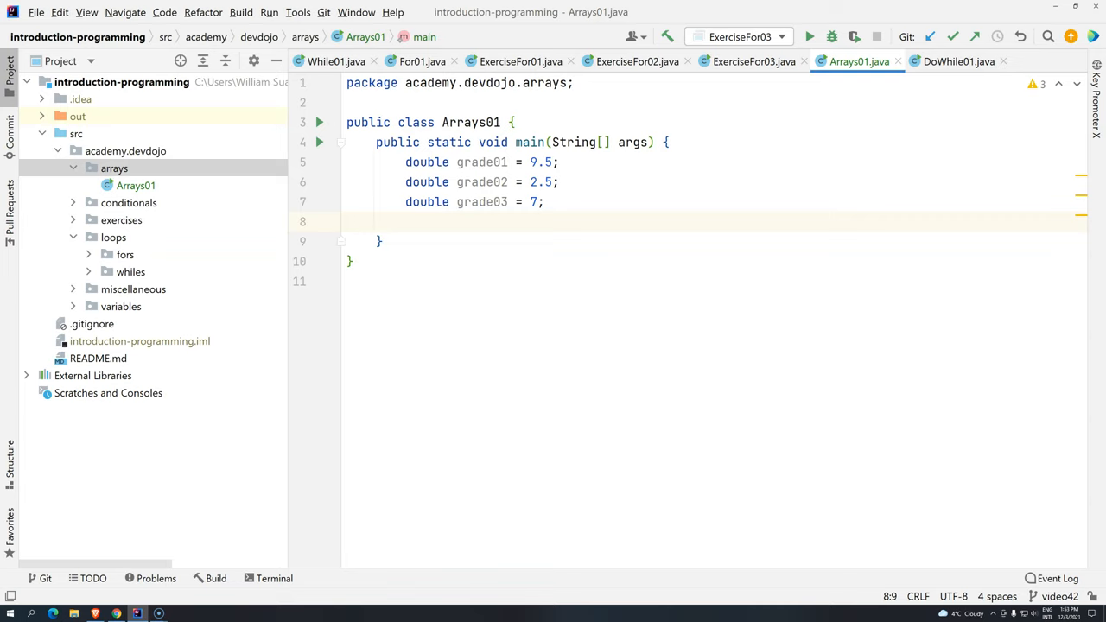
Step: Declare double average = (grade01 + grade02 + grade03) / 3
{"action": "type", "text": "doub"}
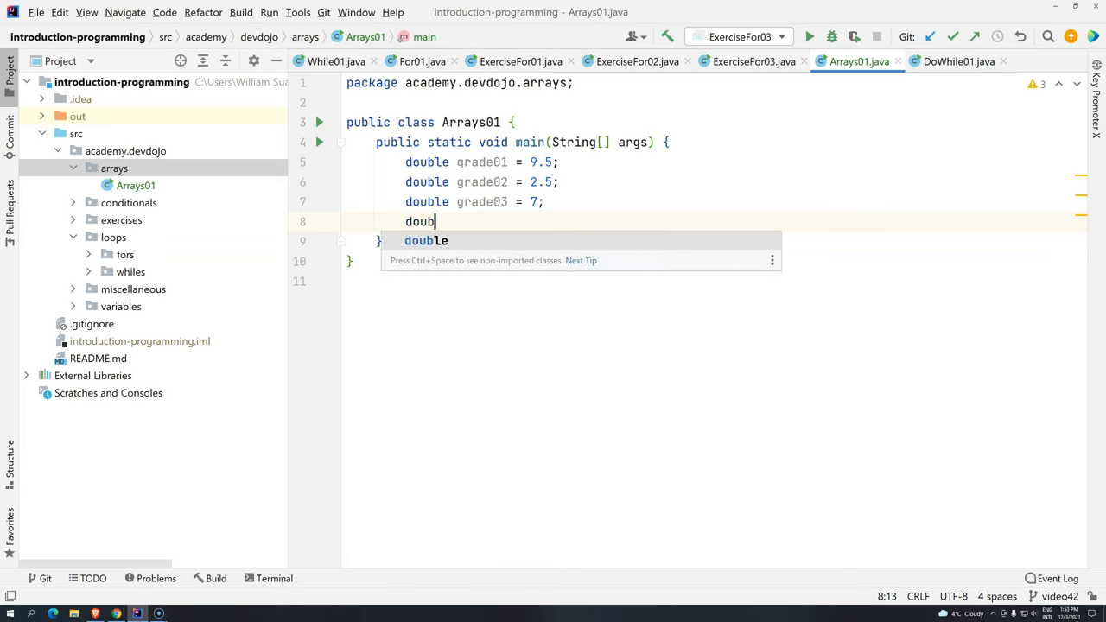
{"action": "type", "text": "le average"}
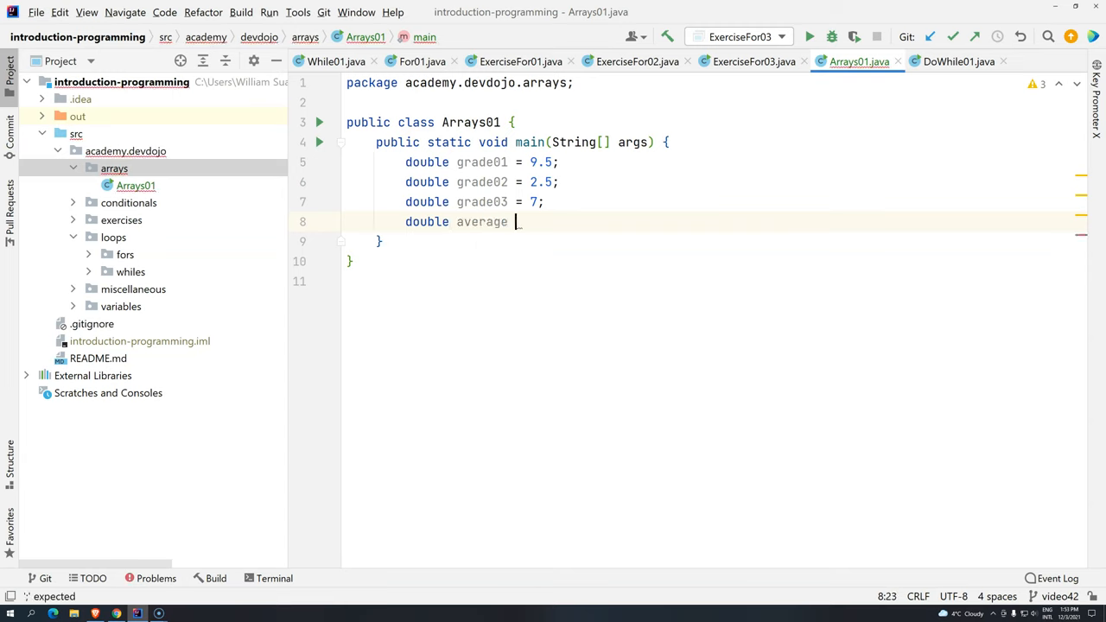
{"action": "type", "text": "="}
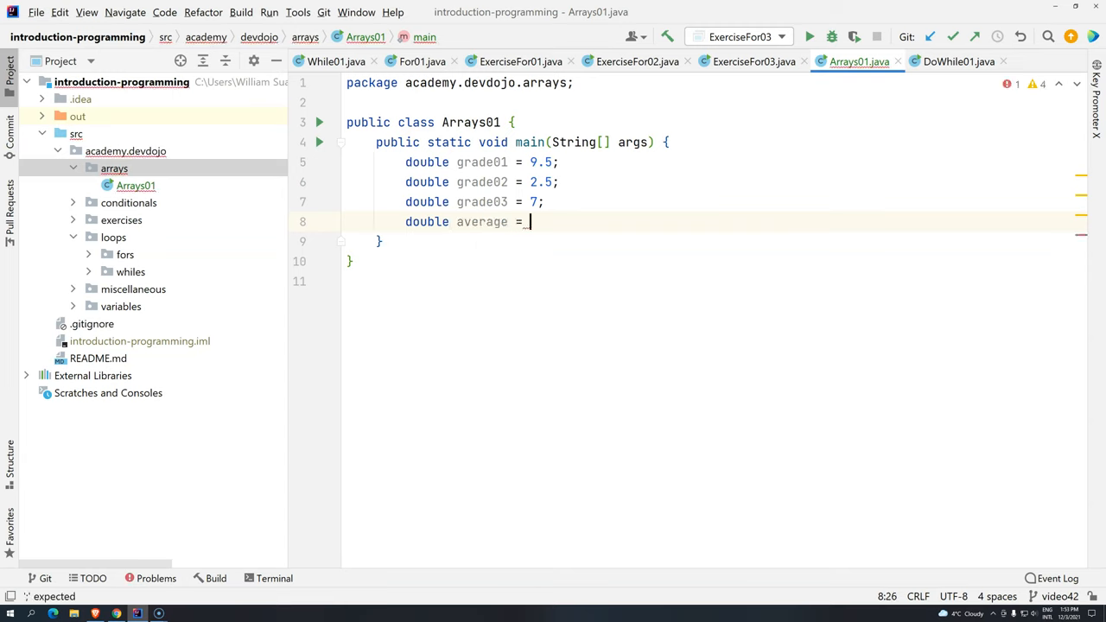
{"action": "type", "text": "grade01 +"}
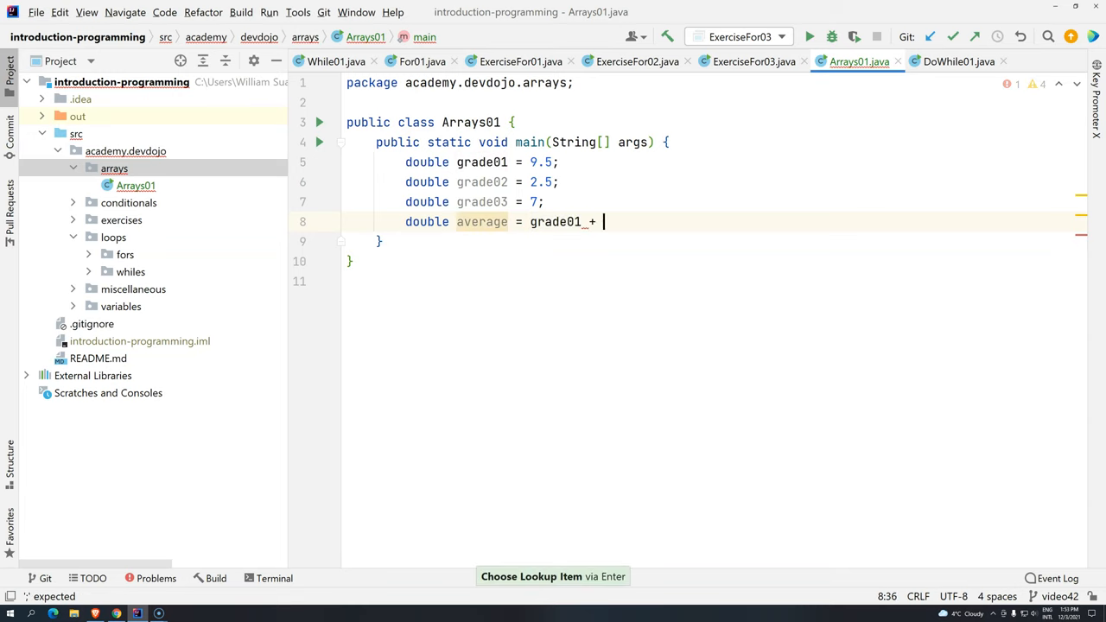
{"action": "type", "text": "grade02 +"}
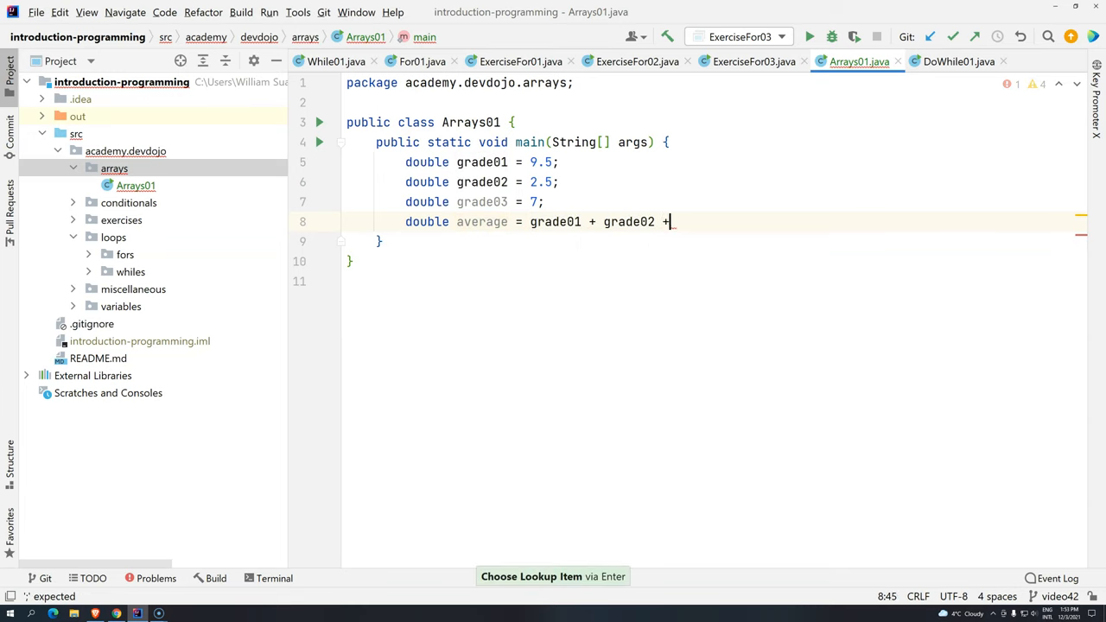
{"action": "type", "text": "grade03)"}
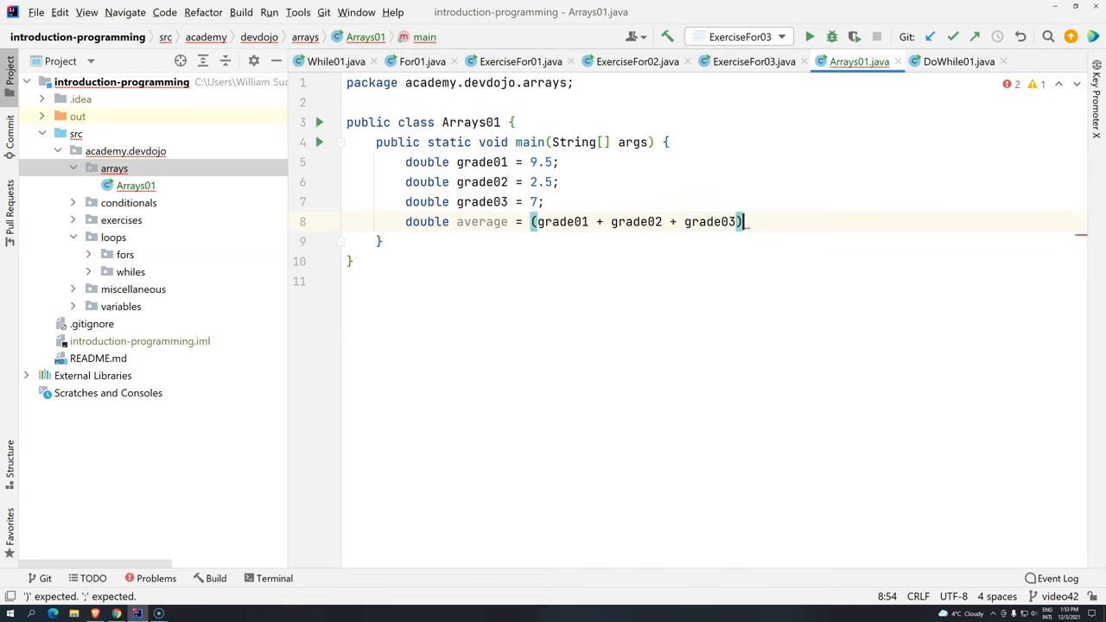
{"action": "type", "text": "/"}
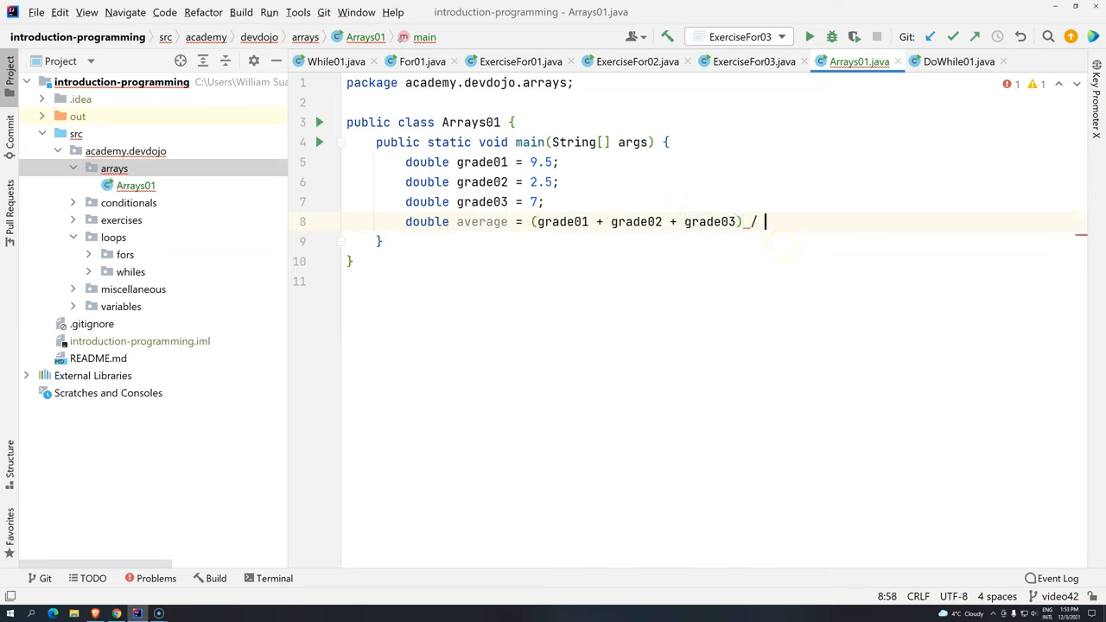
{"action": "type", "text": "3;"}
{"action": "type", "text": "System.out.println();"}
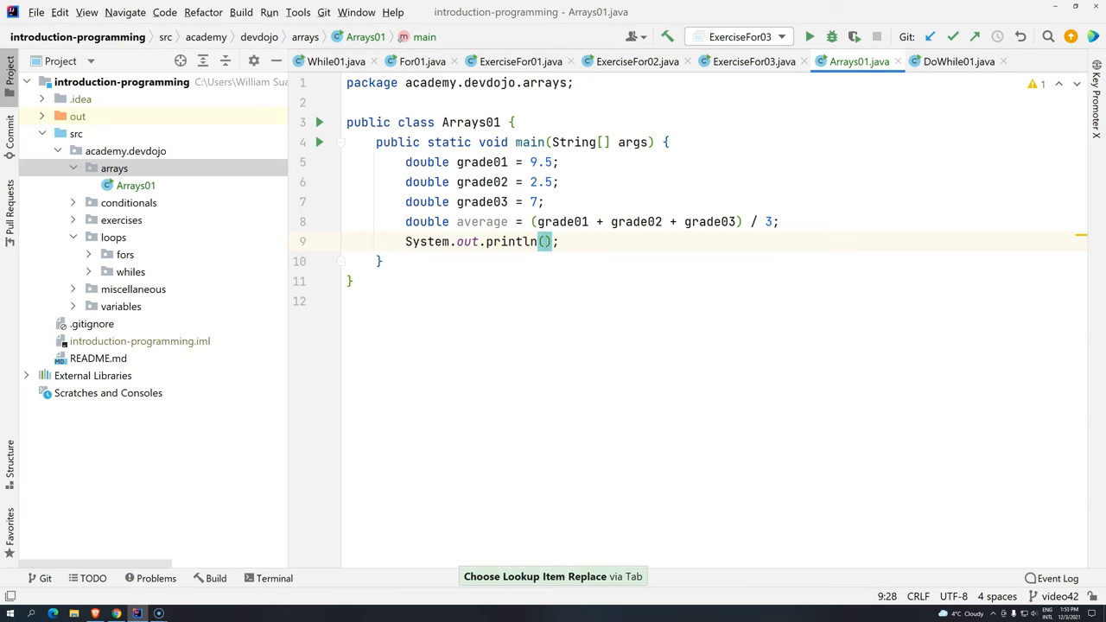
Step: Print average with println and run the Arrays01 program
{"action": "type", "text": "average"}
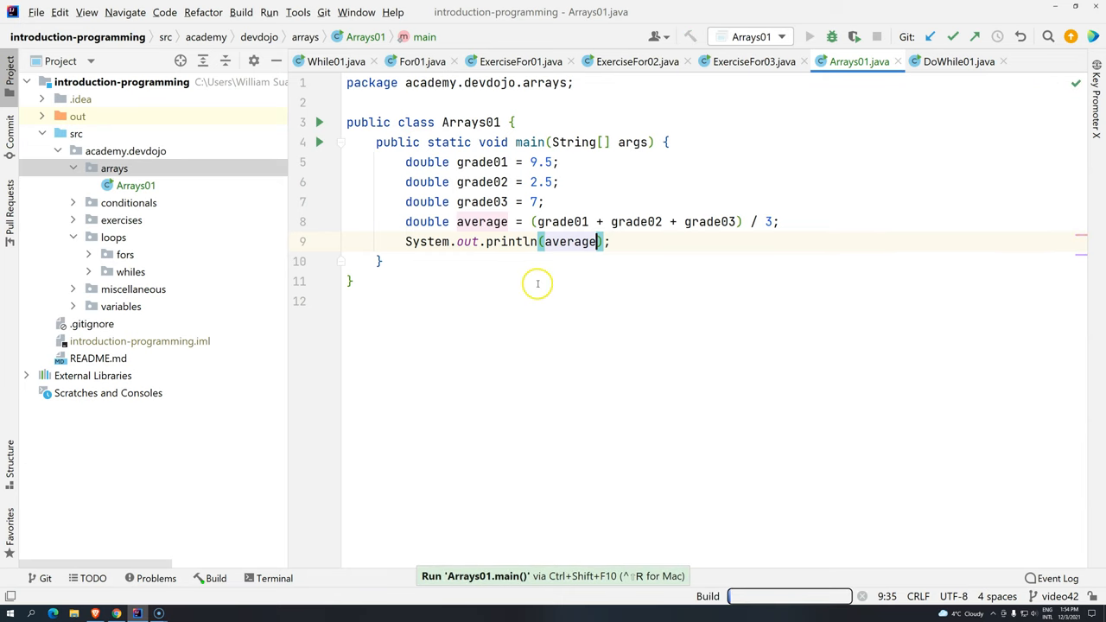
{"action": "left_click", "coordinate": [809, 36]}
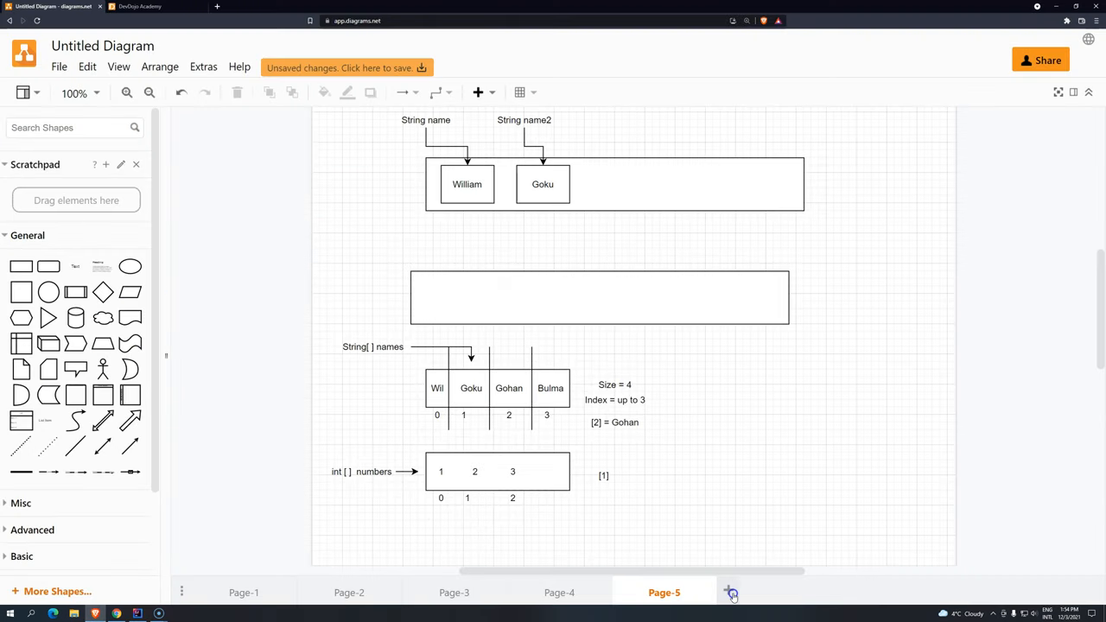
Step: On a new diagram page, stack three boxes and label the first grade01
{"action": "left_click", "coordinate": [733, 591]}
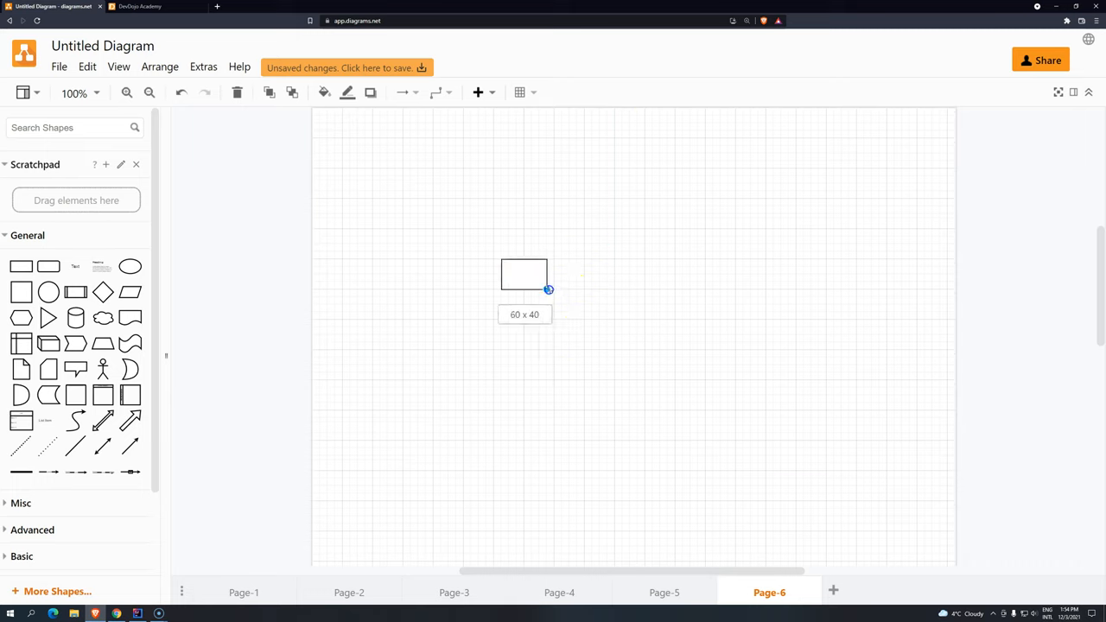
{"action": "left_click_drag", "start_coordinate": [549, 290], "coordinate": [527, 315]}
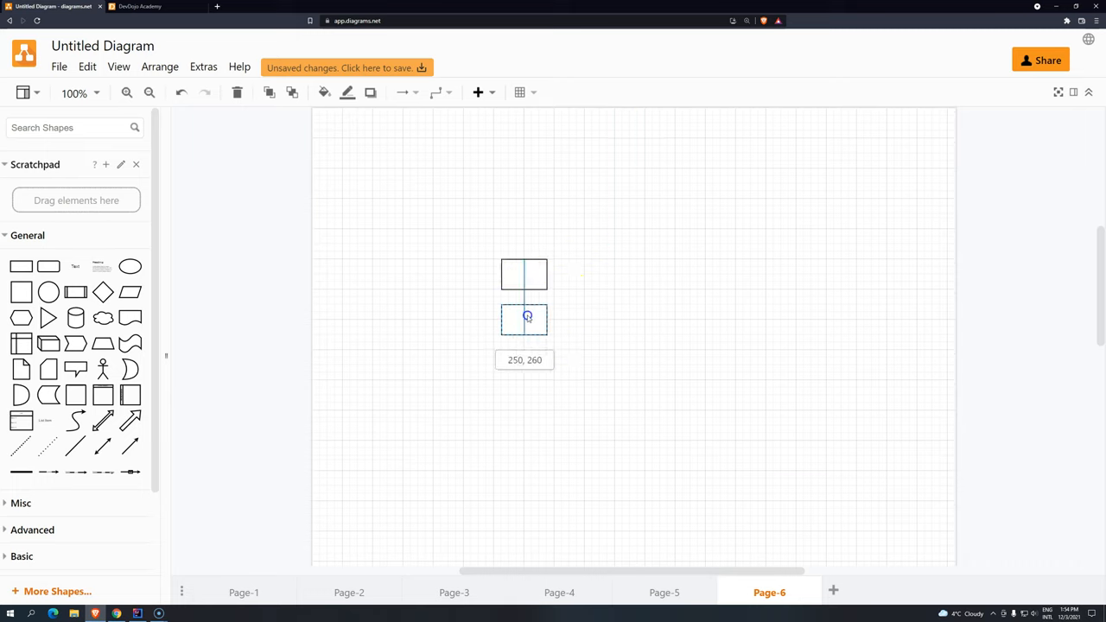
{"action": "left_click_drag", "start_coordinate": [528, 315], "coordinate": [522, 365]}
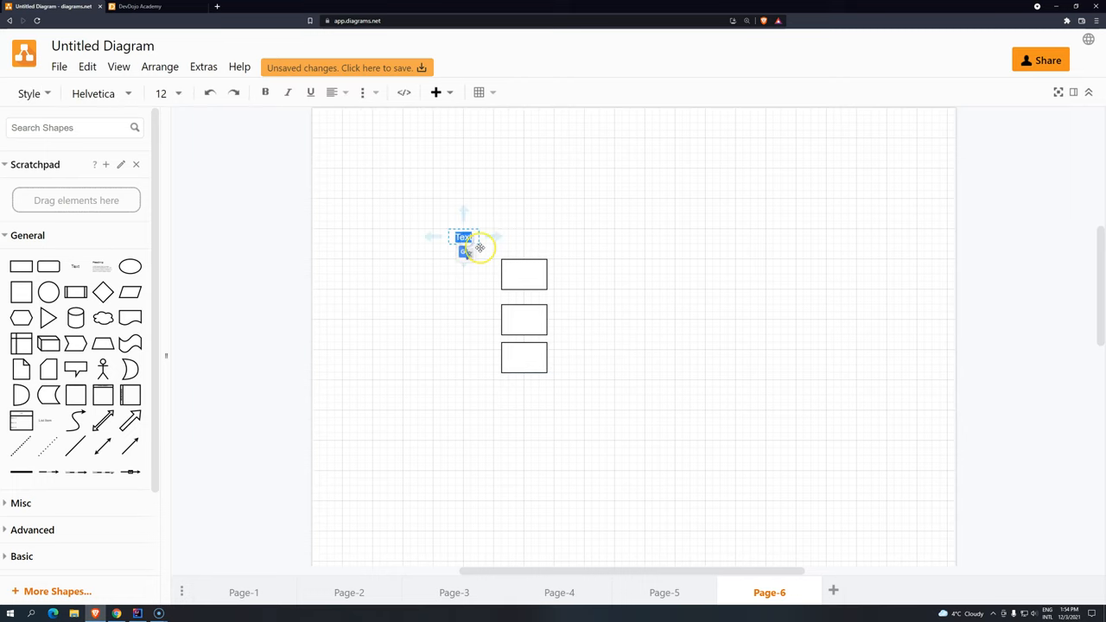
{"action": "type", "text": "grade01"}
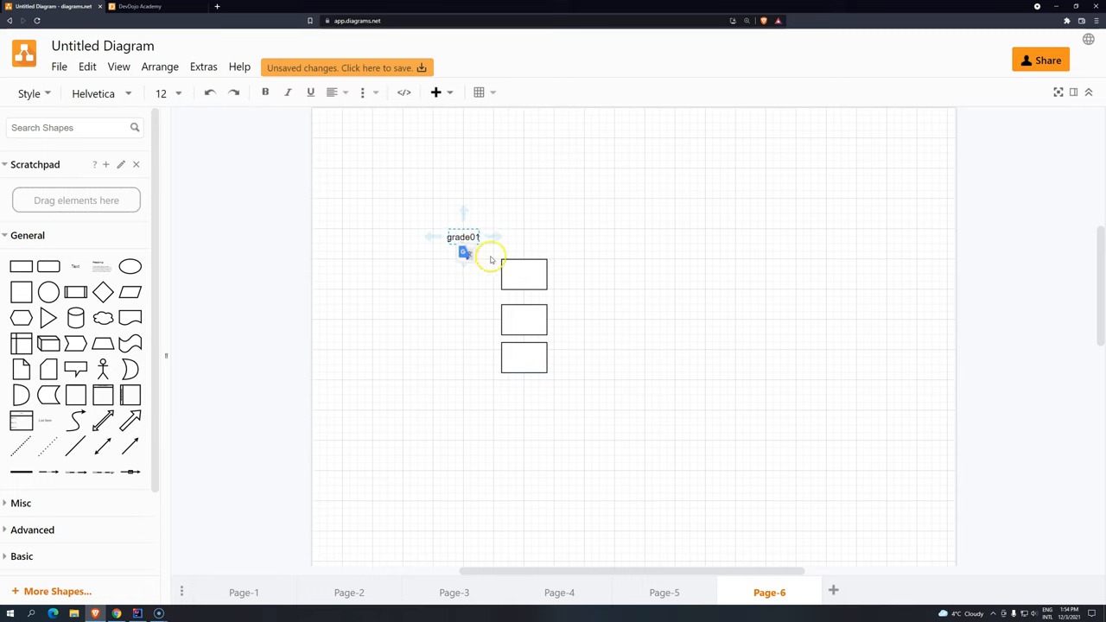
Step: Copy the label for the other boxes, renamed grade02 and grade03
{"action": "left_click_drag", "start_coordinate": [463, 237], "coordinate": [441, 275]}
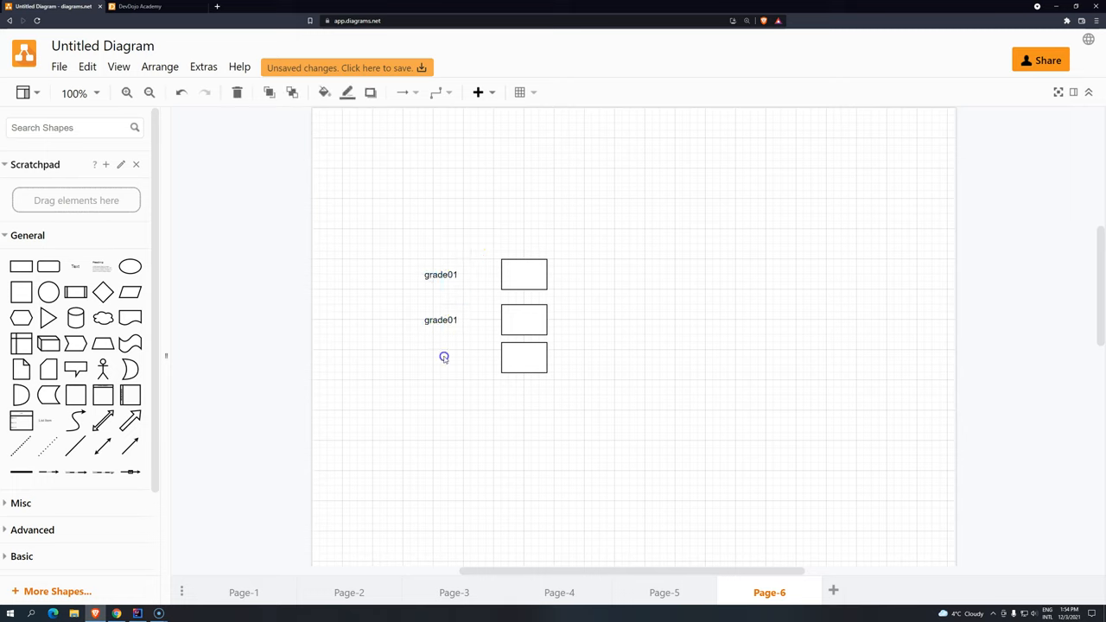
{"action": "left_click", "coordinate": [441, 356]}
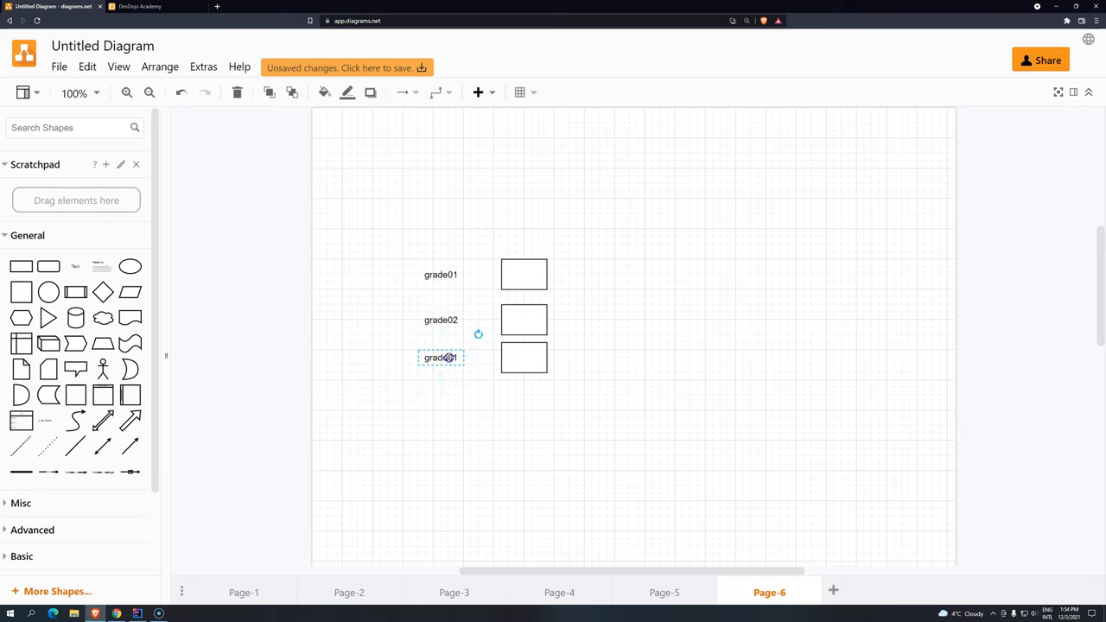
{"action": "left_click", "coordinate": [523, 273]}
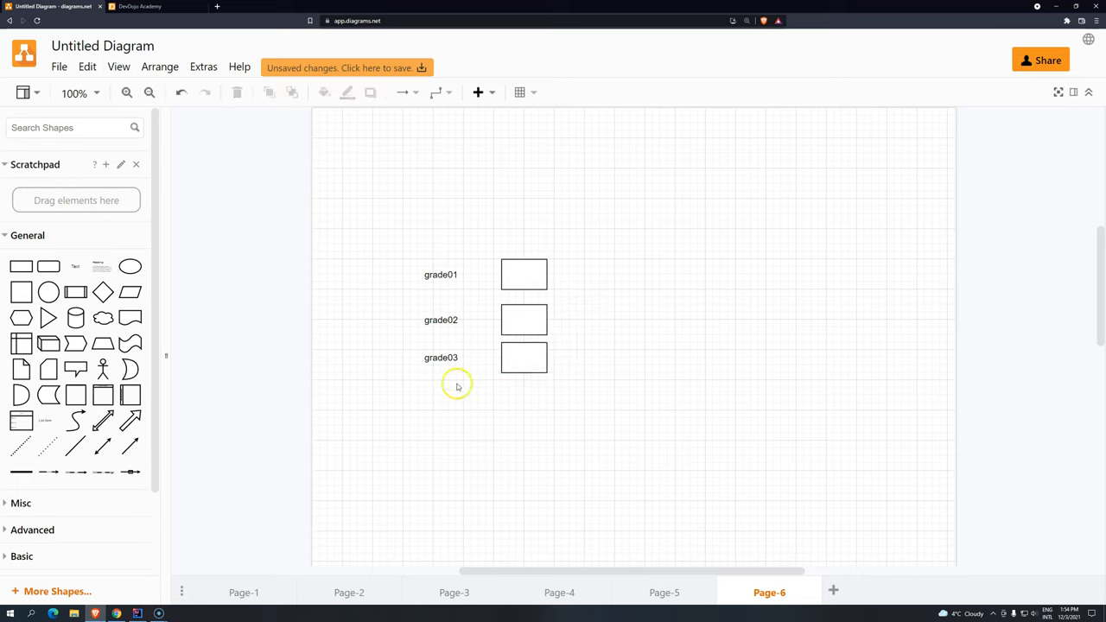
Step: Add a grades[ ] text label and line three copied boxes into one row beside it
{"action": "left_click", "coordinate": [457, 384]}
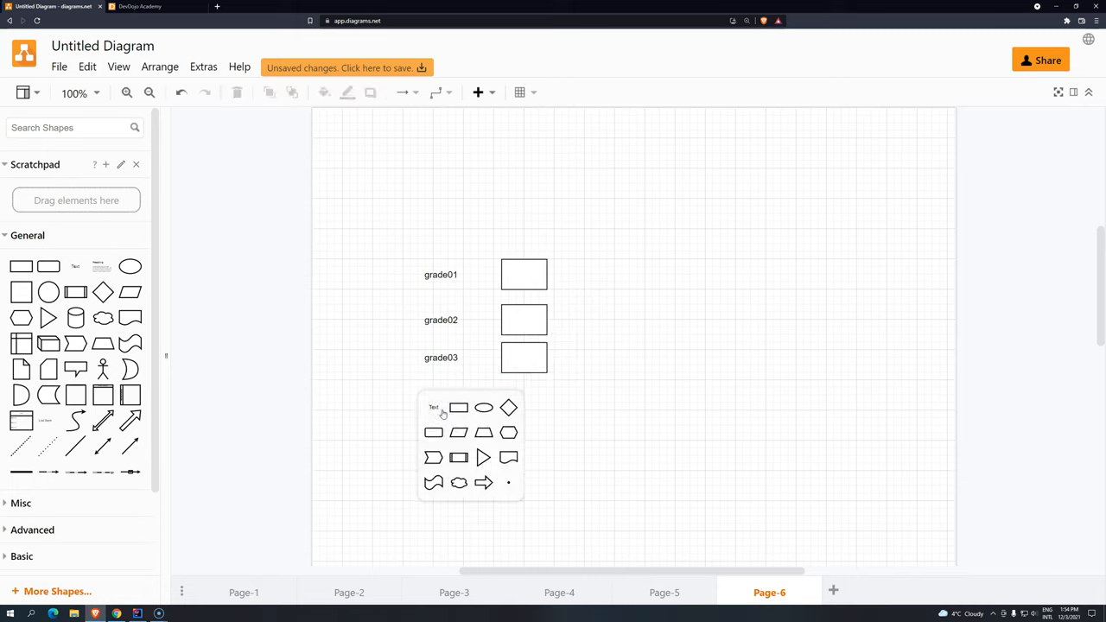
{"action": "left_click", "coordinate": [433, 408]}
{"action": "type", "text": "grades[ ]"}
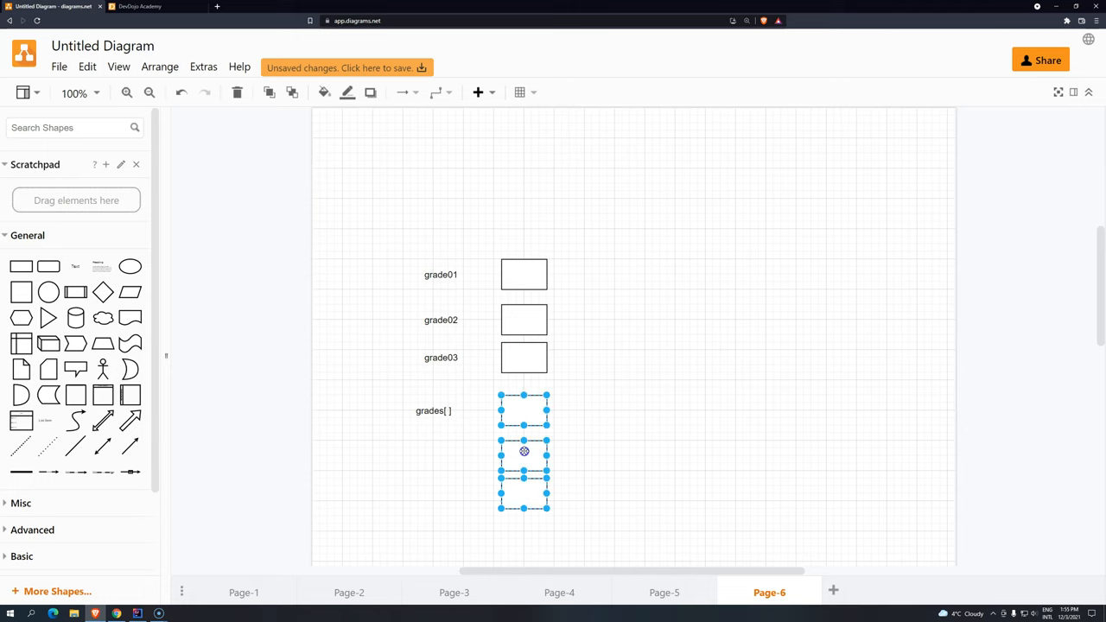
{"action": "left_click_drag", "start_coordinate": [524, 451], "coordinate": [615, 411]}
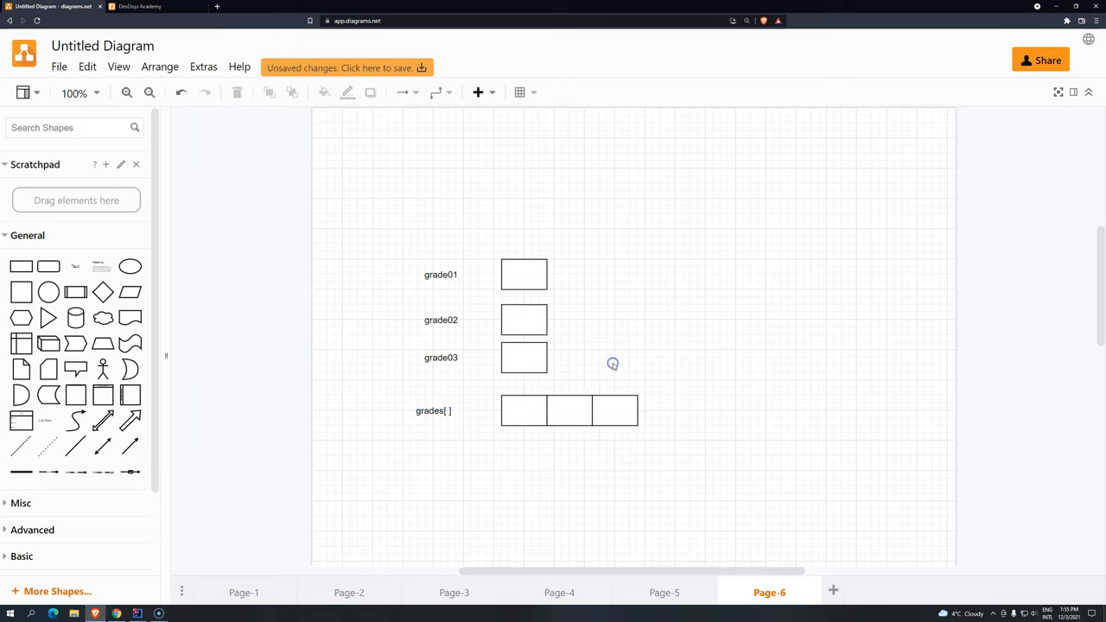
Step: Fill the grade boxes and array cells with 9.5, 2.5 and 7, arrow from grades[ ]
{"action": "left_click", "coordinate": [432, 412]}
{"action": "type", "text": "9.5"}
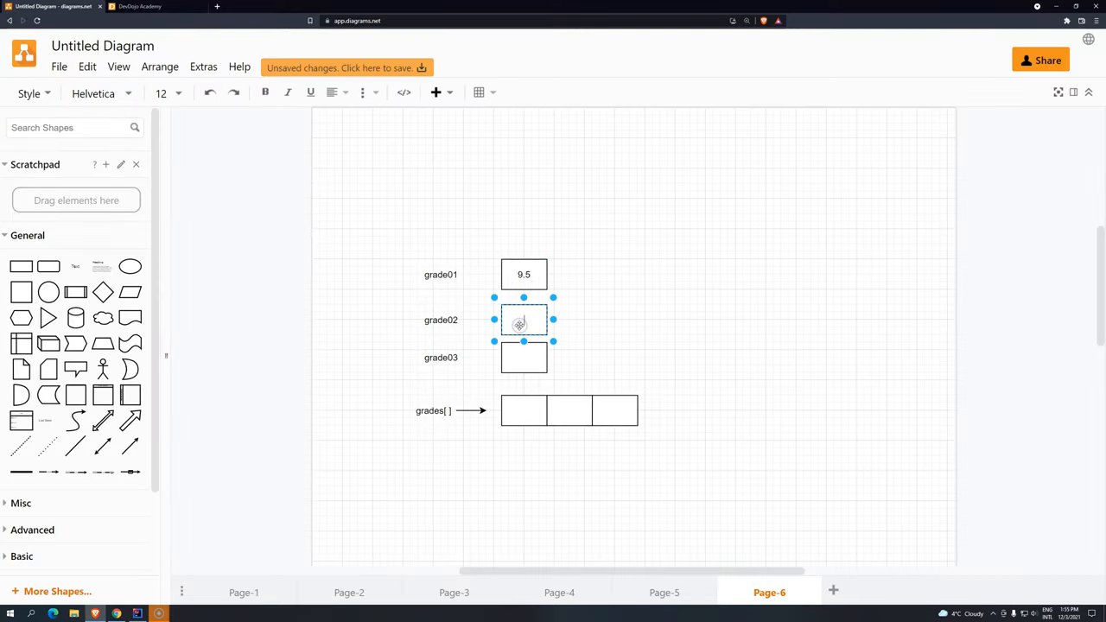
{"action": "type", "text": "2.5"}
{"action": "left_click", "coordinate": [523, 409]}
{"action": "type", "text": "9.5"}
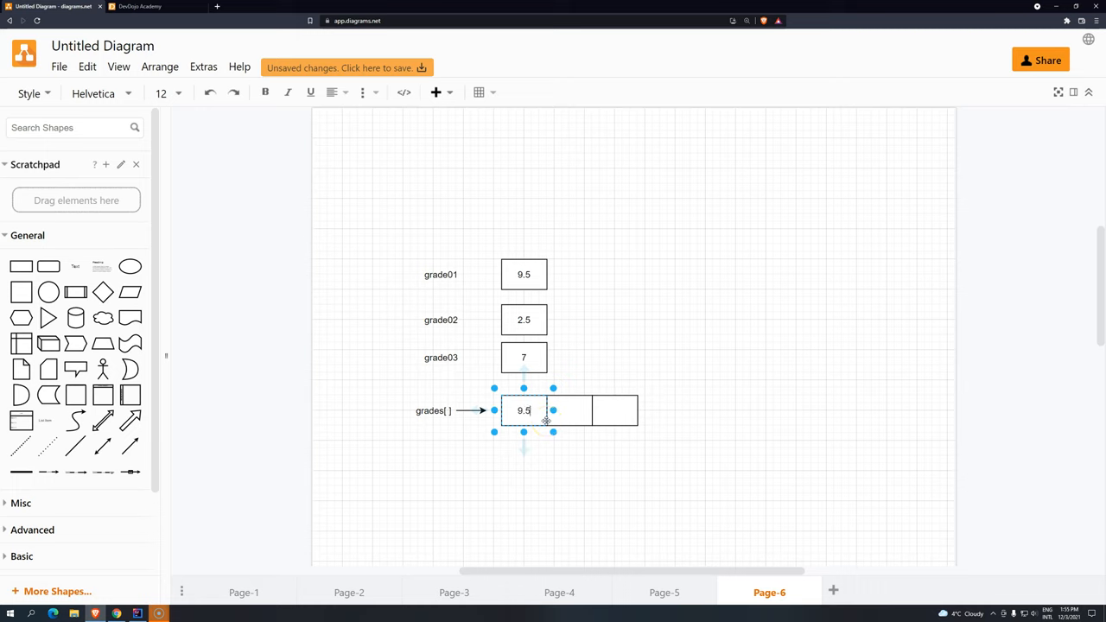
{"action": "type", "text": "2"}
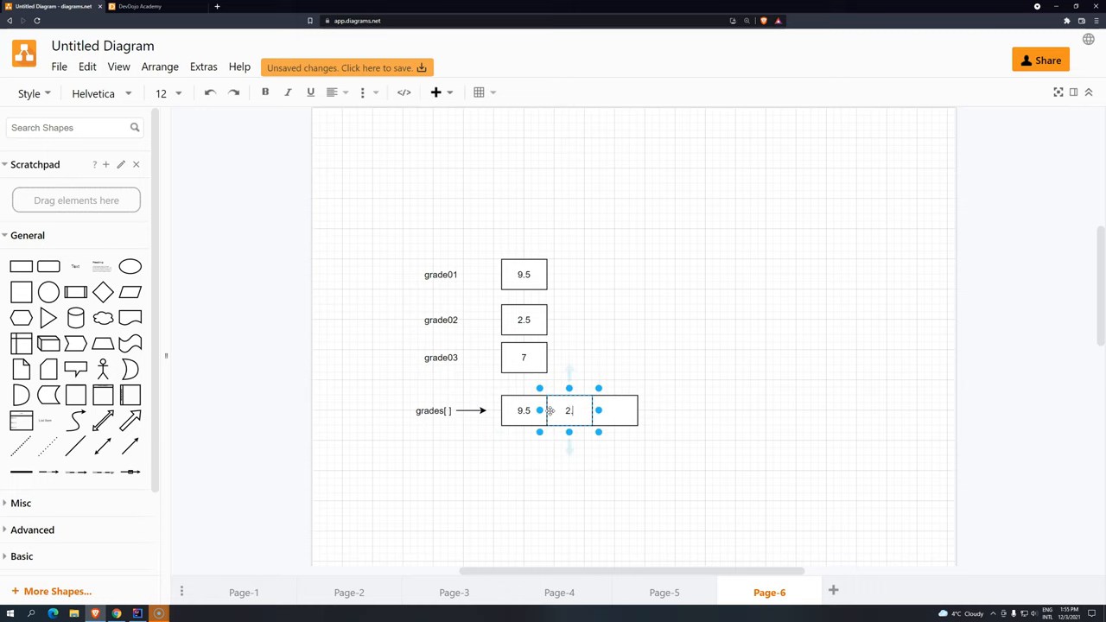
{"action": "type", "text": ".5"}
{"action": "left_click", "coordinate": [616, 409]}
{"action": "type", "text": "7"}
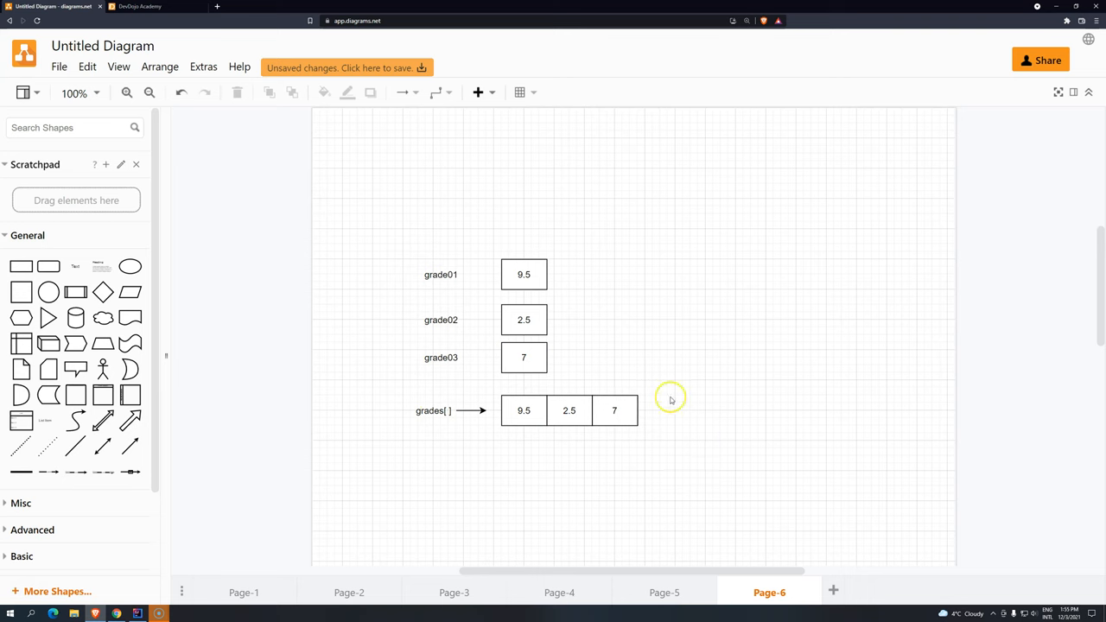
{"action": "mouse_move", "coordinate": [519, 389]}
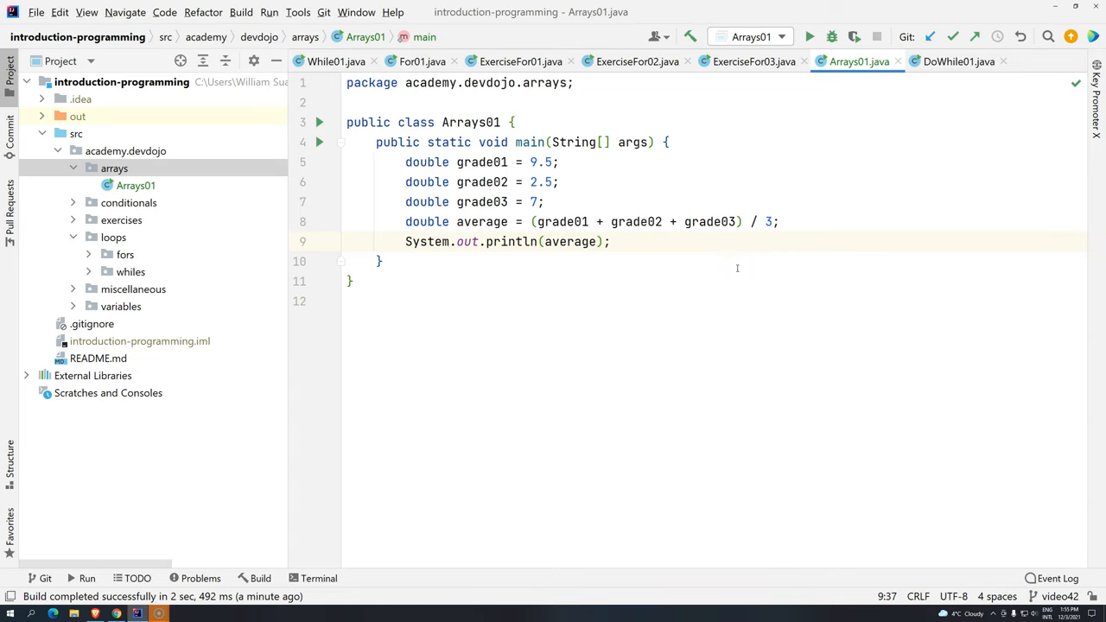
Step: Start a new line in main reading double[] grades = ;
{"action": "key", "text": "enter"}
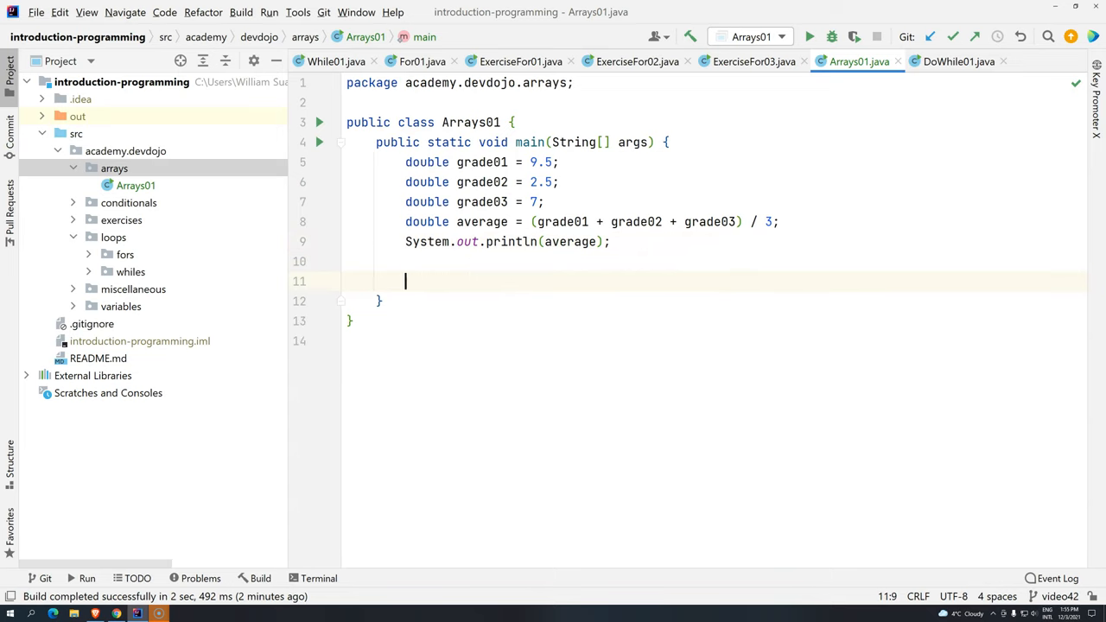
{"action": "type", "text": "doub"}
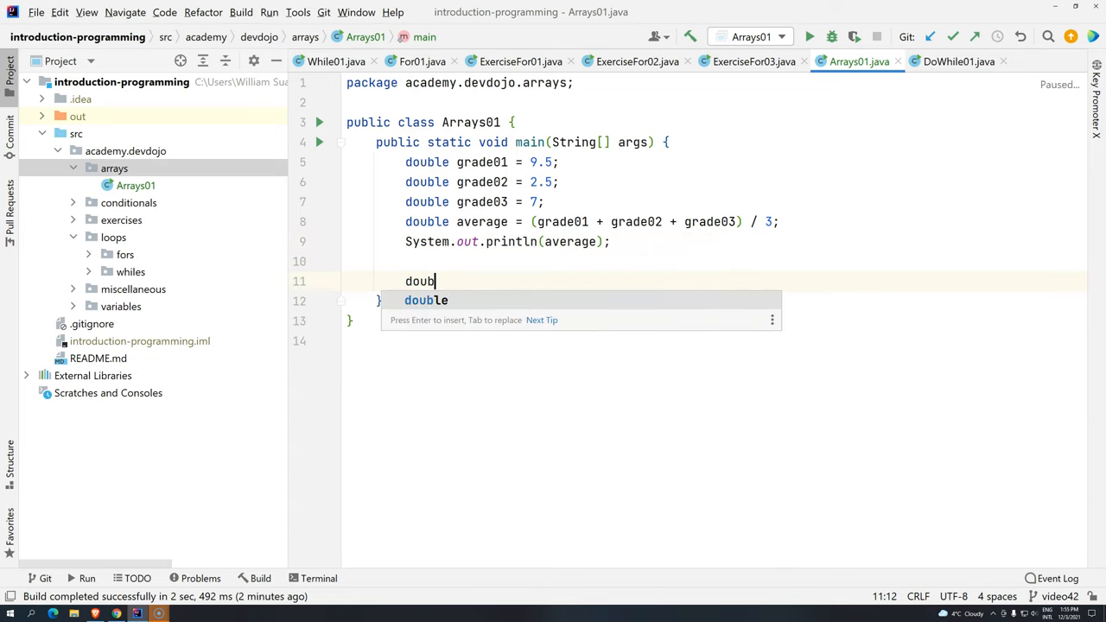
{"action": "type", "text": "le"}
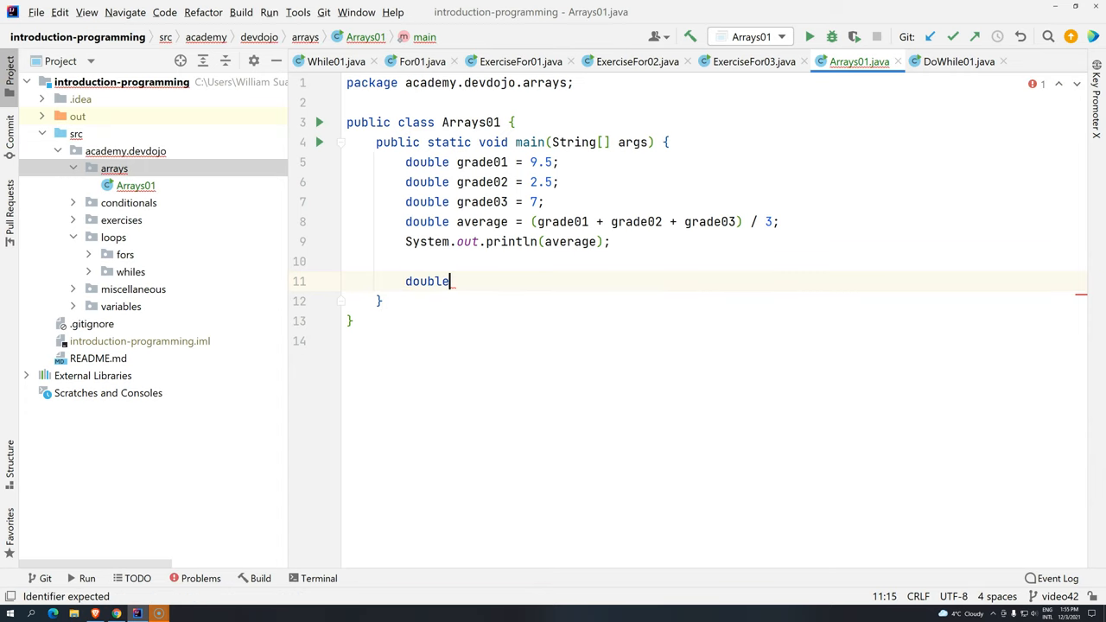
{"action": "type", "text": "[]"}
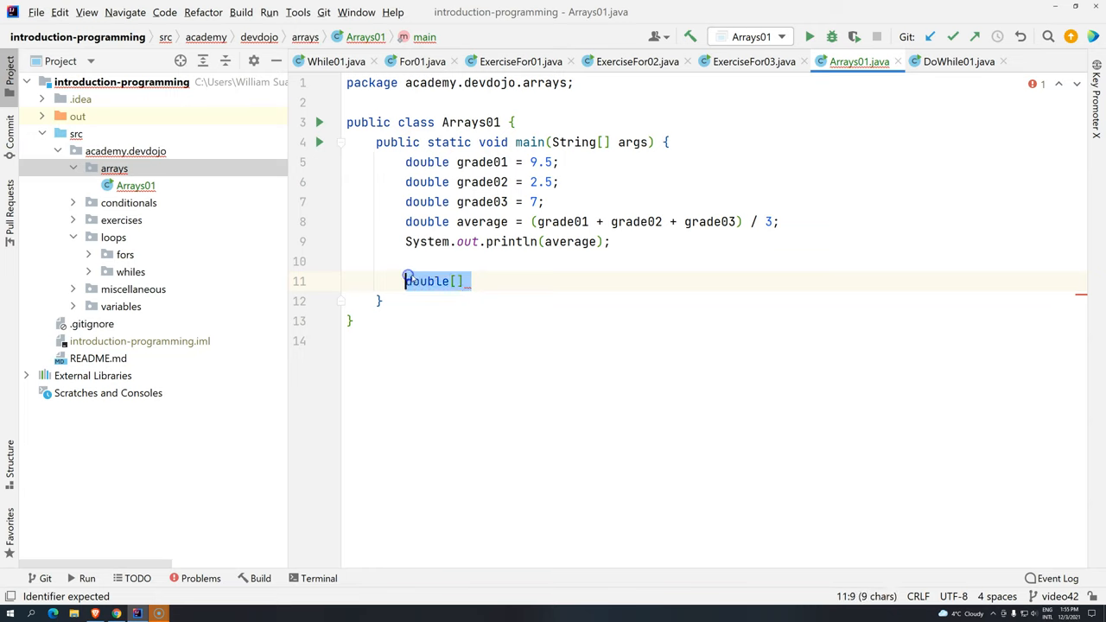
{"action": "left_click", "coordinate": [470, 280]}
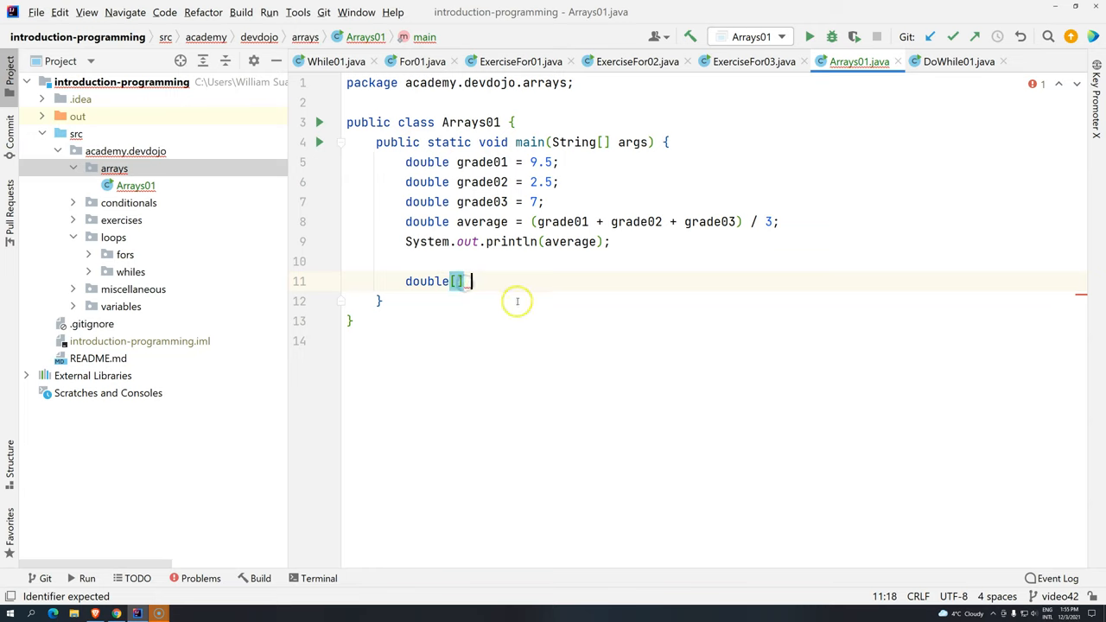
{"action": "type", "text": "grades"}
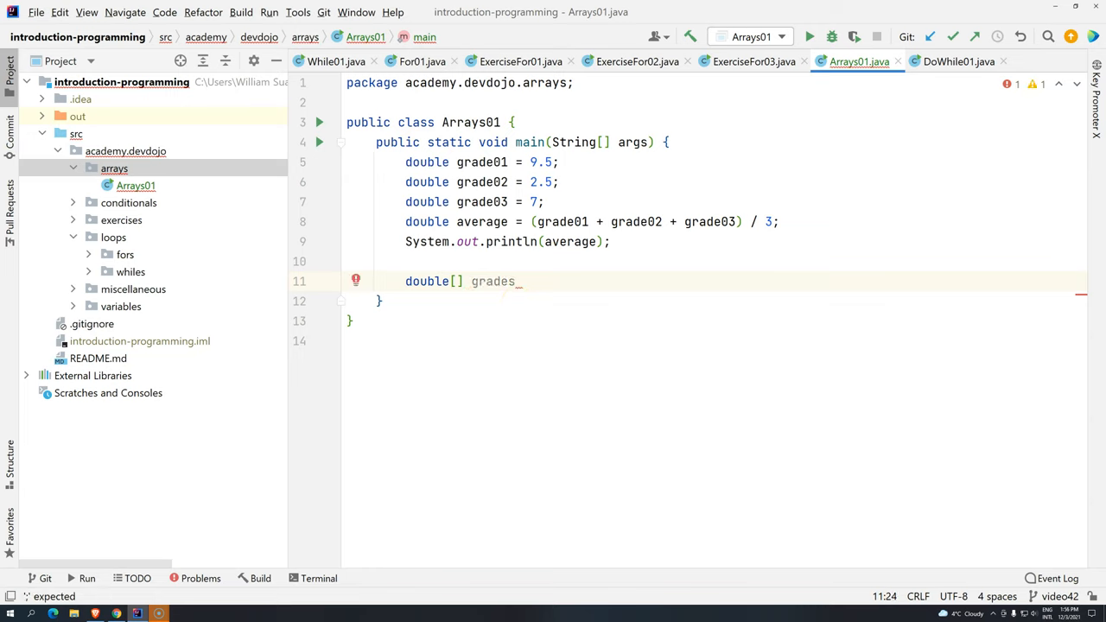
{"action": "type", "text": ";"}
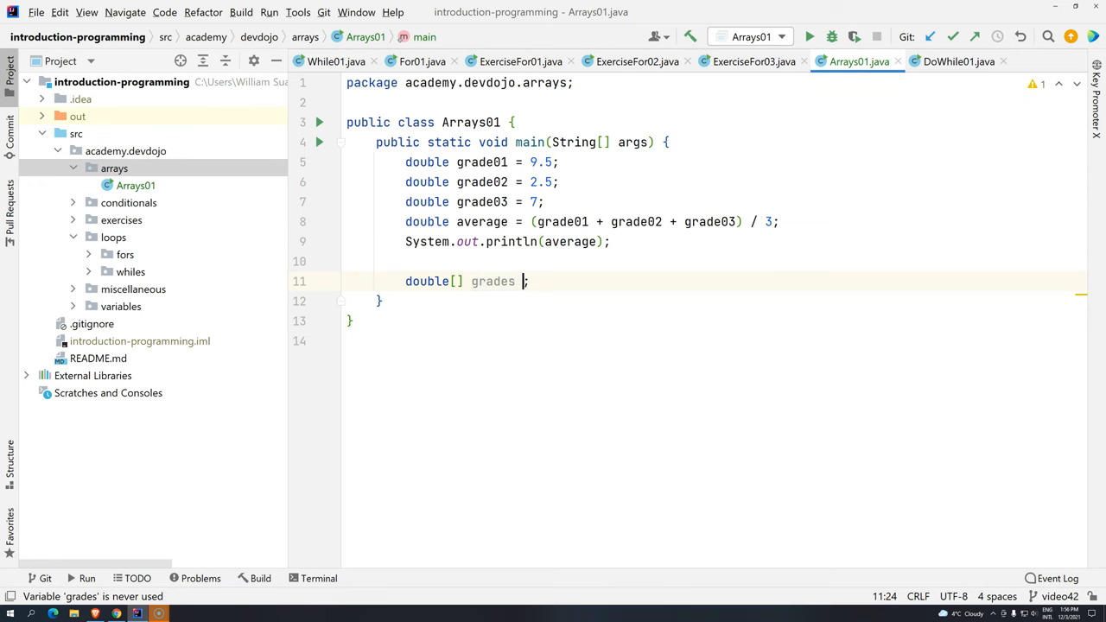
{"action": "type", "text": "="}
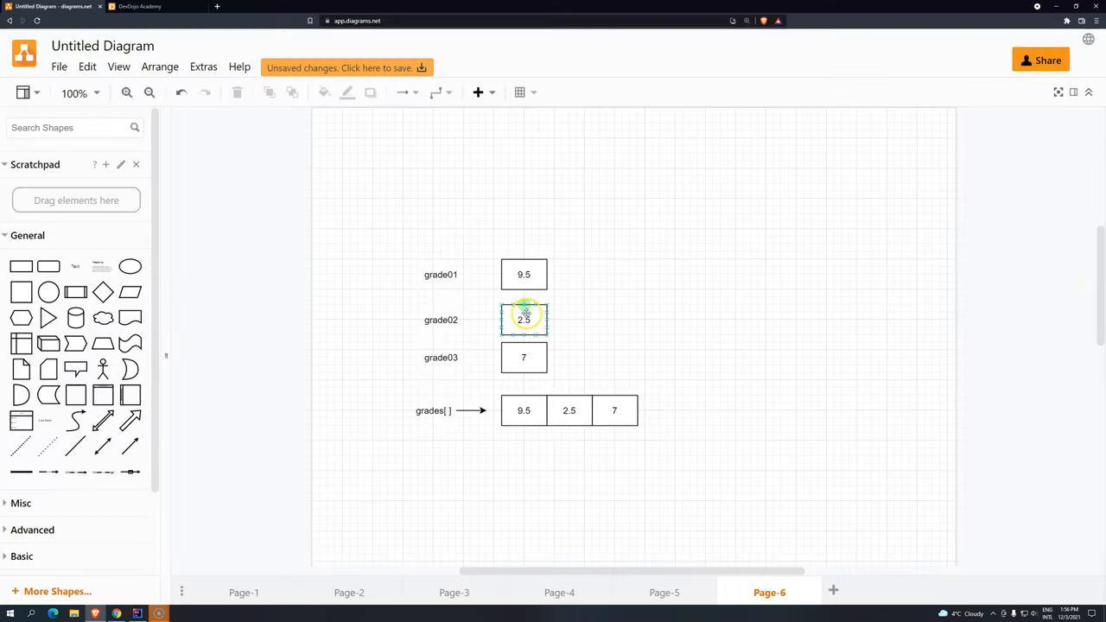
Step: In the diagram, rename the label to double grades[] and note size = 3
{"action": "left_click", "coordinate": [614, 411]}
{"action": "type", "text": "size = 3"}
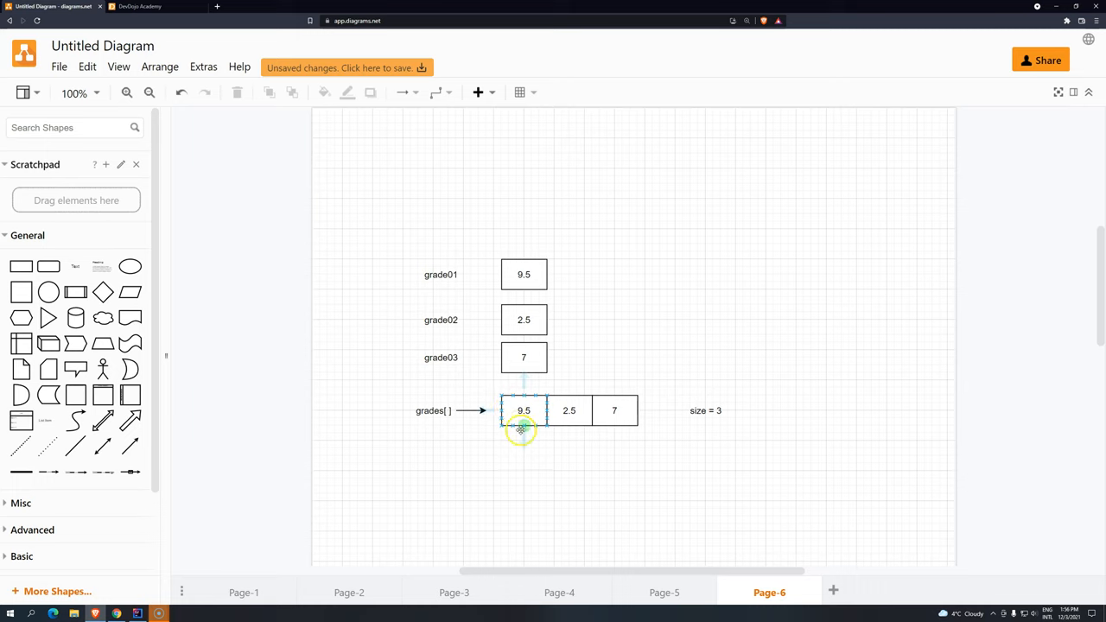
{"action": "double_click", "coordinate": [432, 412]}
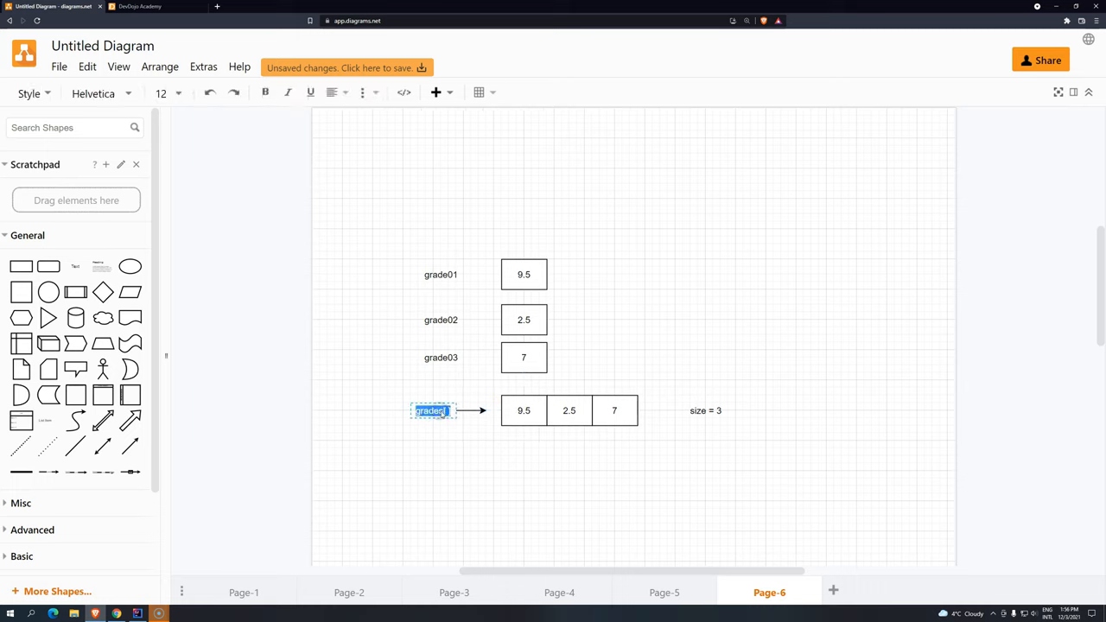
{"action": "type", "text": "double grades[]"}
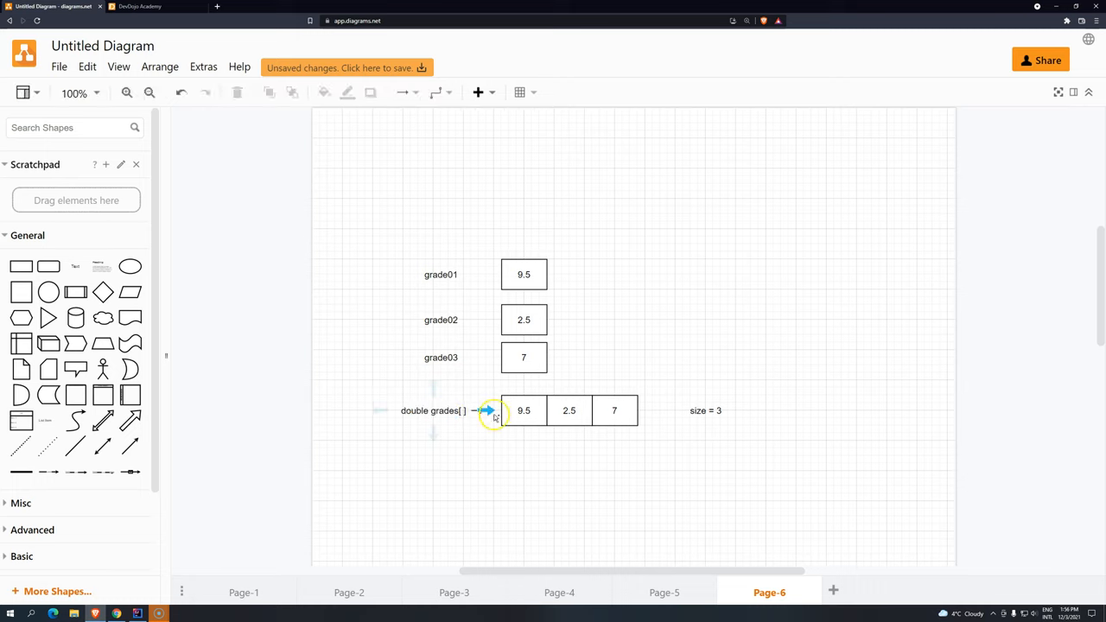
{"action": "left_click", "coordinate": [522, 411]}
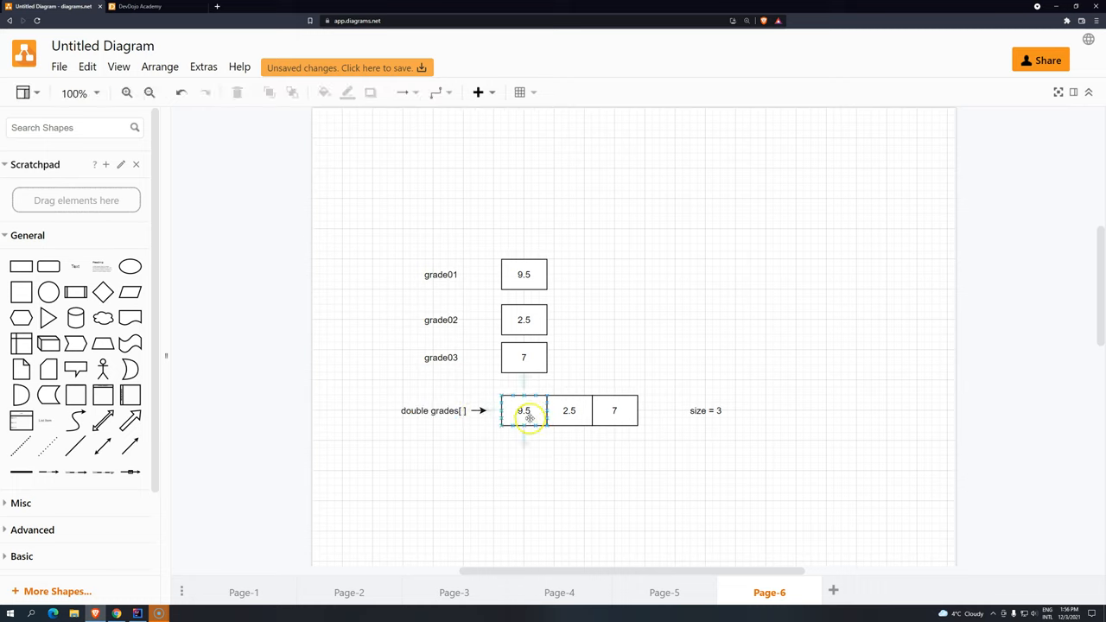
{"action": "left_click", "coordinate": [522, 412]}
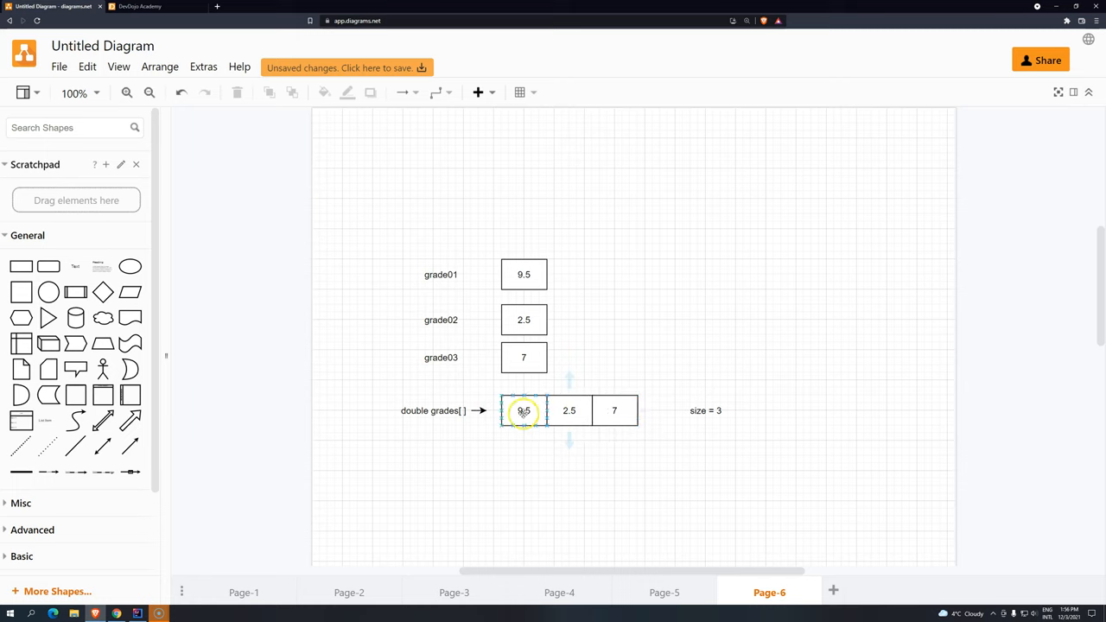
{"action": "left_click", "coordinate": [614, 412]}
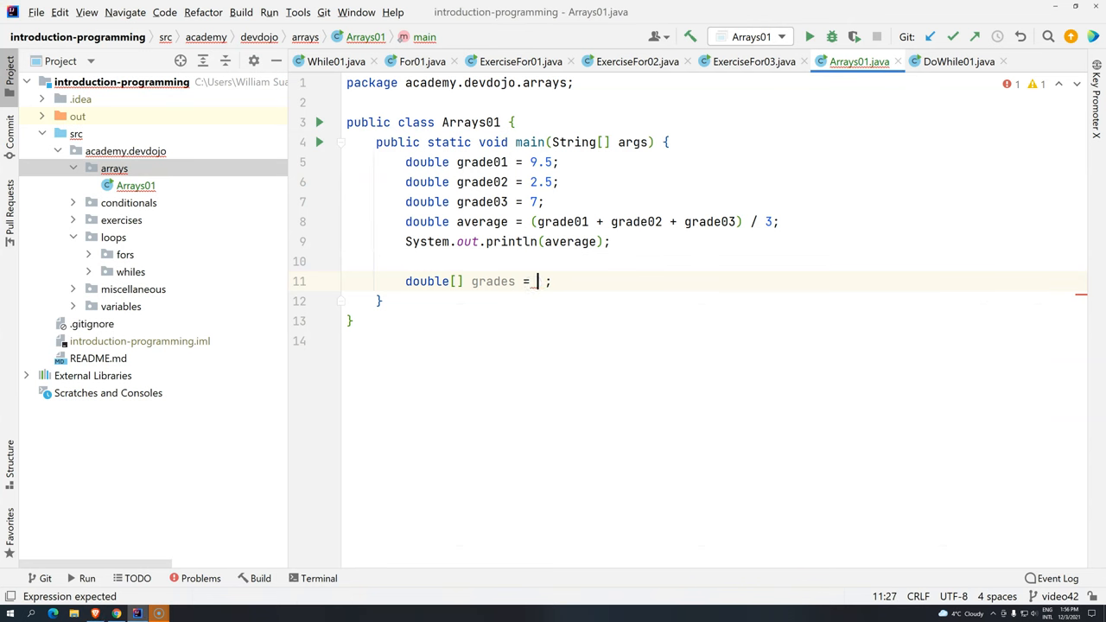
Step: Complete the declaration as double[] grades = new double[3];
{"action": "type", "text": "n"}
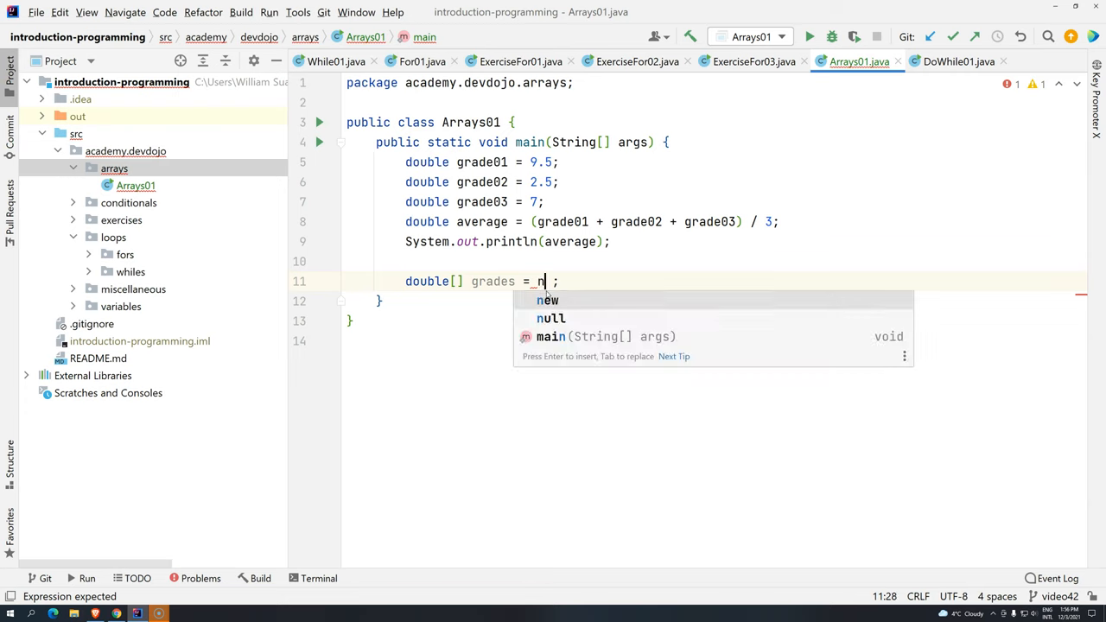
{"action": "type", "text": "ew"}
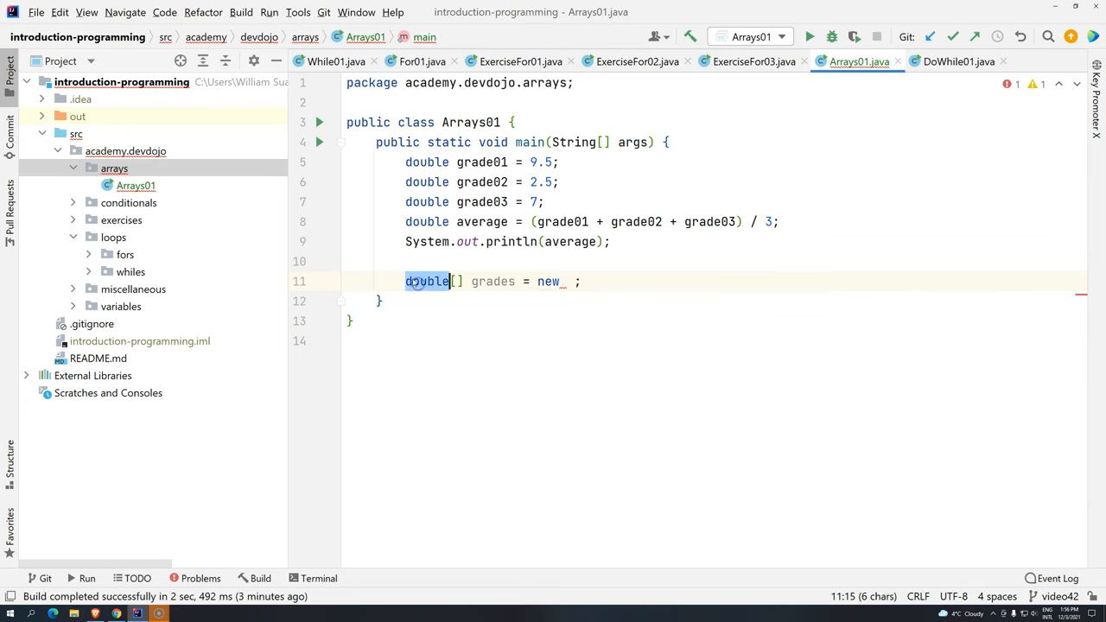
{"action": "type", "text": "double"}
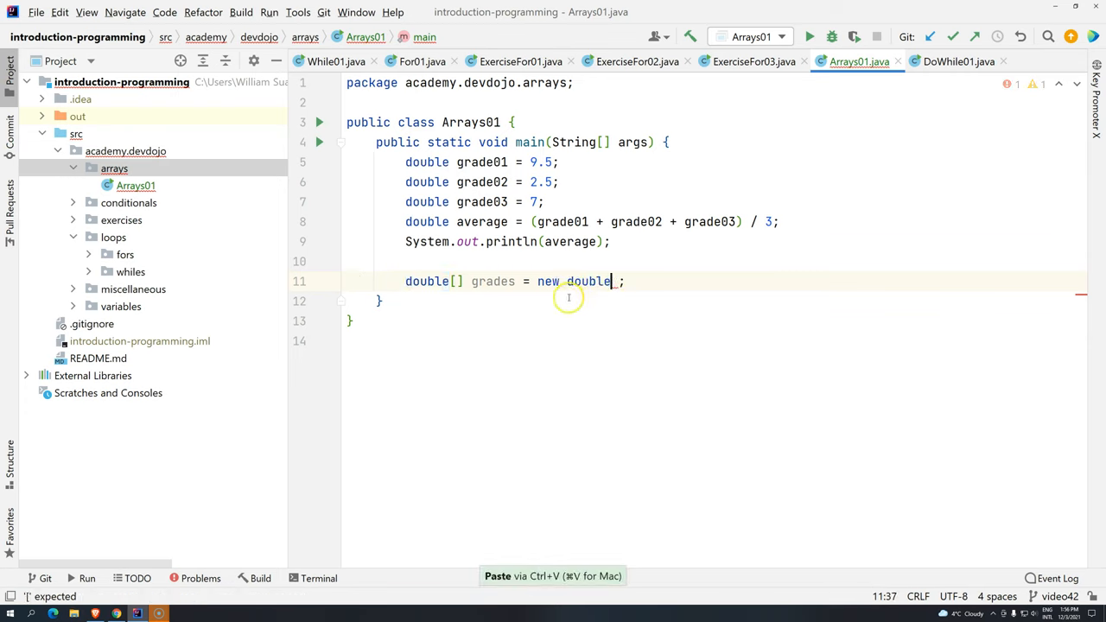
{"action": "type", "text": "[]"}
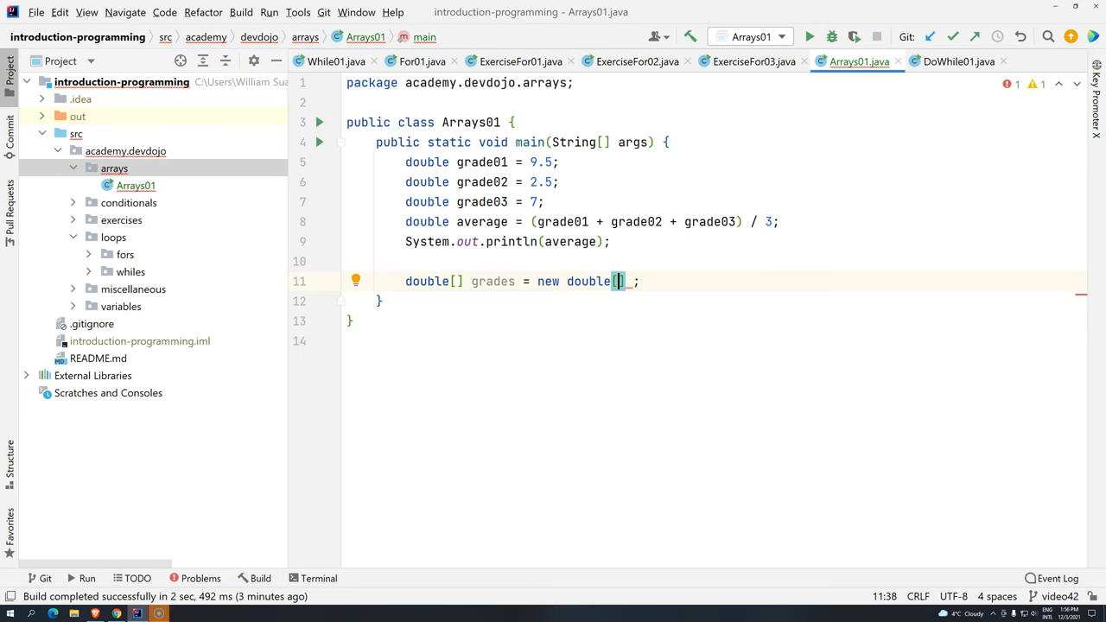
{"action": "type", "text": "3"}
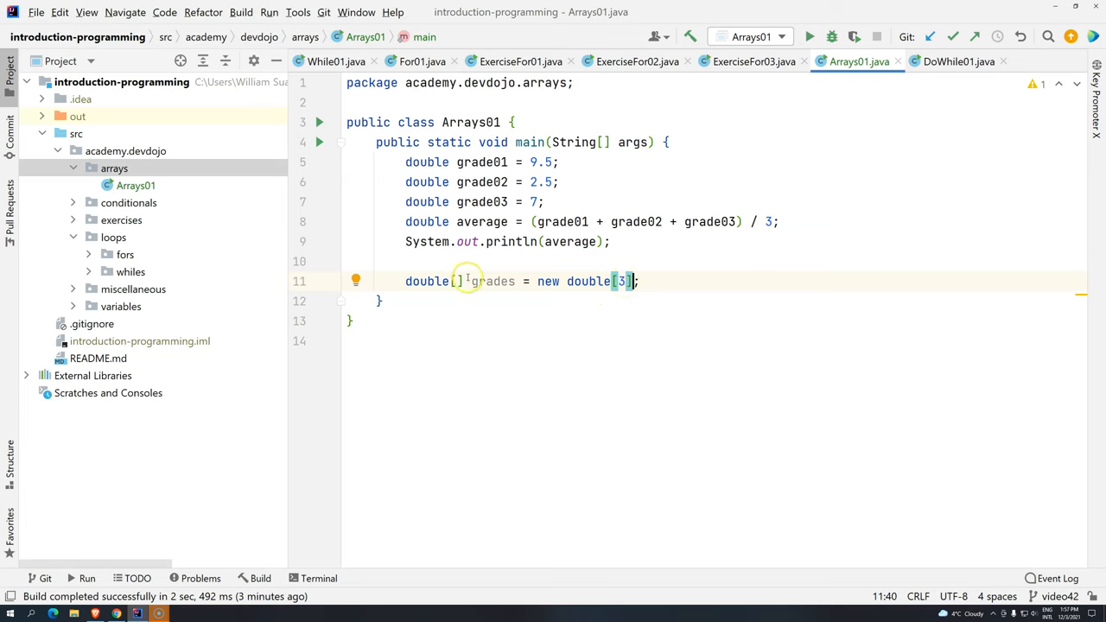
Step: Highlight the double[] array type in the declaration and restate grades
{"action": "double_click", "coordinate": [427, 280]}
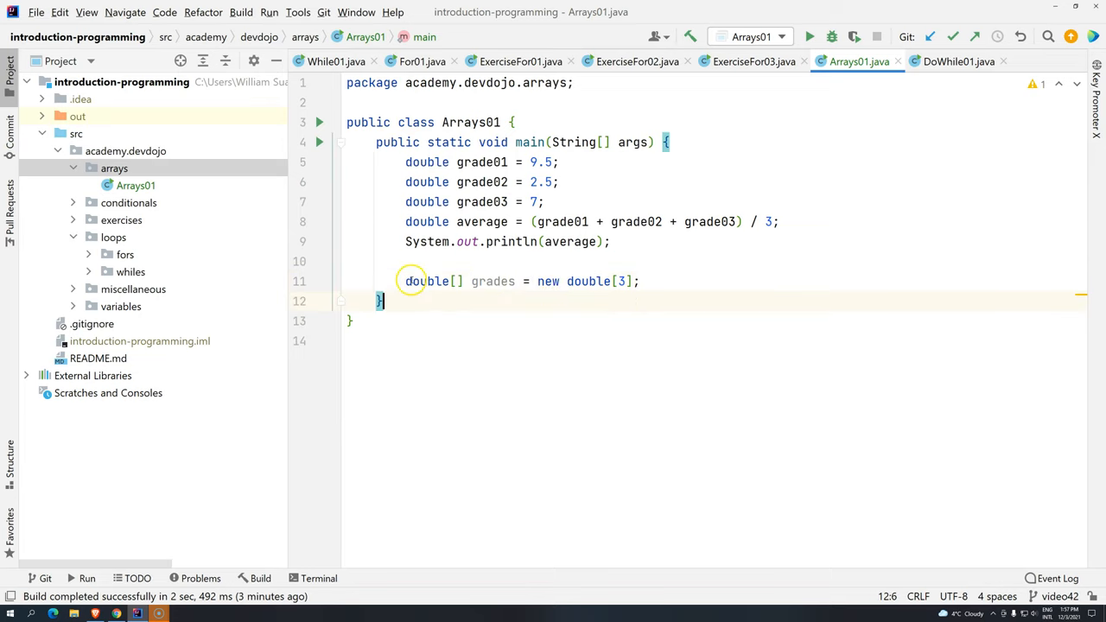
{"action": "double_click", "coordinate": [427, 280]}
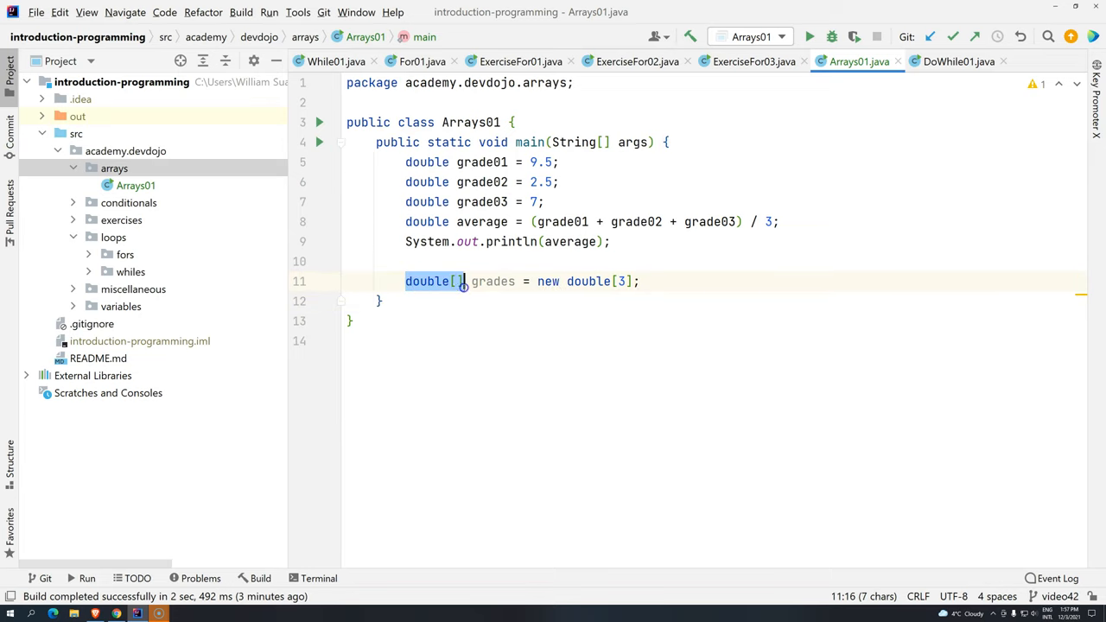
{"action": "type", "text": "grades["}
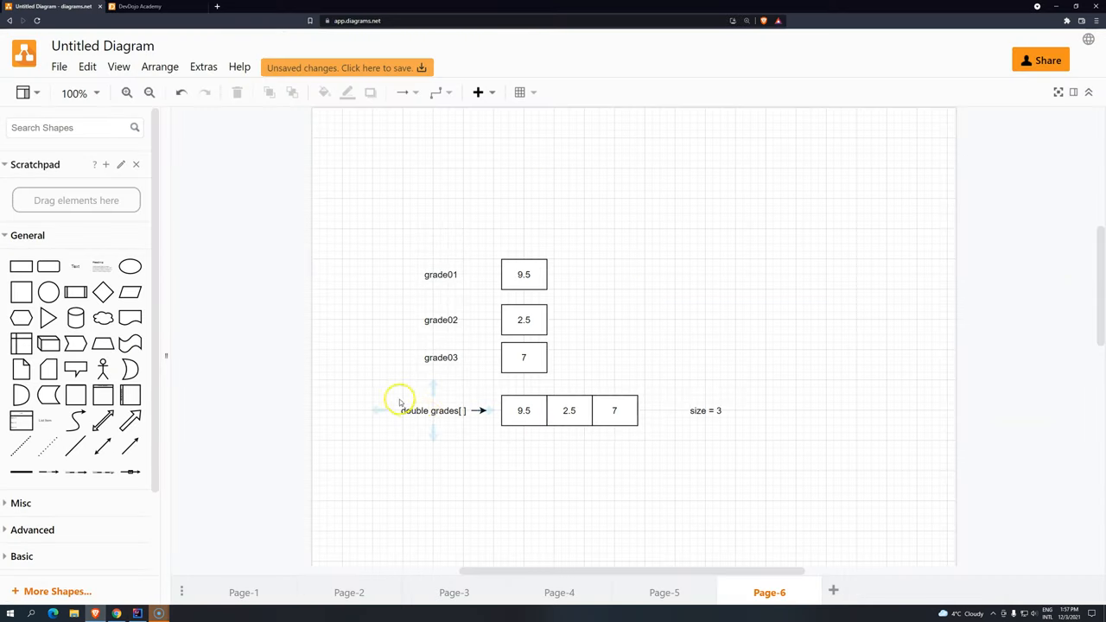
Step: Paste double[] grades = new double[3] into the diagram beneath the array row
{"action": "left_click", "coordinate": [524, 412]}
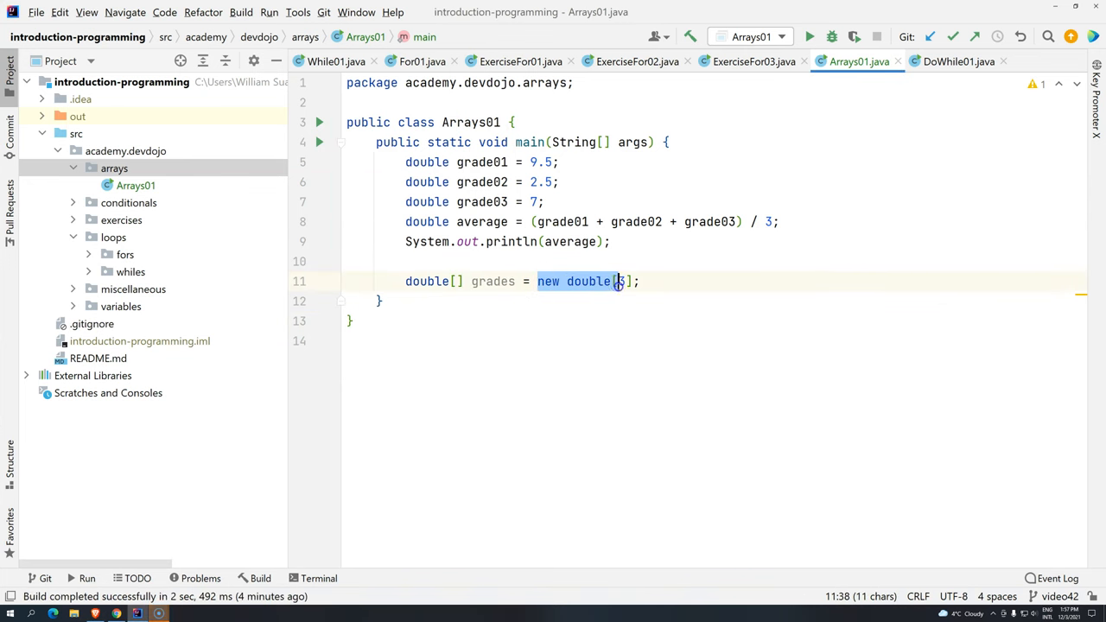
{"action": "type", "text": "3]"}
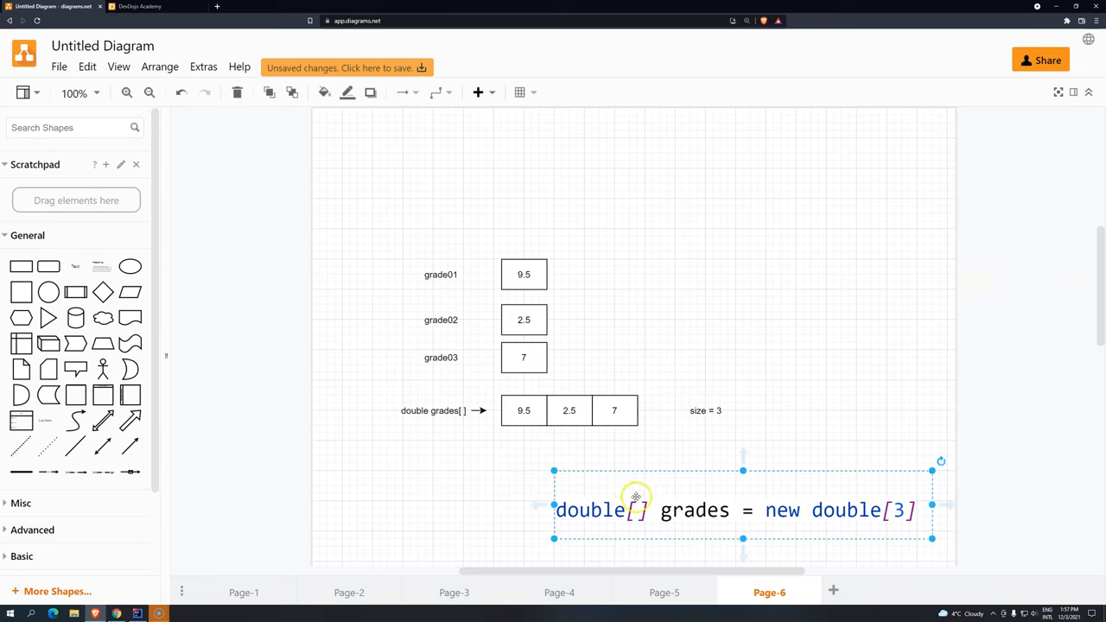
{"action": "left_click_drag", "start_coordinate": [636, 510], "coordinate": [463, 481]}
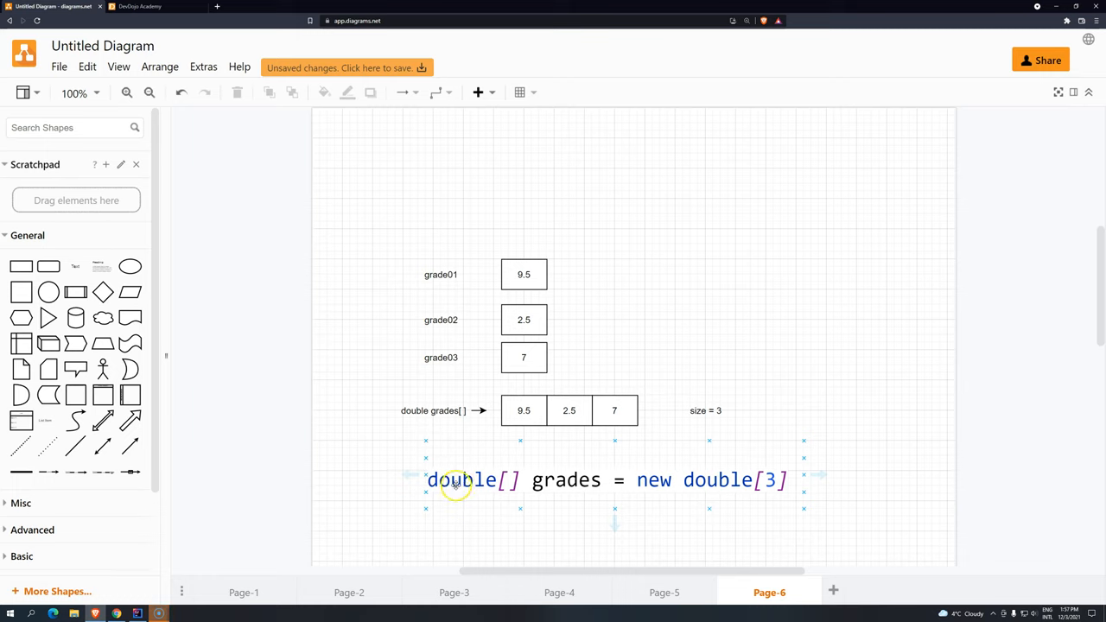
{"action": "mouse_move", "coordinate": [452, 481]}
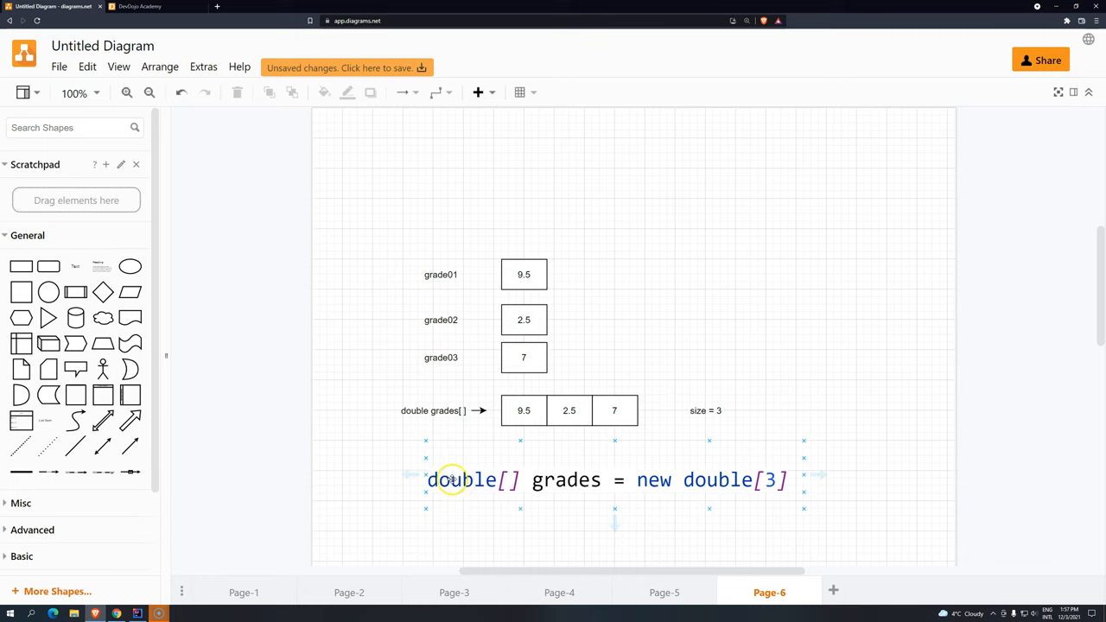
{"action": "left_click", "coordinate": [451, 480]}
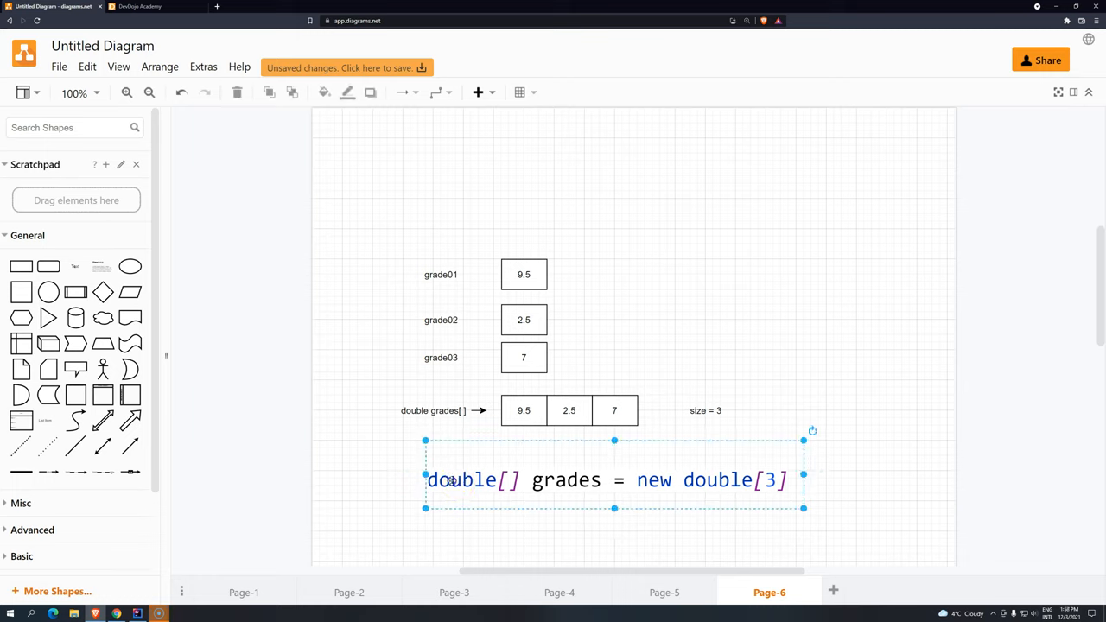
{"action": "left_click", "coordinate": [844, 510]}
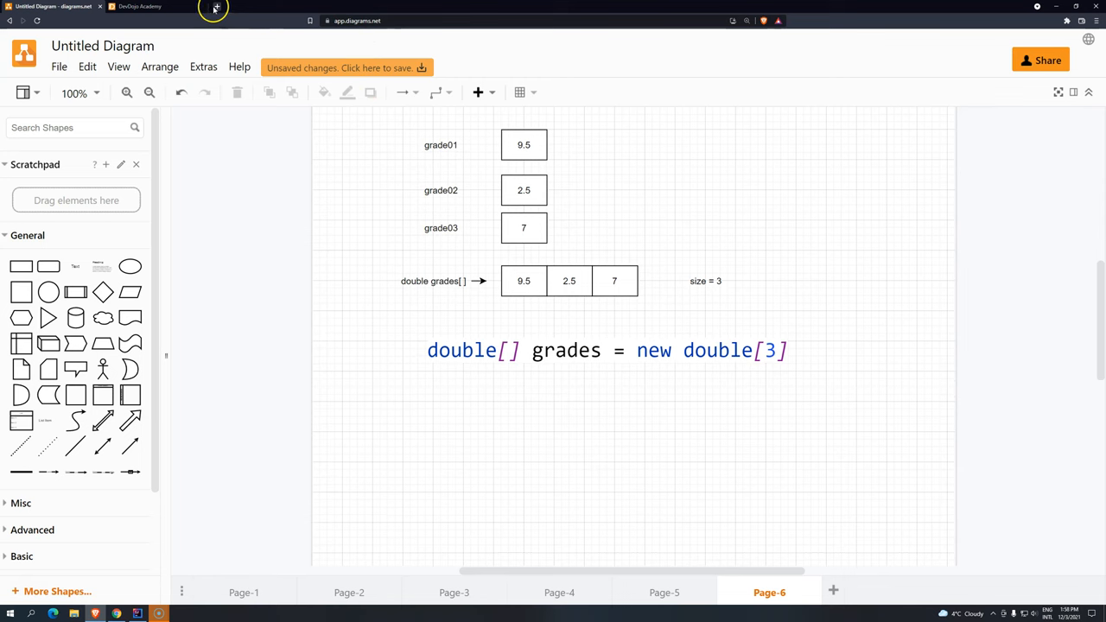
Step: Look up the Default Values table in Oracle's Primitive Data Types page, highlighting double's 0.0d
{"action": "left_click", "coordinate": [322, 7]}
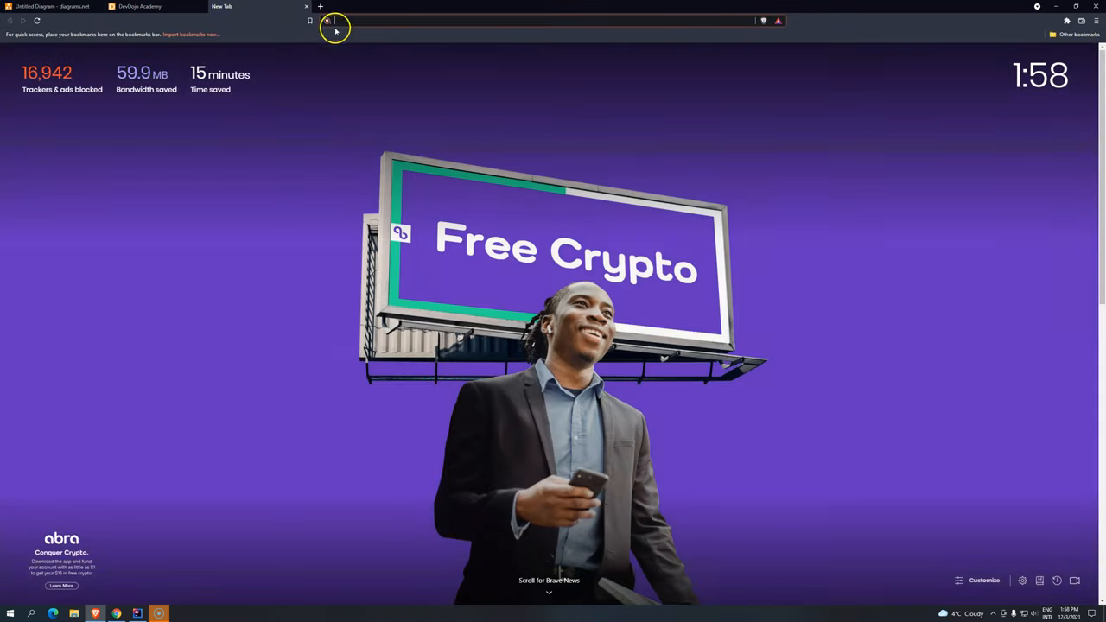
{"action": "type", "text": "default"}
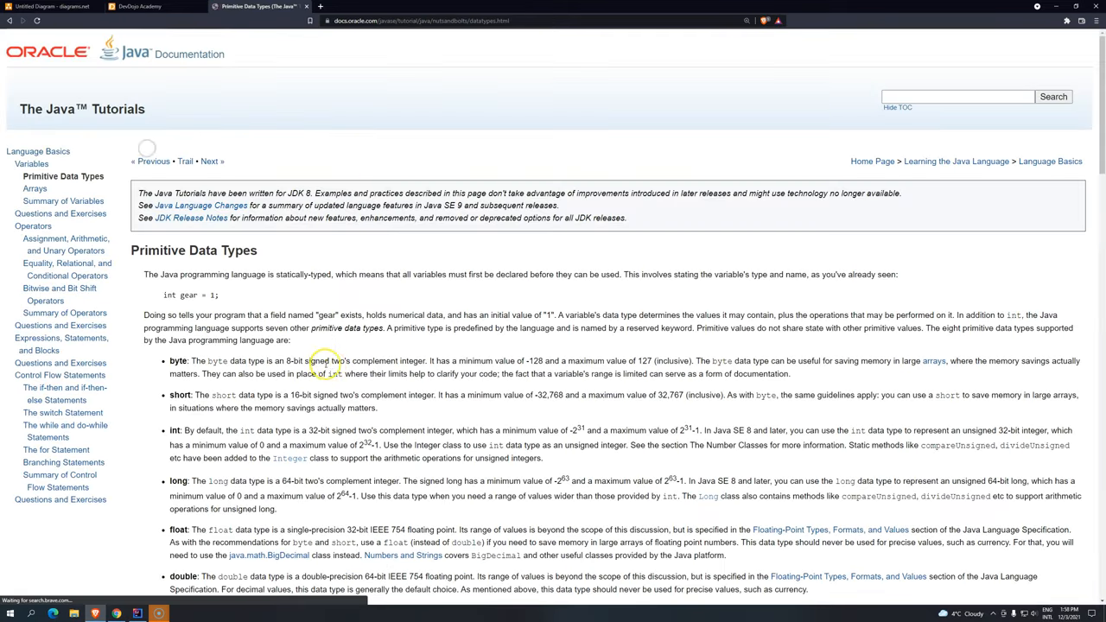
{"action": "scroll", "scroll_direction": "down", "scroll_amount": 3}
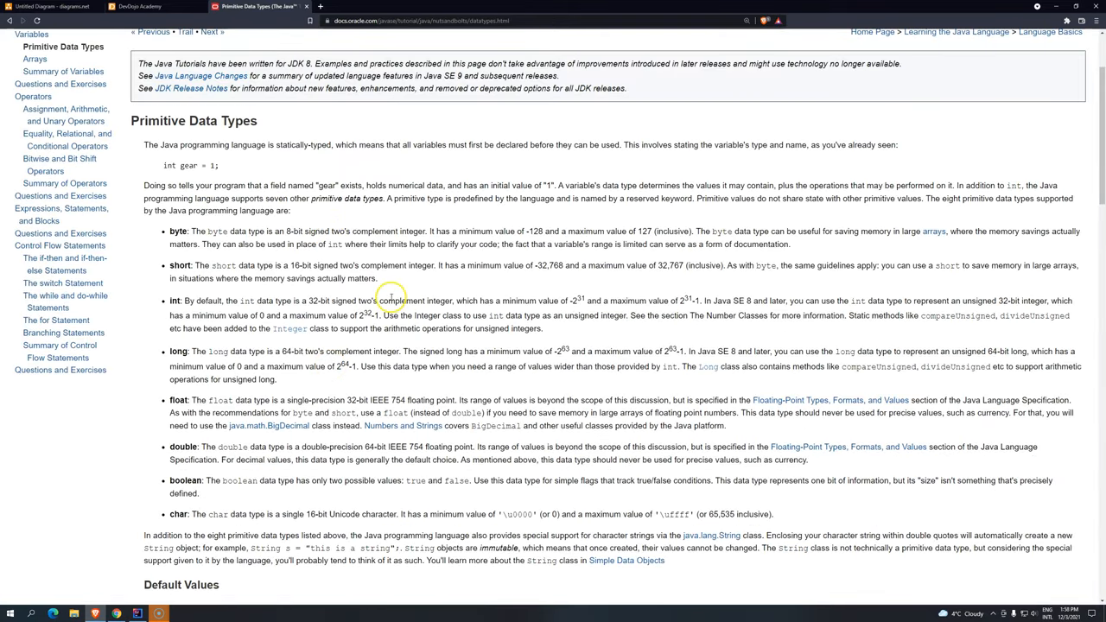
{"action": "scroll", "scroll_direction": "down", "scroll_amount": 3}
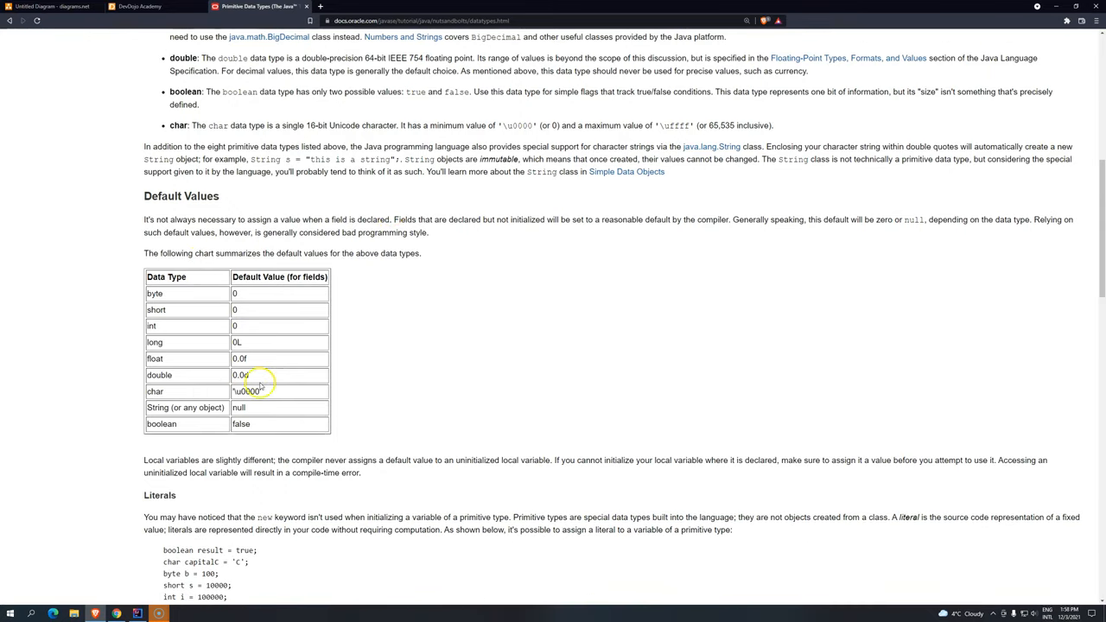
{"action": "double_click", "coordinate": [239, 374]}
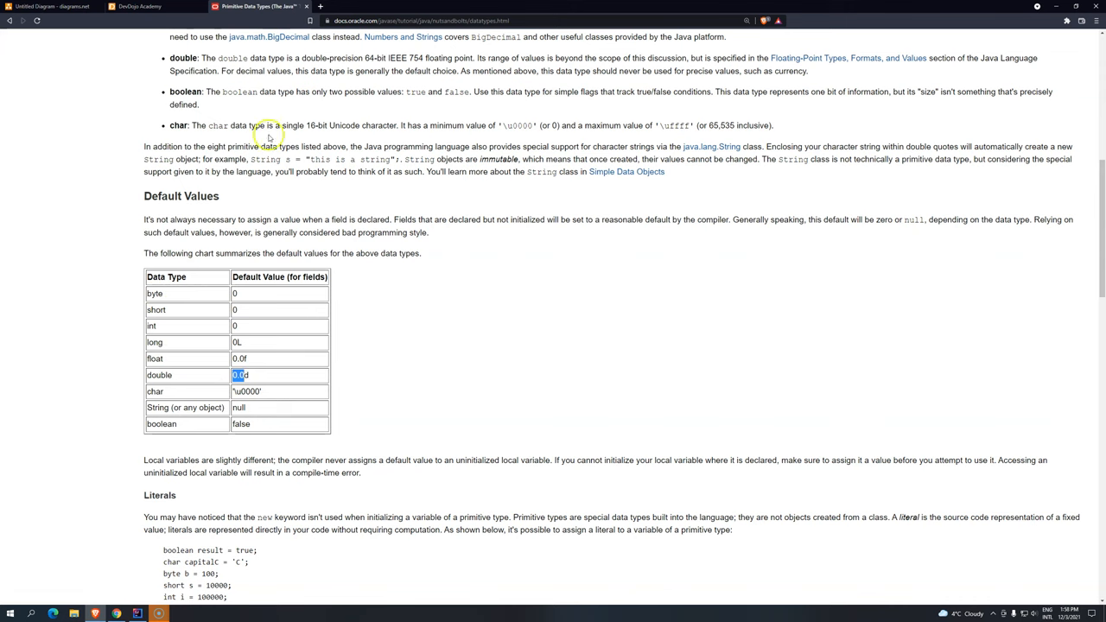
{"action": "left_click", "coordinate": [53, 7]}
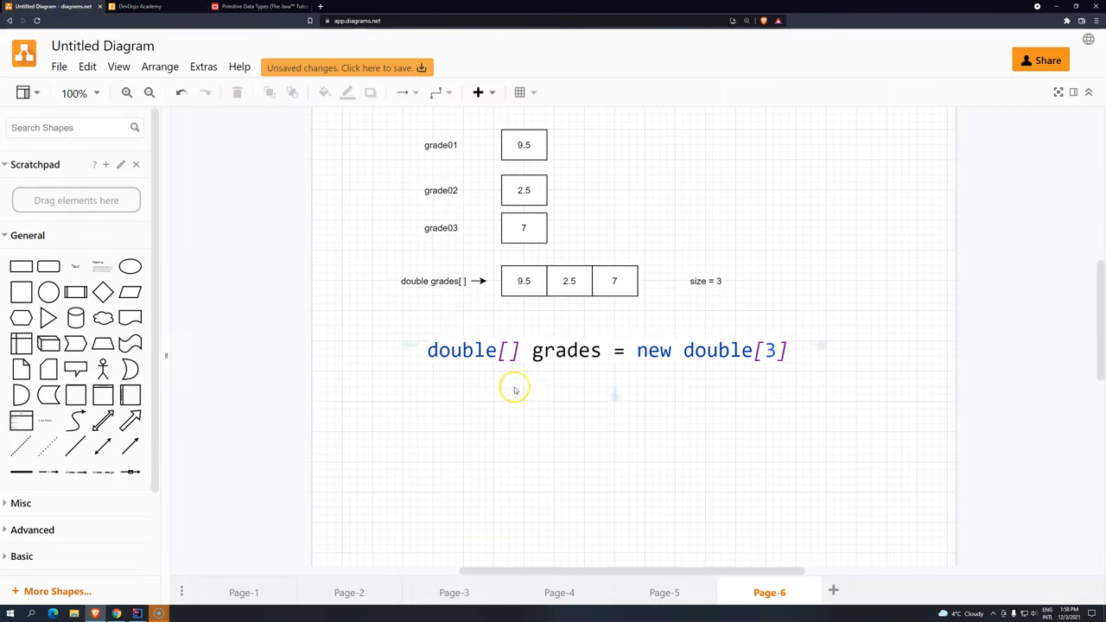
Step: Duplicate the array cells below the code line, fill each with 0.0, then return to IntelliJ
{"action": "left_click", "coordinate": [614, 280]}
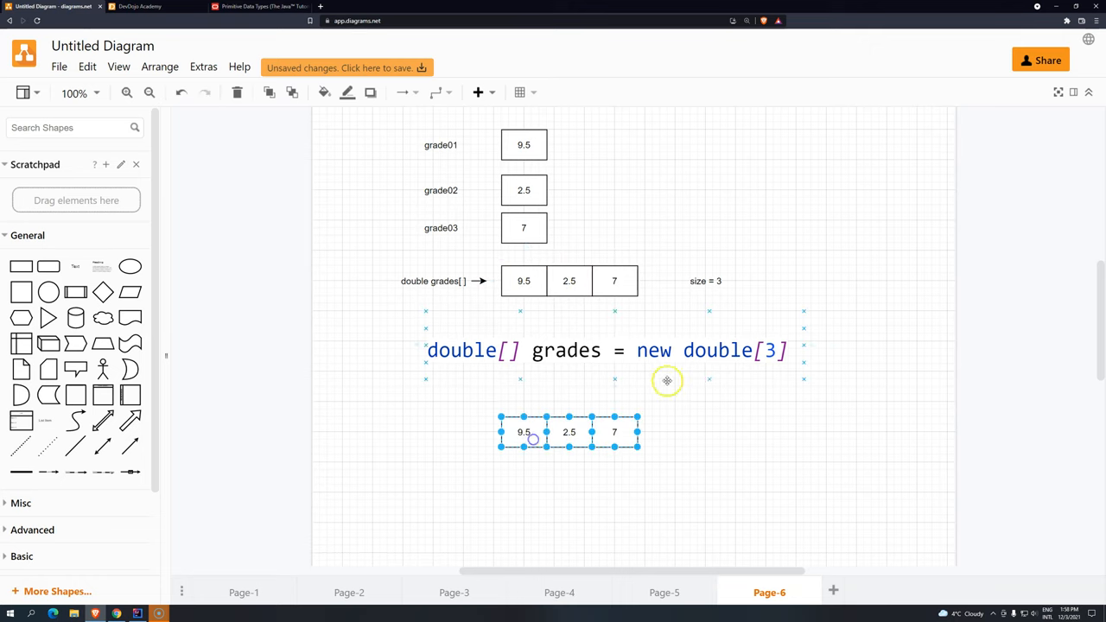
{"action": "double_click", "coordinate": [522, 432]}
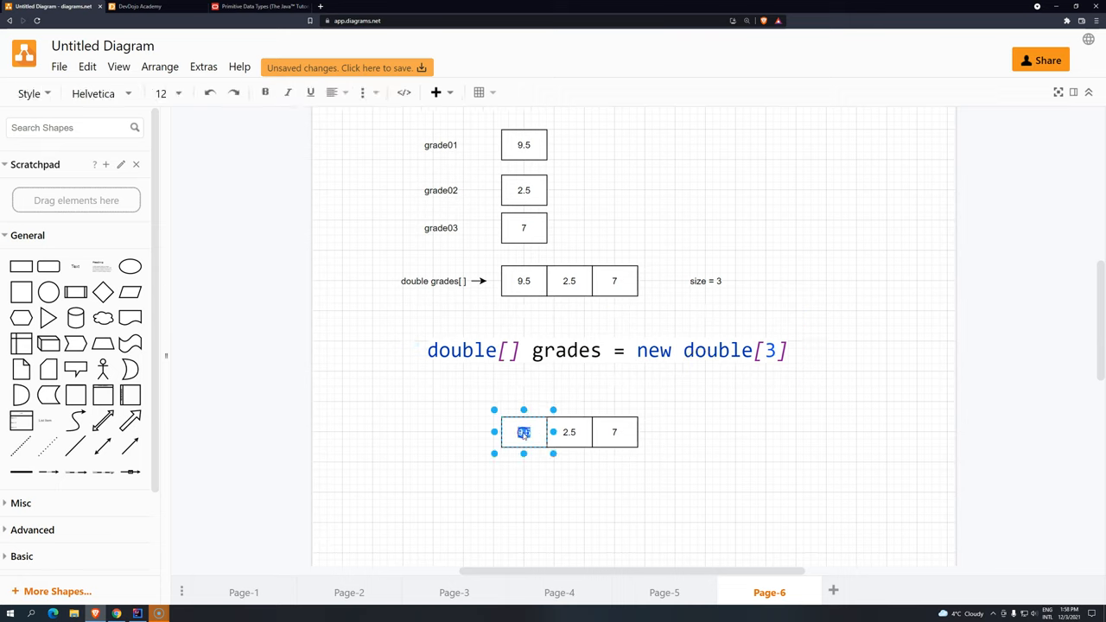
{"action": "type", "text": "0.0"}
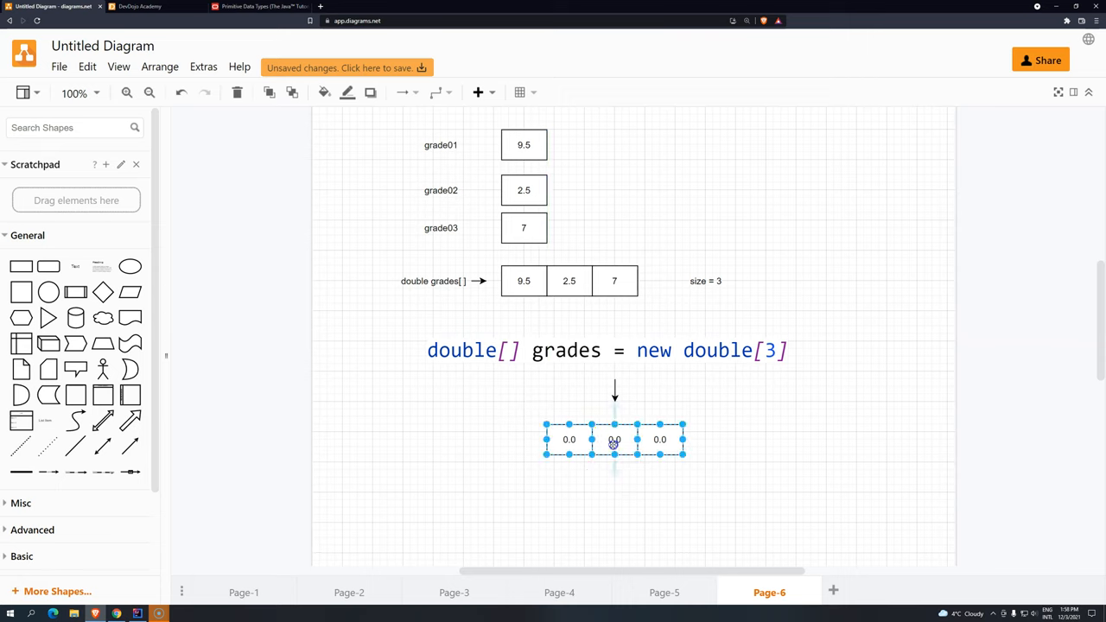
{"action": "left_click", "coordinate": [660, 441]}
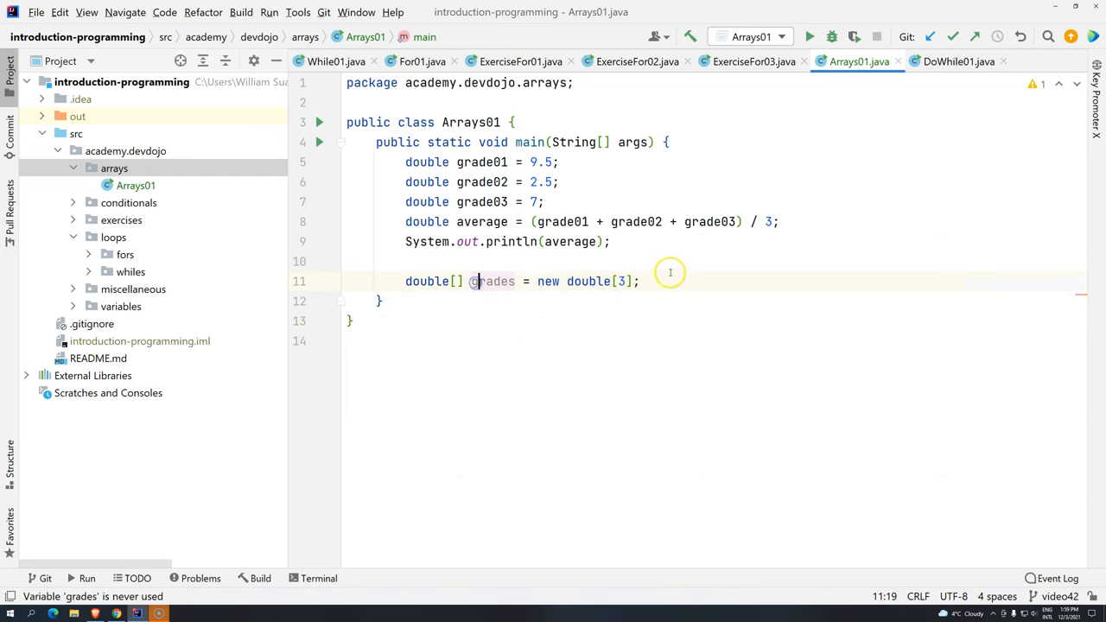
Step: Add println statements for grades[0], grades[1] and grades[2] via sout, then run Arrays01
{"action": "type", "text": "so"}
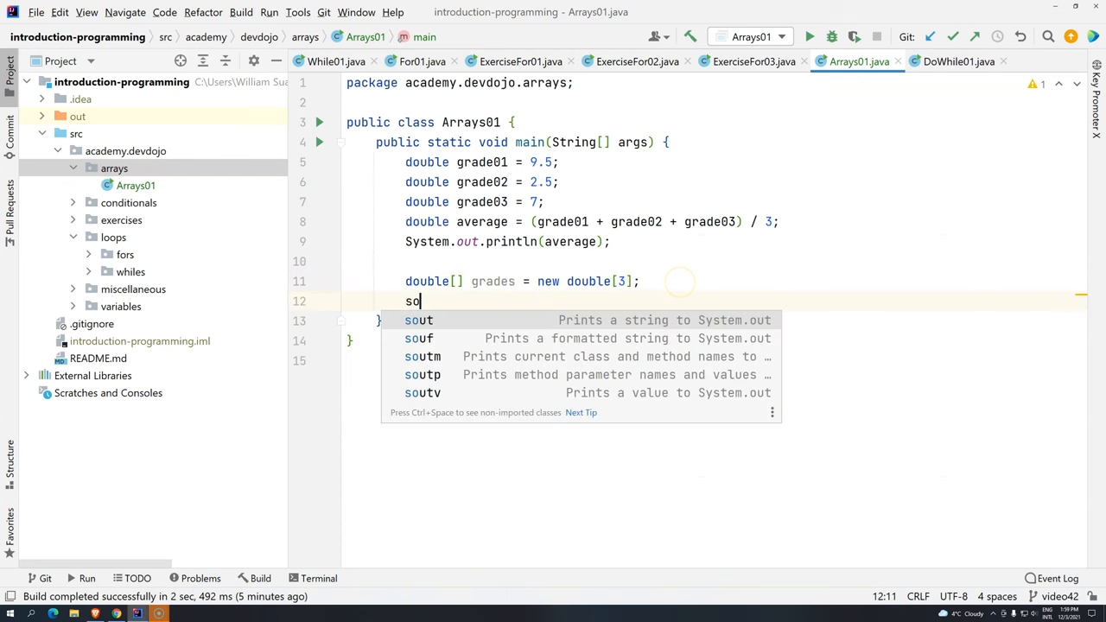
{"action": "key", "text": "Tab"}
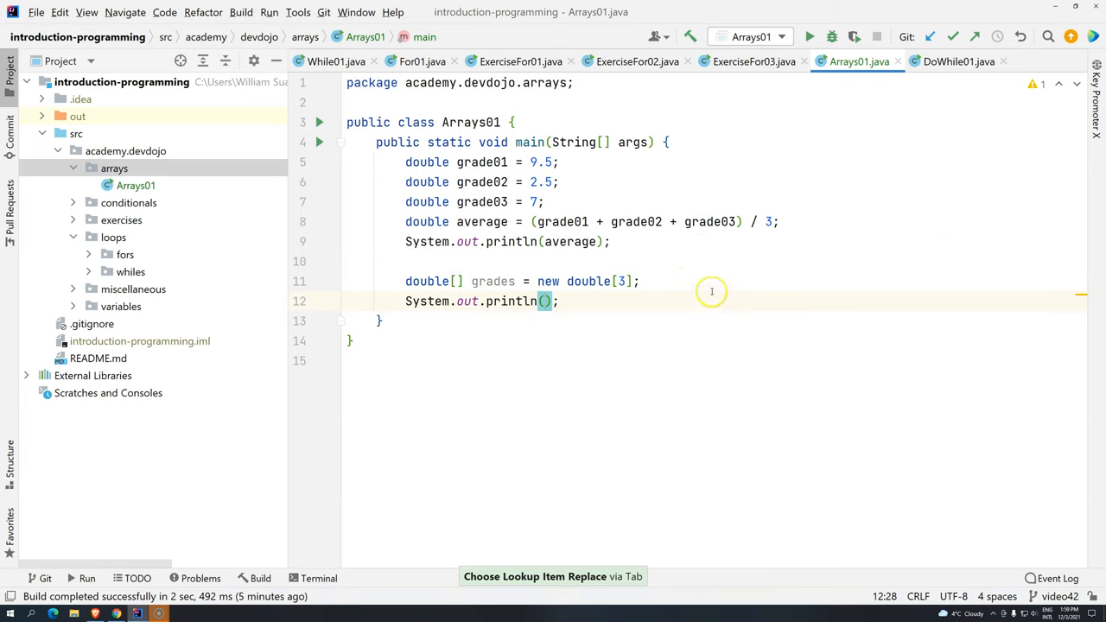
{"action": "mouse_move", "coordinate": [623, 301]}
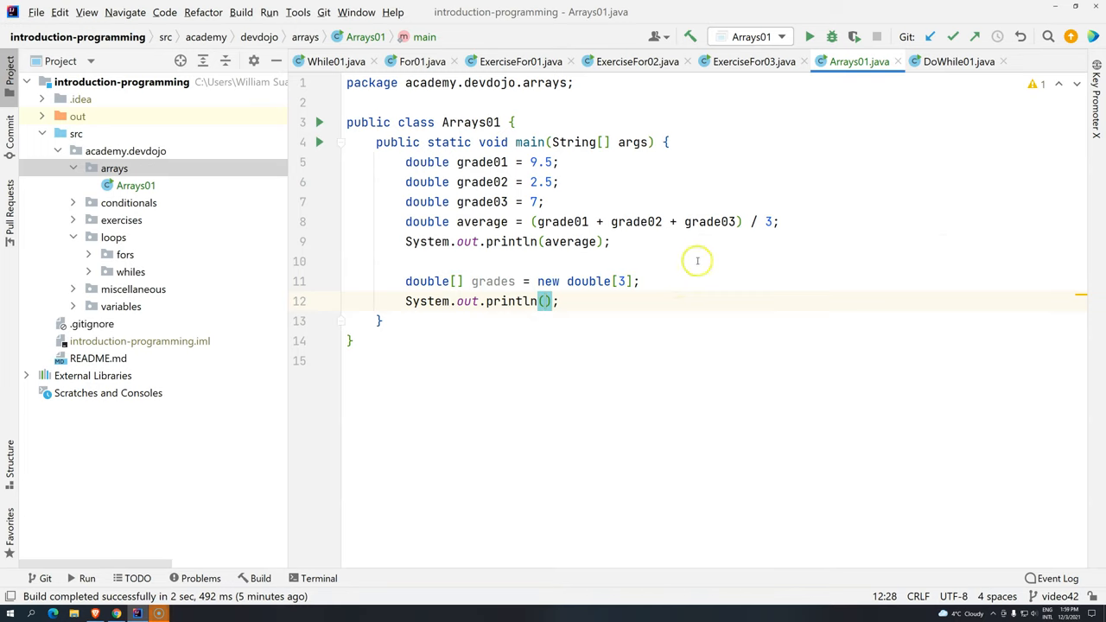
{"action": "mouse_move", "coordinate": [439, 342]}
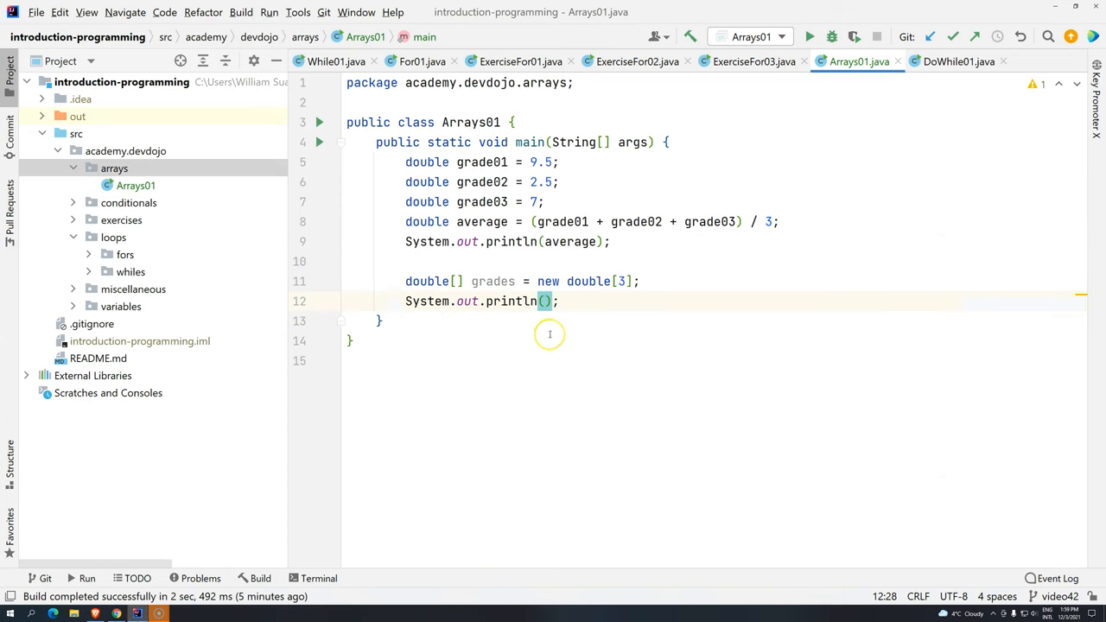
{"action": "type", "text": "grades["}
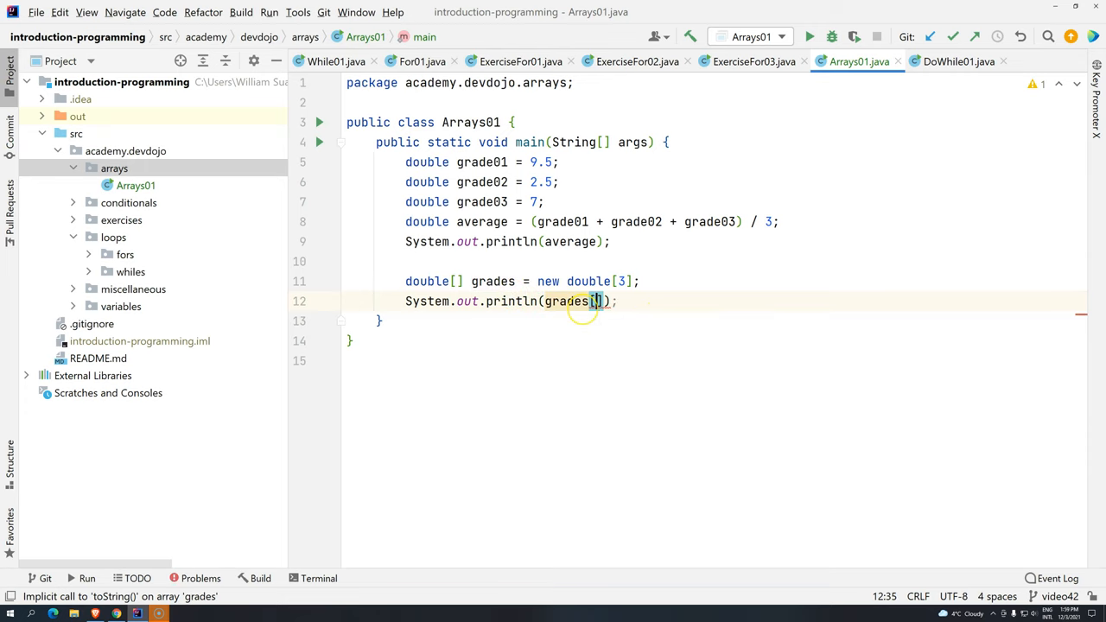
{"action": "type", "text": "0"}
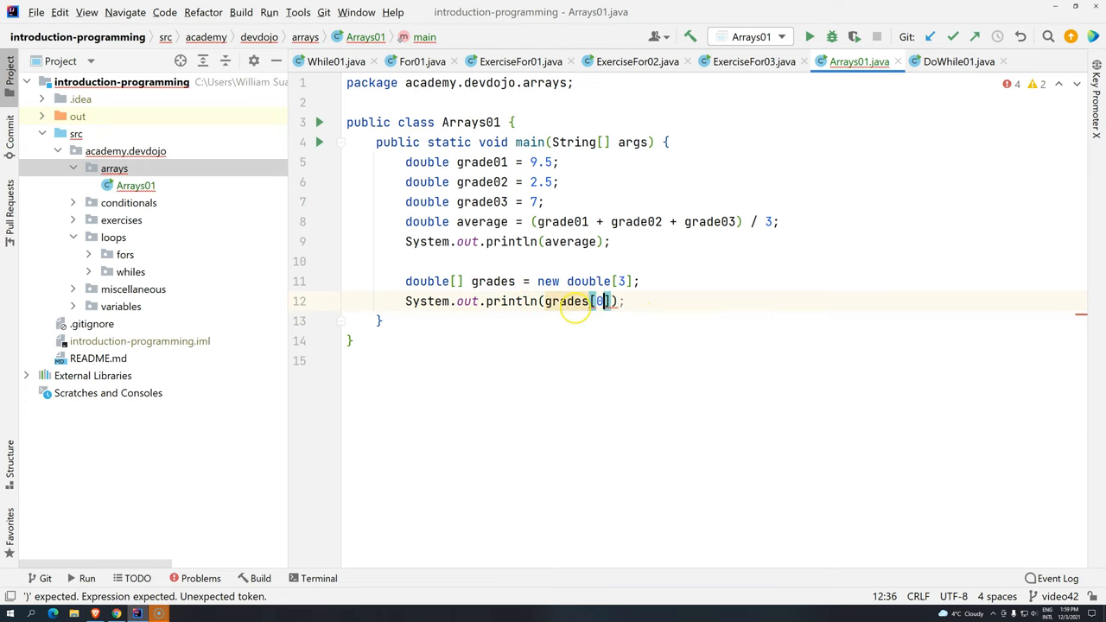
{"action": "key", "text": "ctrl+d"}
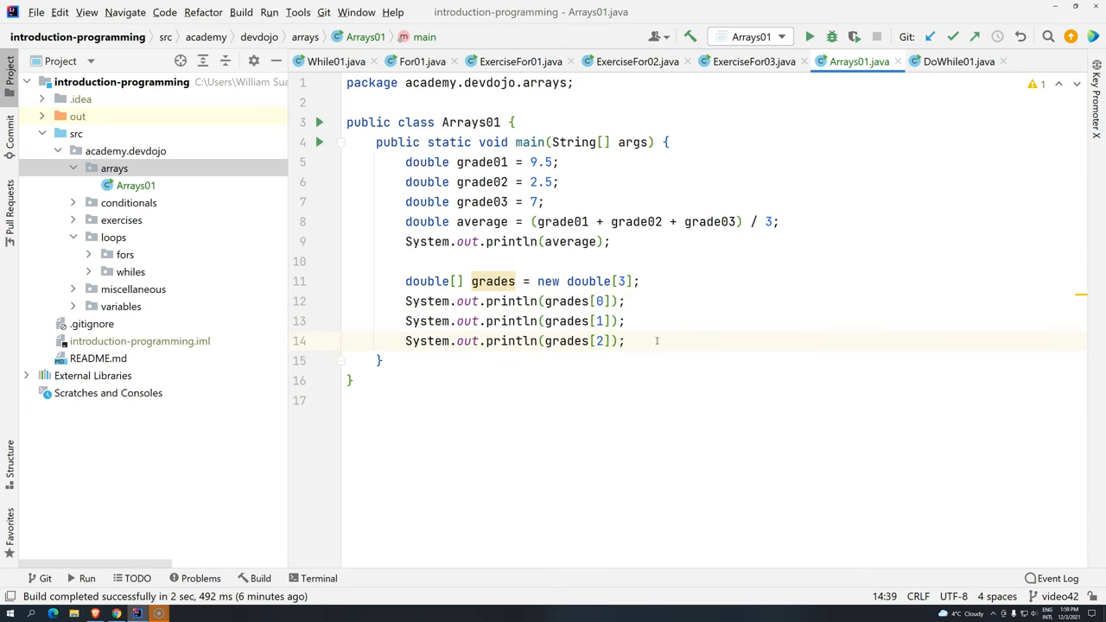
{"action": "left_click", "coordinate": [809, 36]}
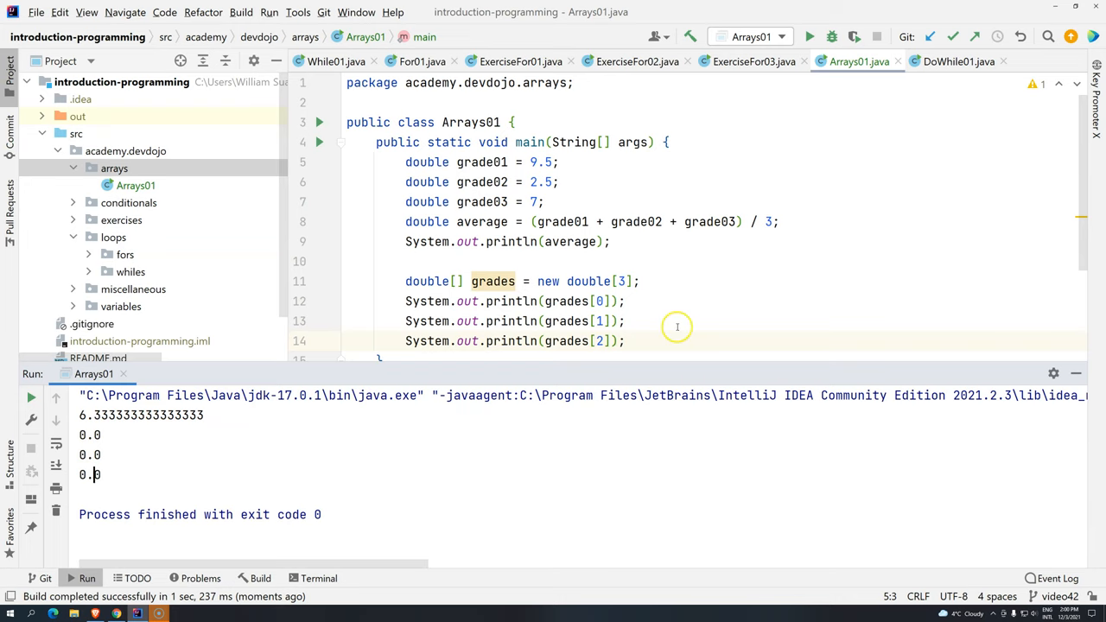
{"action": "mouse_move", "coordinate": [636, 326]}
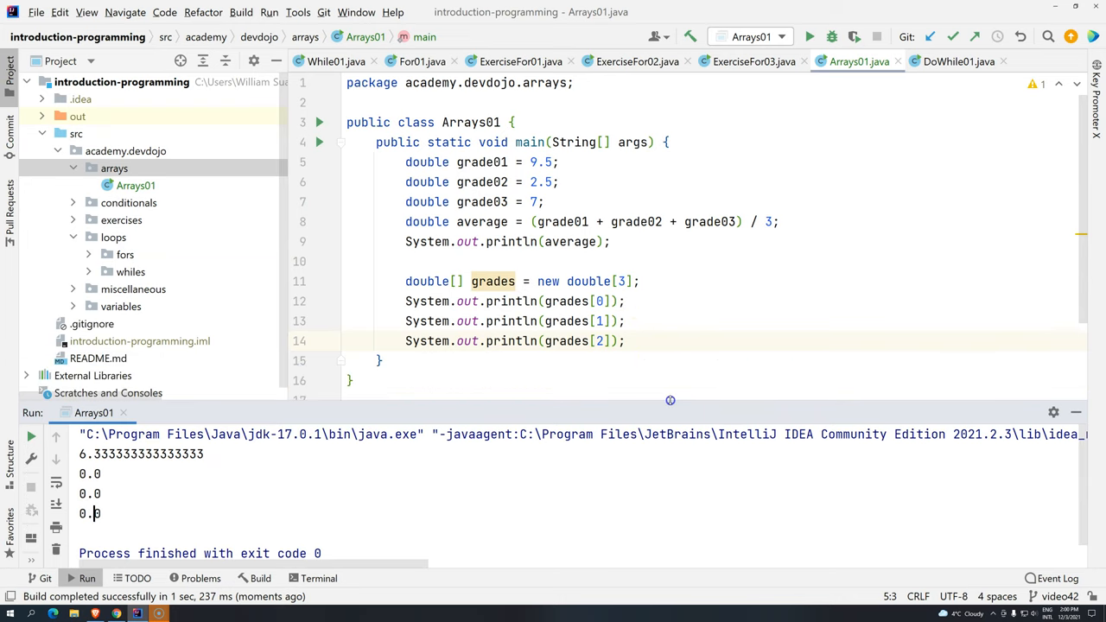
{"action": "mouse_move", "coordinate": [649, 341]}
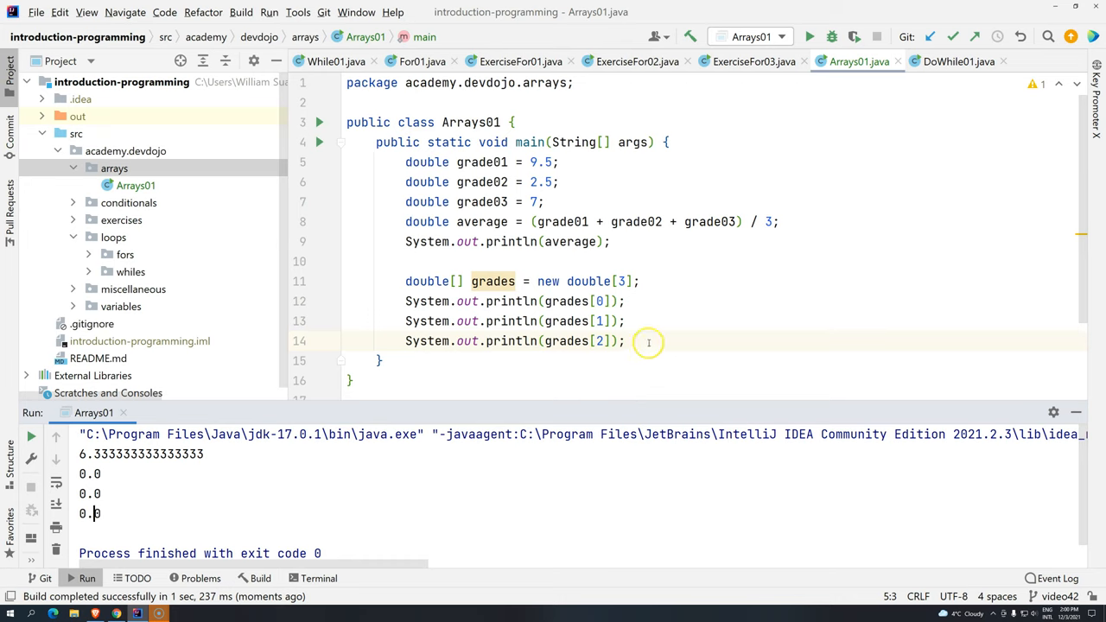
{"action": "key", "text": "ctrl+d"}
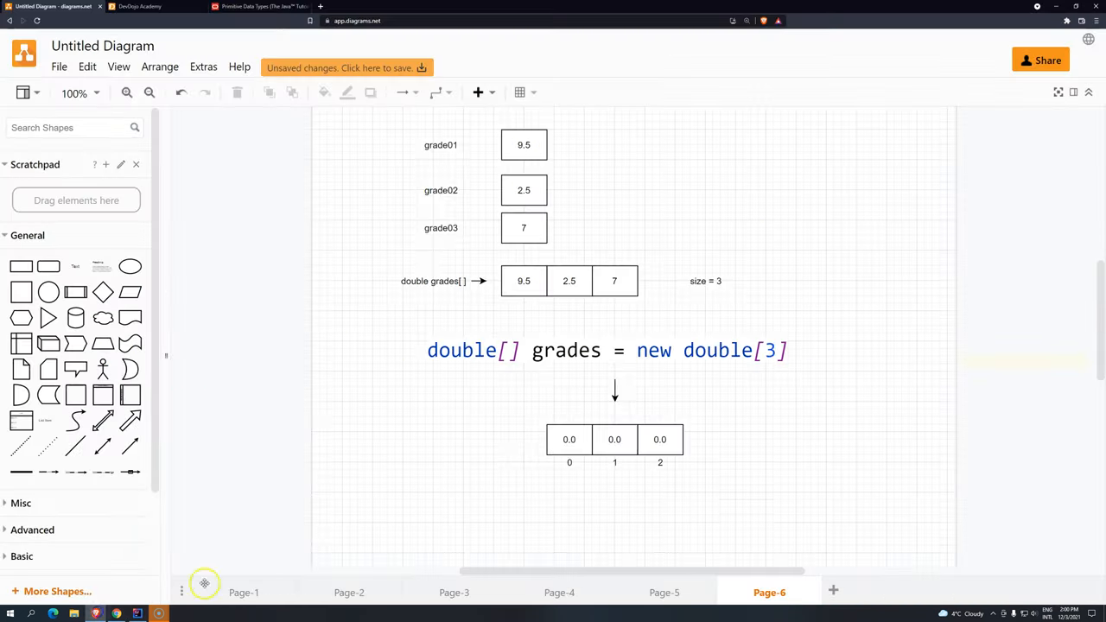
Step: Add a 'double' size label below the zero-filled array and point an arrow up to it
{"action": "double_click", "coordinate": [677, 488]}
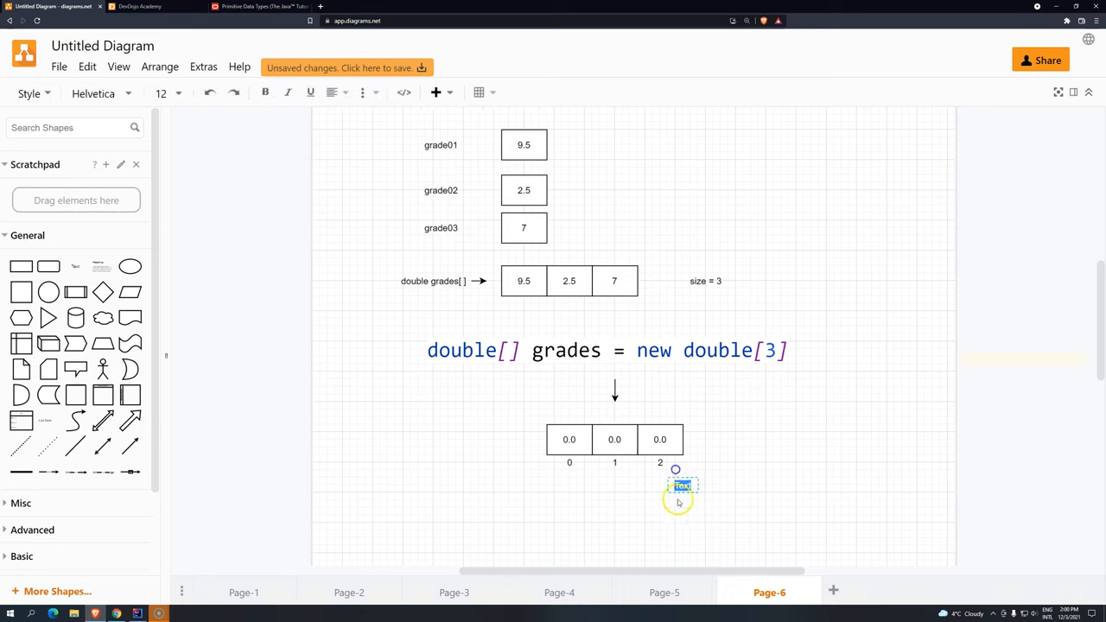
{"action": "type", "text": "doubles[3"}
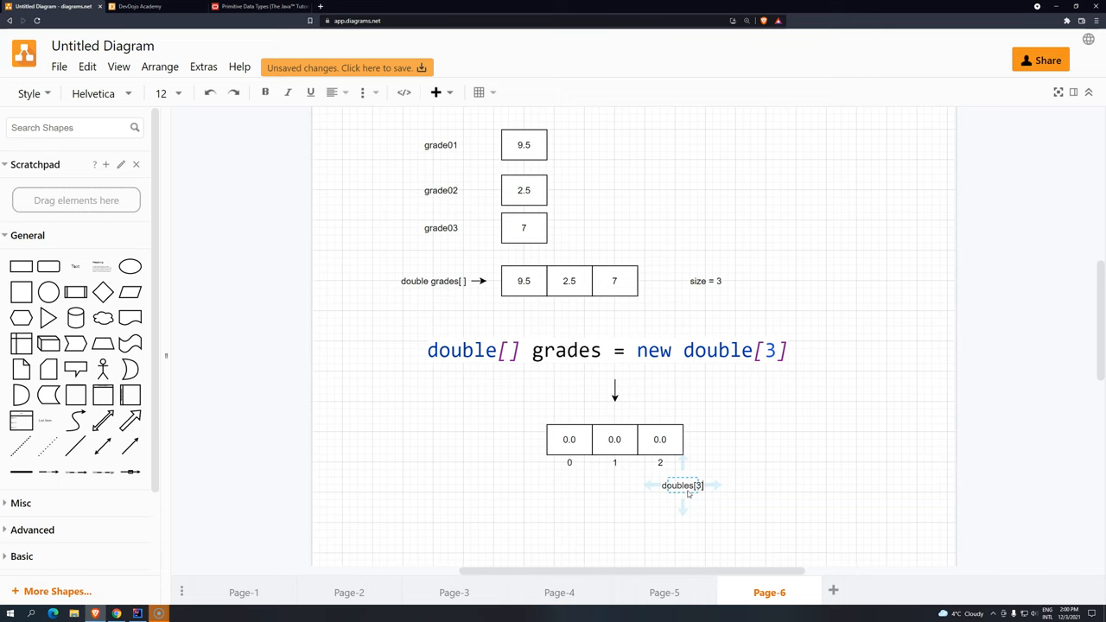
{"action": "left_click_drag", "start_coordinate": [683, 484], "coordinate": [717, 508]}
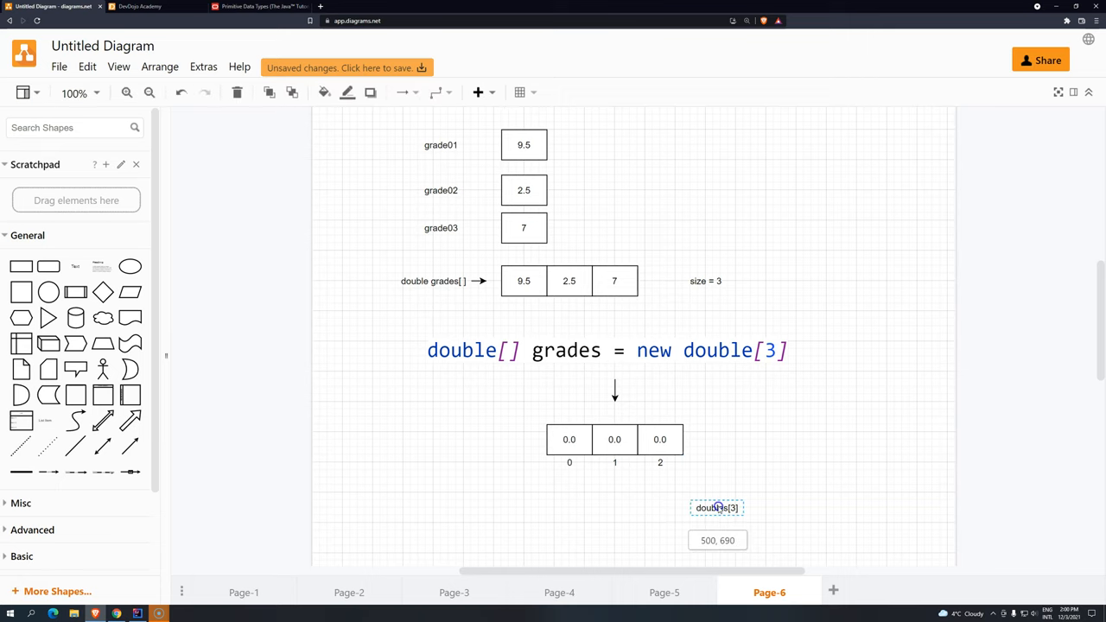
{"action": "left_click_drag", "start_coordinate": [717, 502], "coordinate": [709, 457]}
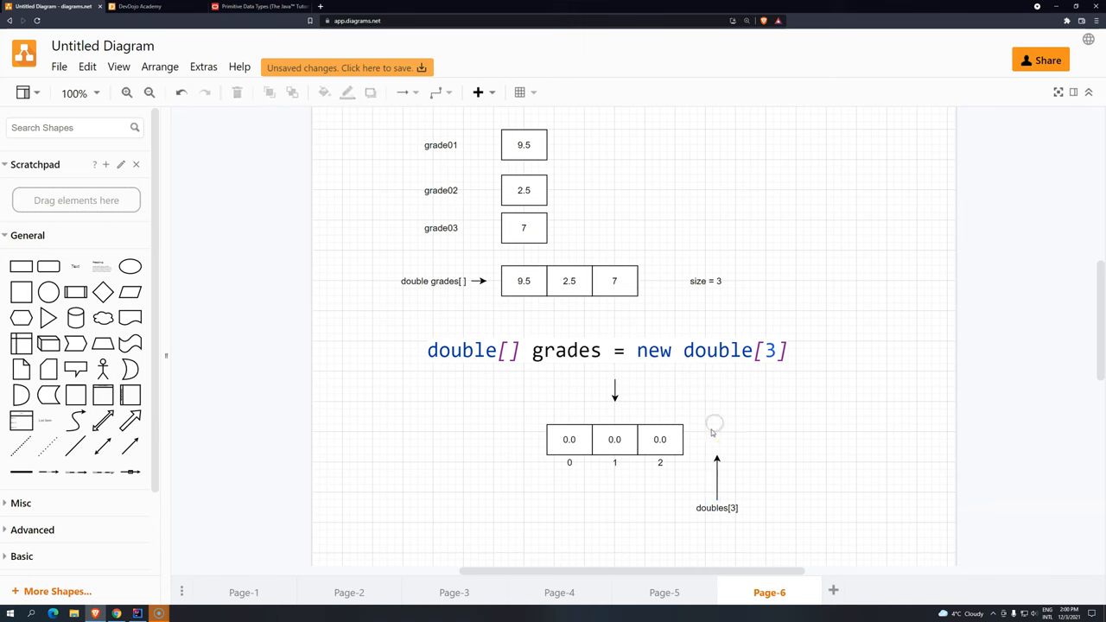
{"action": "left_click", "coordinate": [661, 441]}
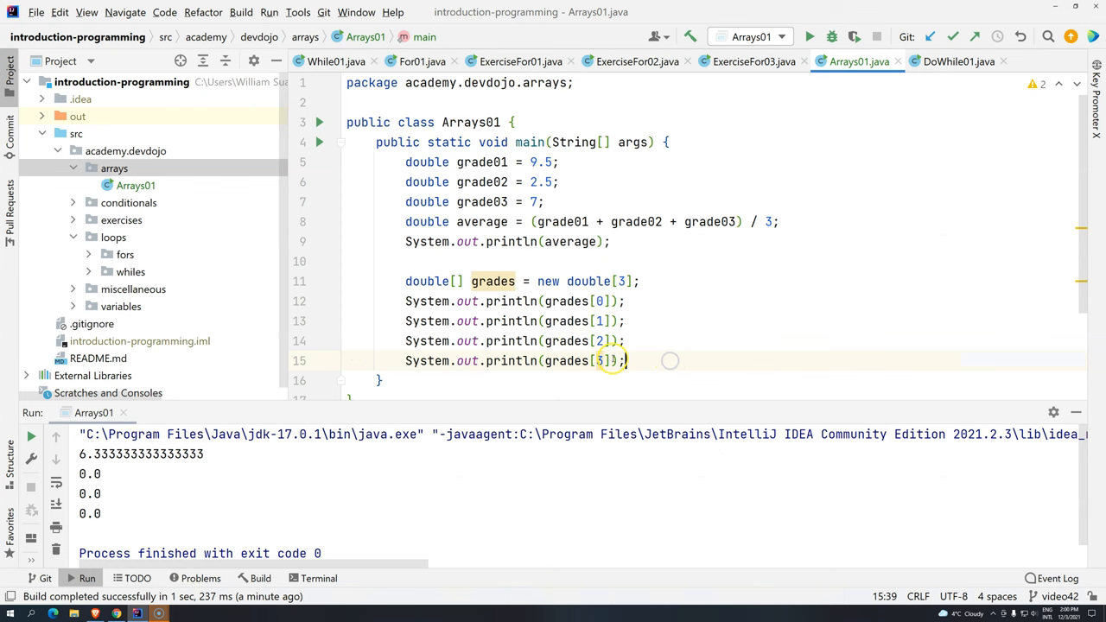
{"action": "left_click", "coordinate": [809, 36]}
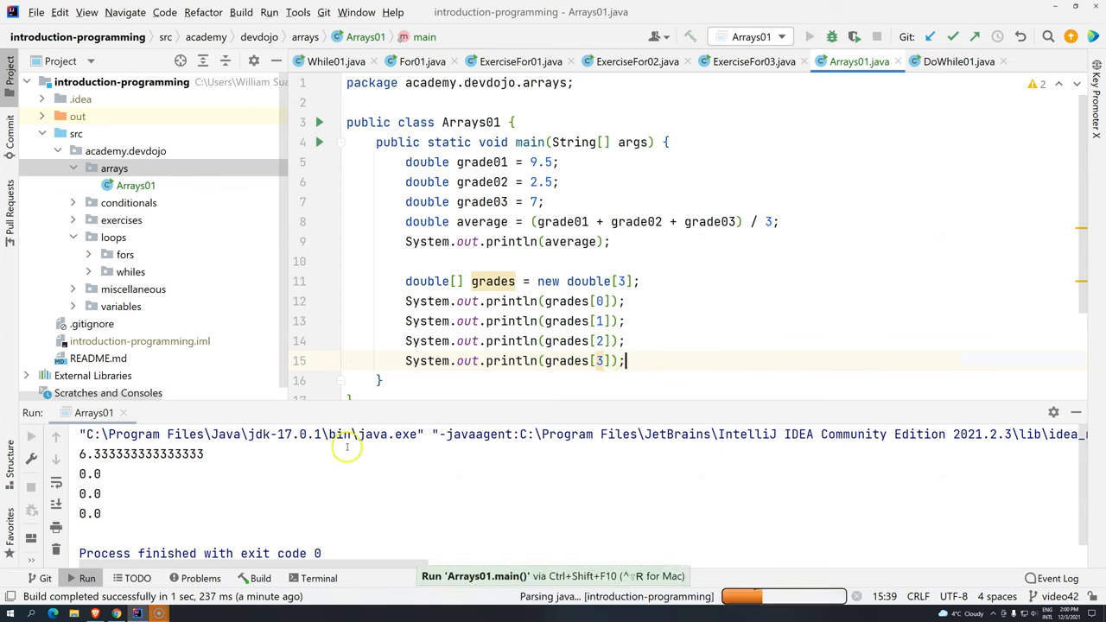
Step: Run Arrays01 with the grades[3] print to get Index 3 out of bounds for length 3
{"action": "left_click", "coordinate": [809, 36]}
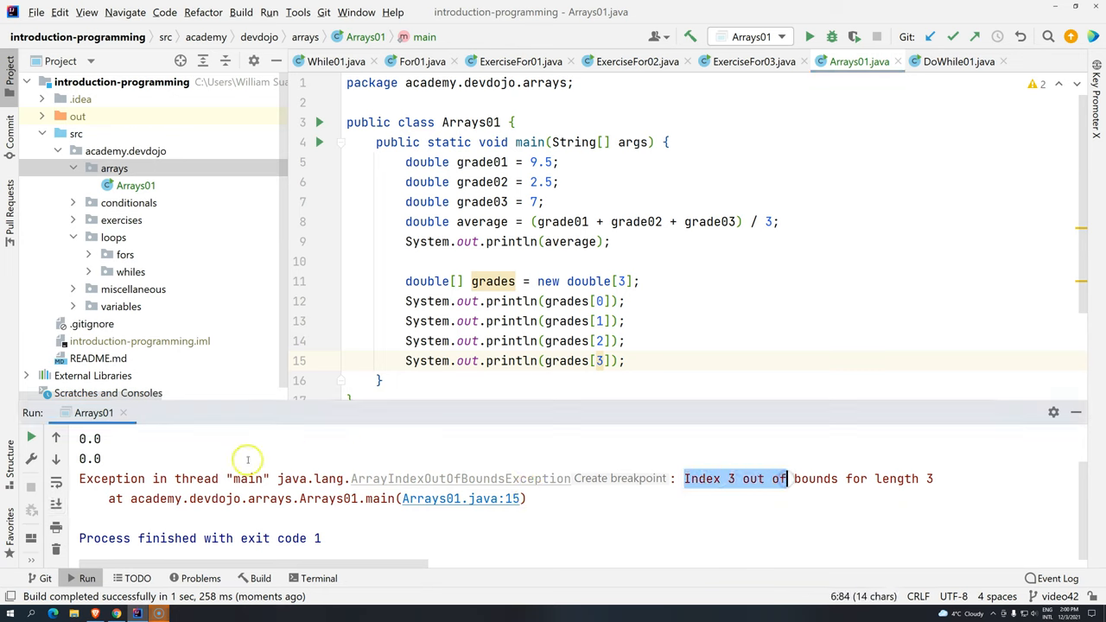
{"action": "mouse_move", "coordinate": [450, 477]}
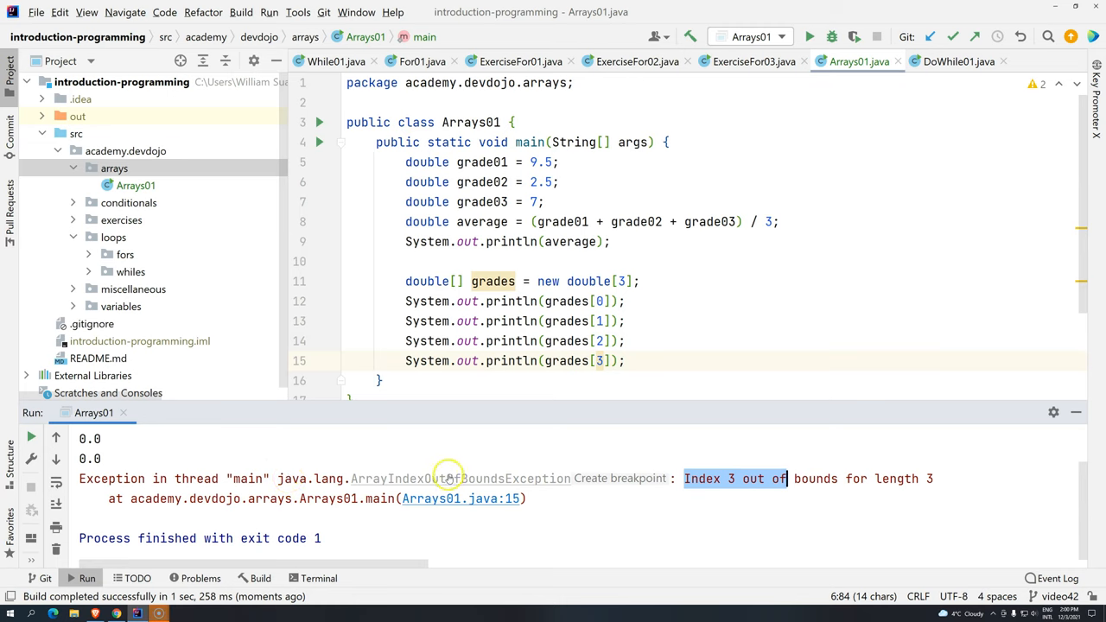
{"action": "mouse_move", "coordinate": [446, 477]}
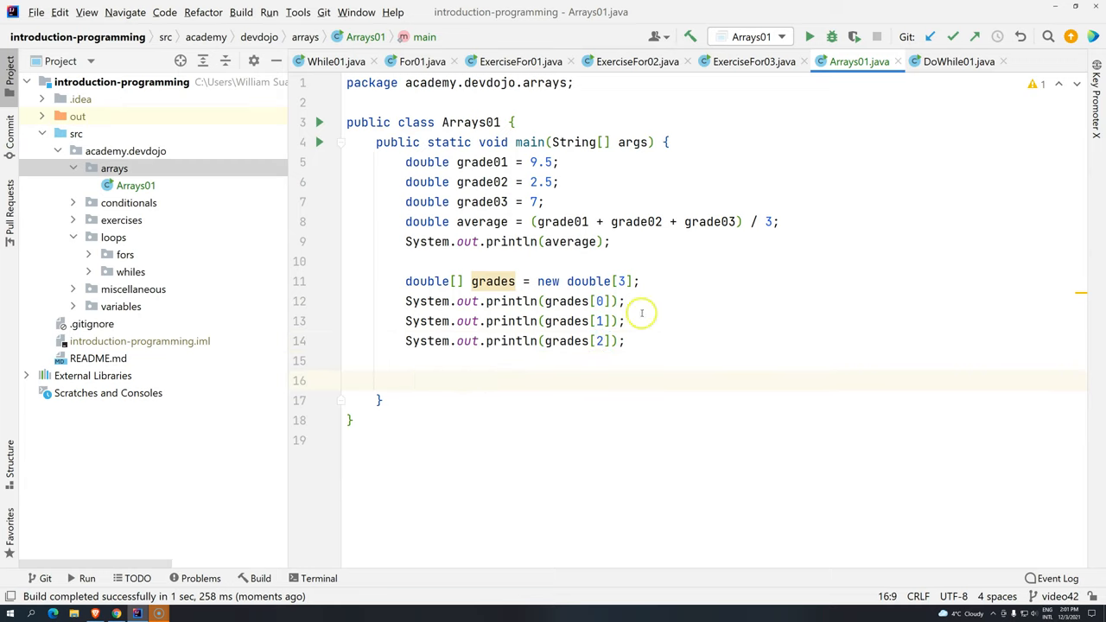
Step: Assign grades[0] = 9.5, grades[1] = 2.5 and grades[2] = 7 on three duplicated lines
{"action": "double_click", "coordinate": [574, 301]}
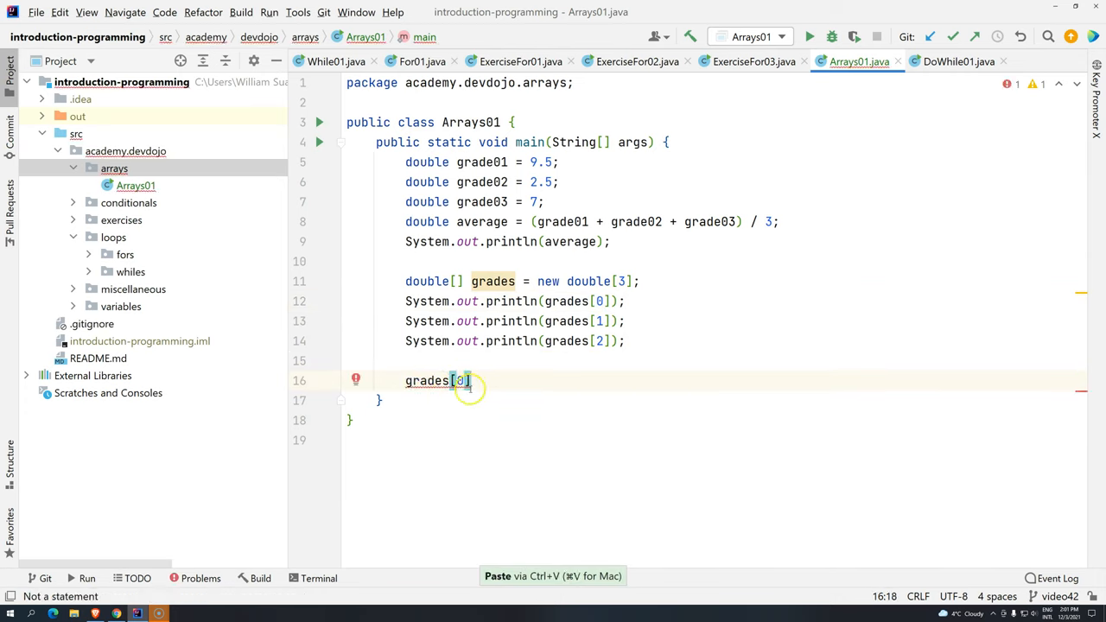
{"action": "type", "text": "= 9"}
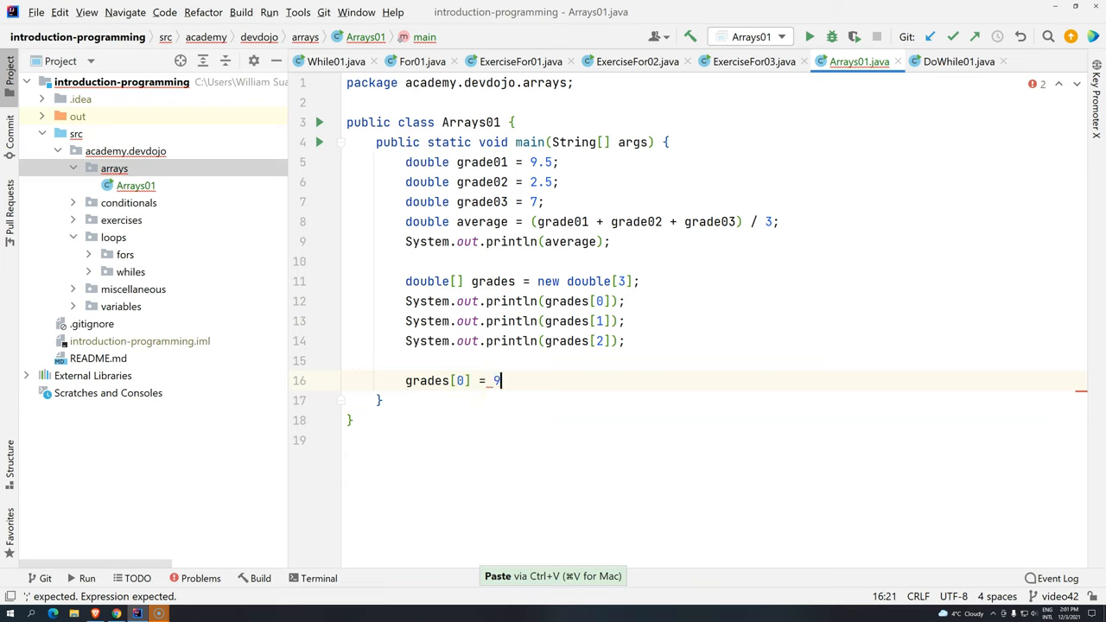
{"action": "type", "text": ".5;"}
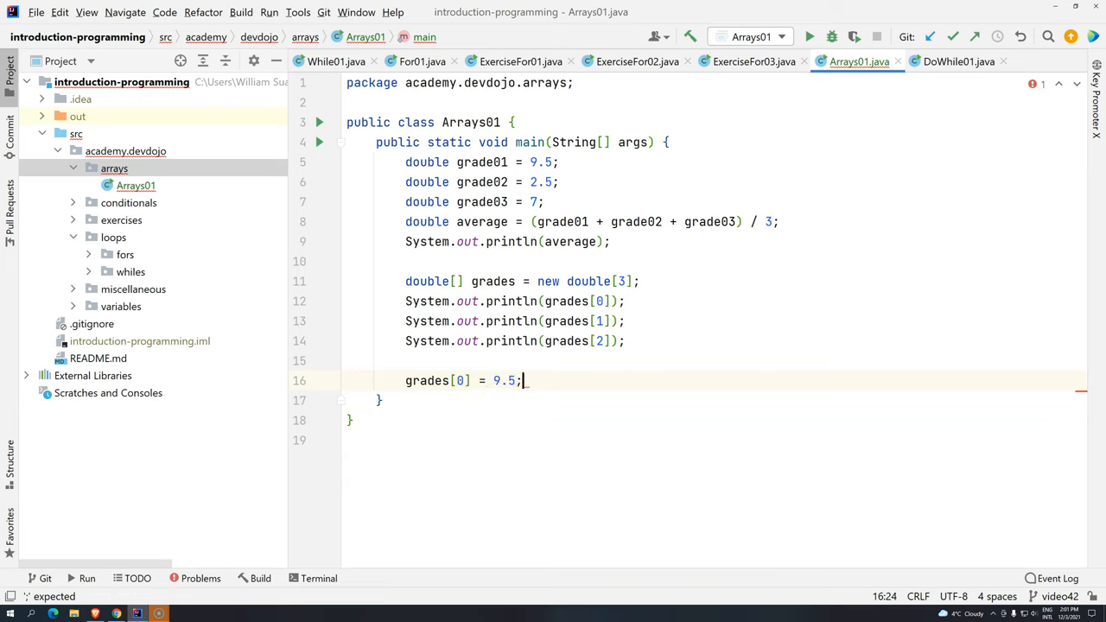
{"action": "key", "text": "ctrl+d"}
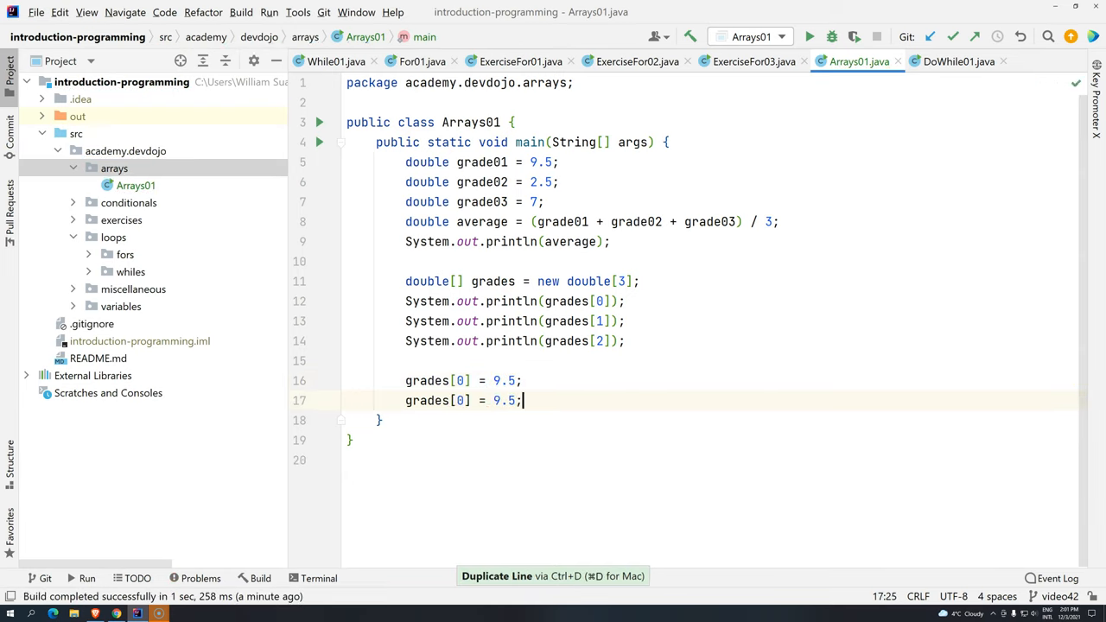
{"action": "key", "text": "ctrl+d"}
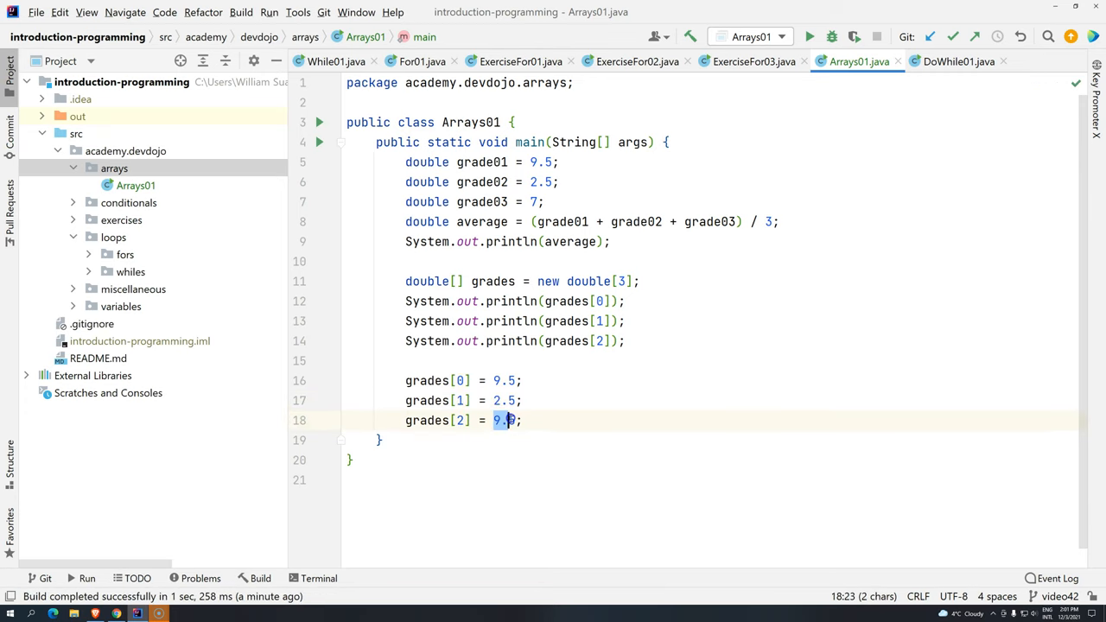
{"action": "type", "text": "7"}
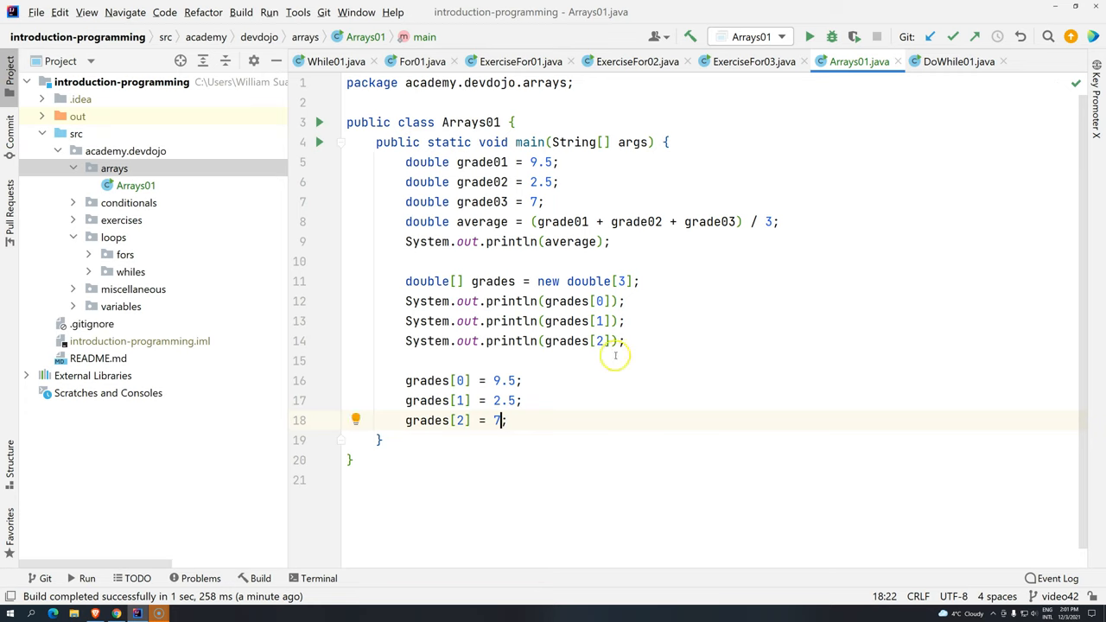
Step: Copy the three println lines and paste them below the assignments
{"action": "left_click_drag", "start_coordinate": [407, 301], "coordinate": [625, 340]}
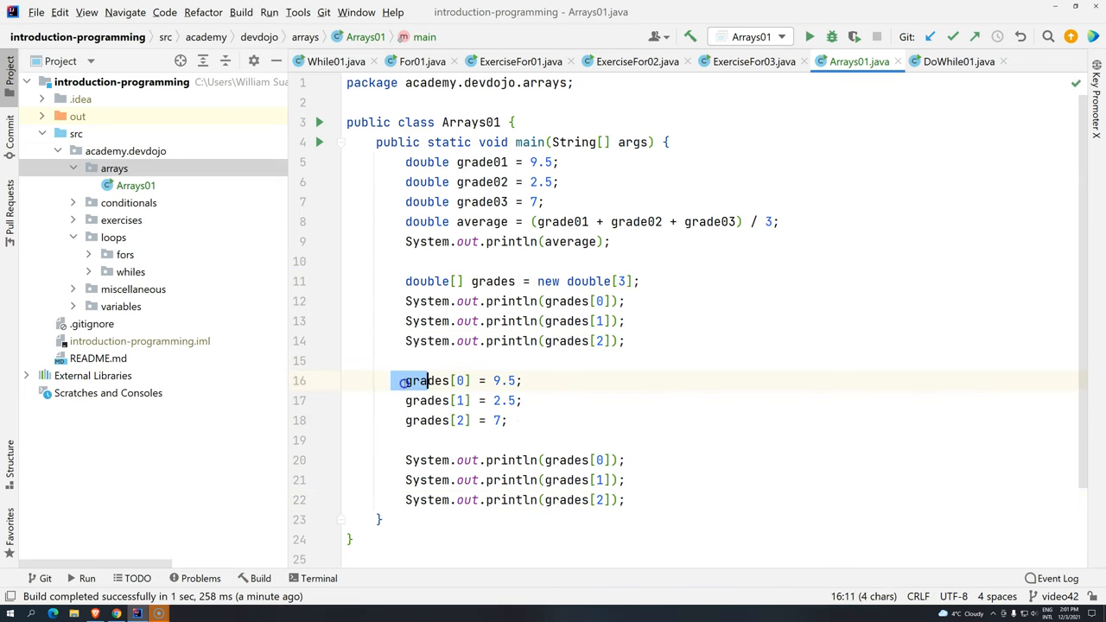
{"action": "left_click", "coordinate": [490, 380]}
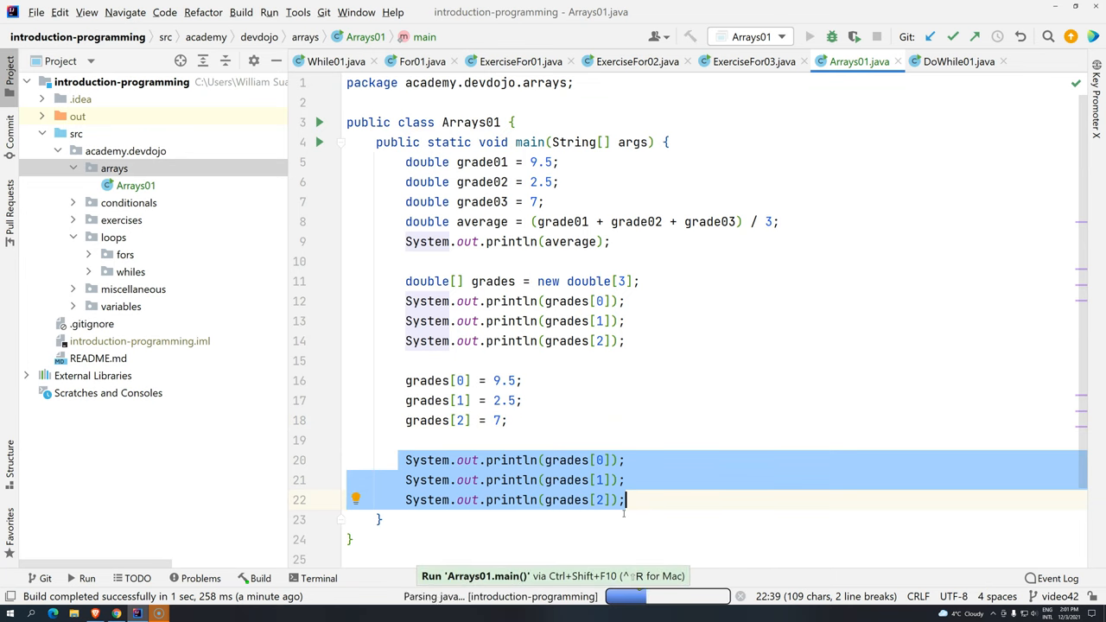
Step: Run Arrays01 to print the assigned grades, then try array size 10 in new double[...]
{"action": "left_click", "coordinate": [809, 36]}
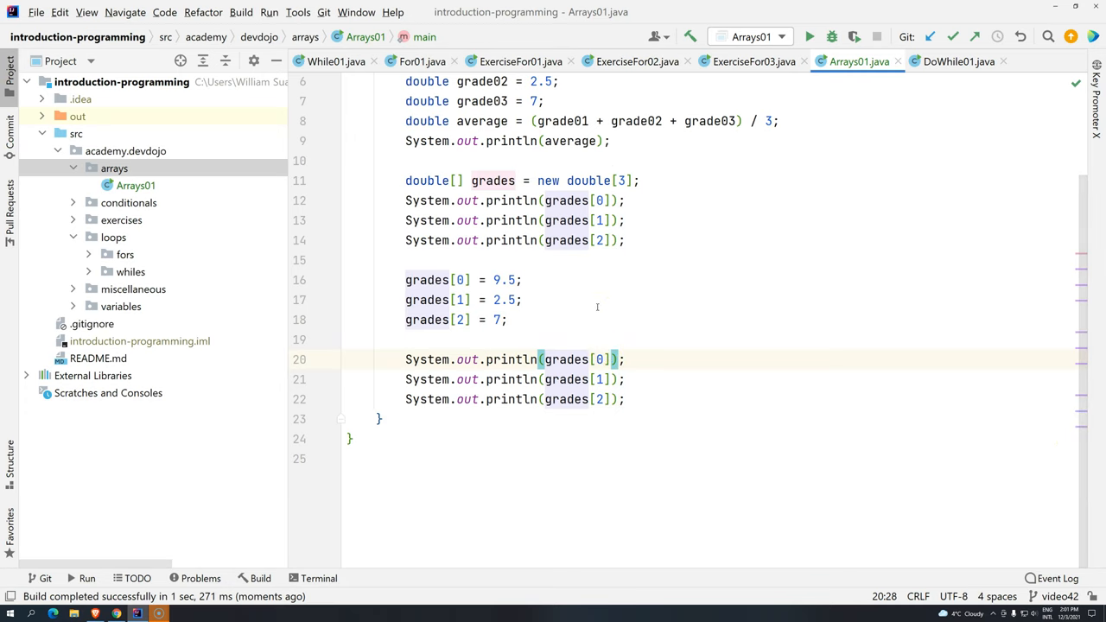
{"action": "mouse_move", "coordinate": [574, 249]}
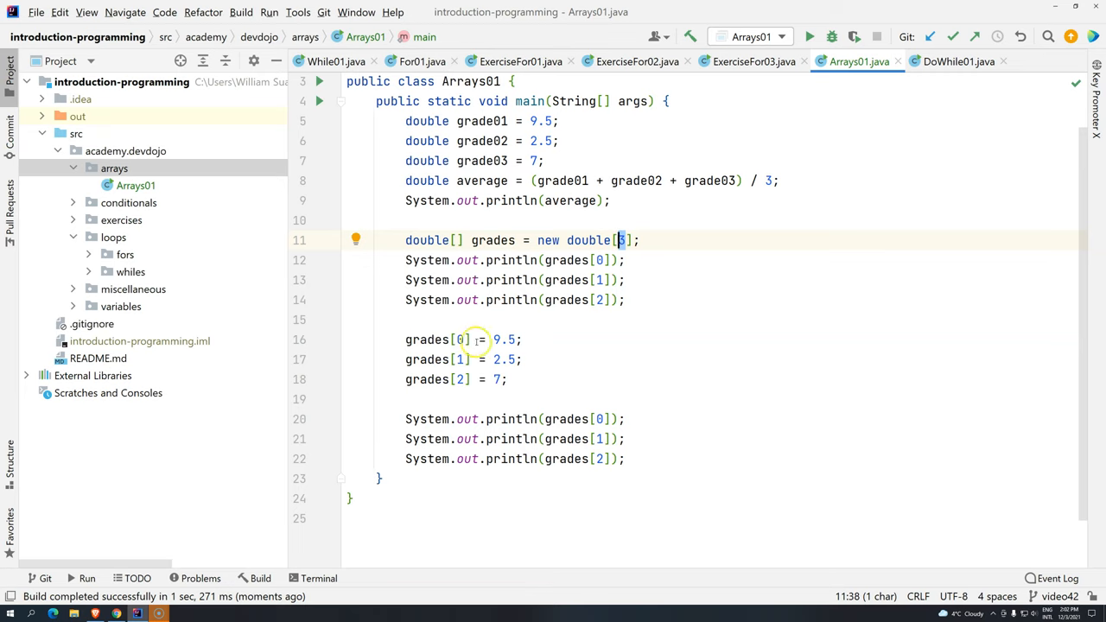
{"action": "type", "text": "10"}
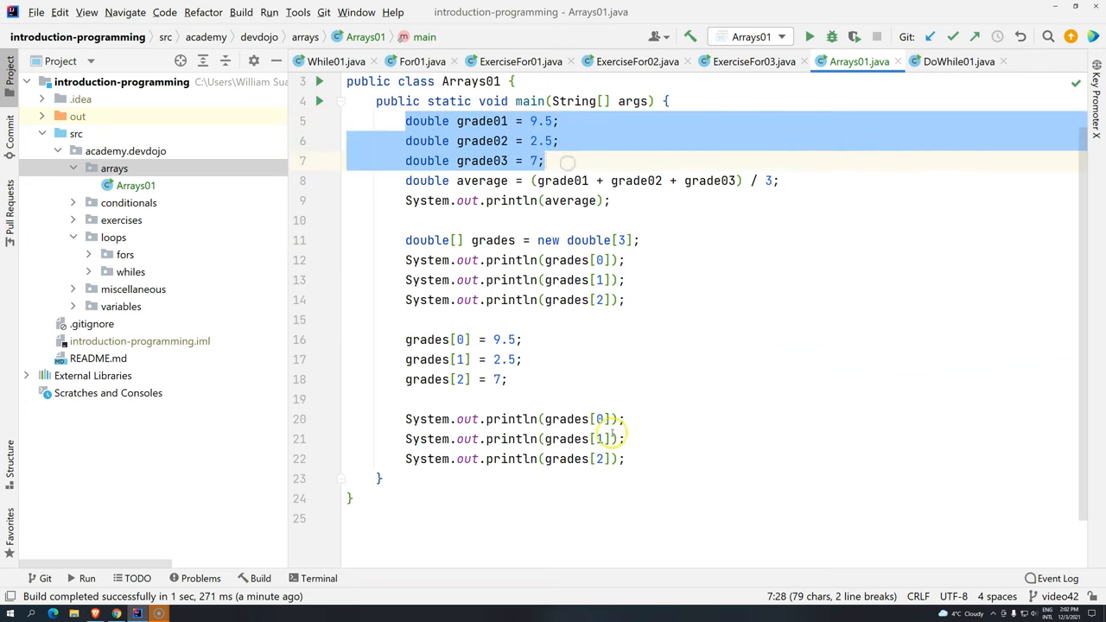
Step: Write average = (grades[0] + grades[1] + grades[2]) / grades.length after the prints
{"action": "left_click", "coordinate": [640, 459]}
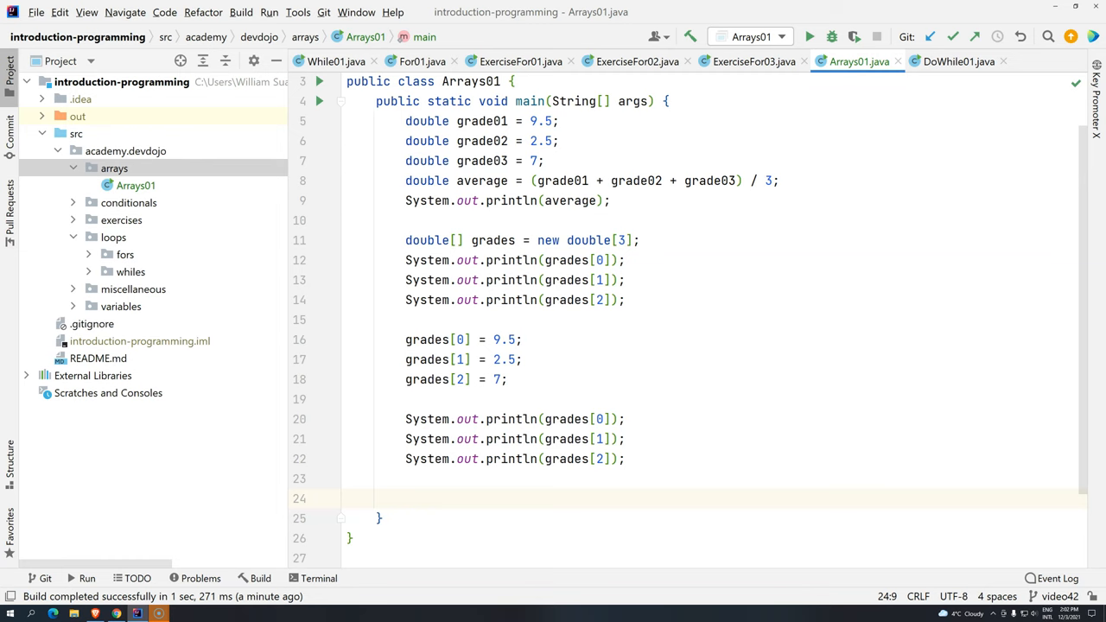
{"action": "type", "text": "average"}
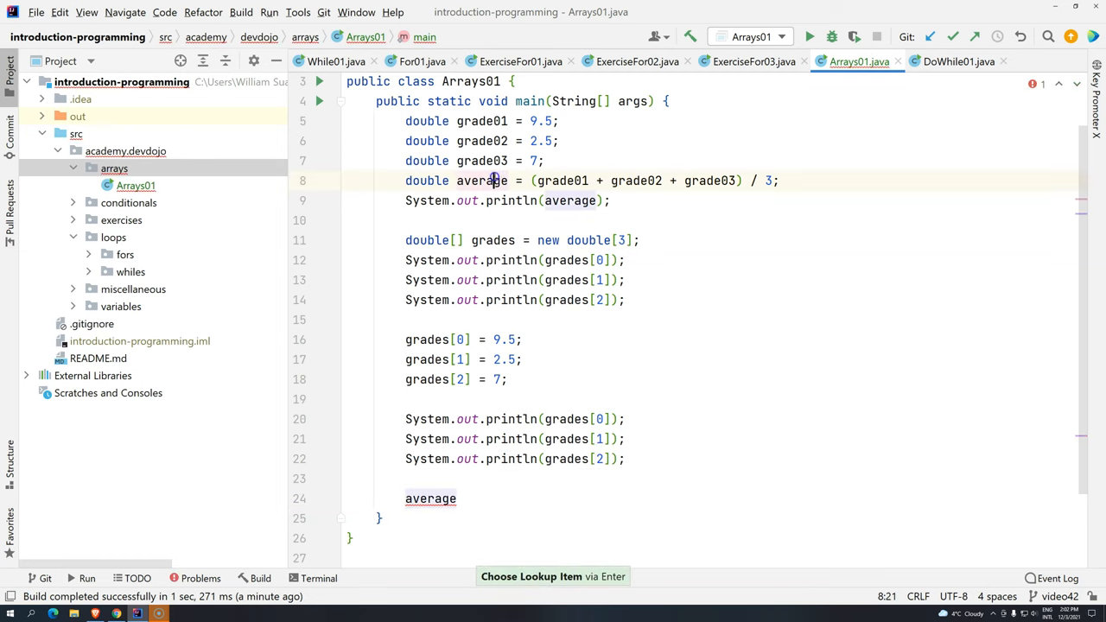
{"action": "type", "text": "="}
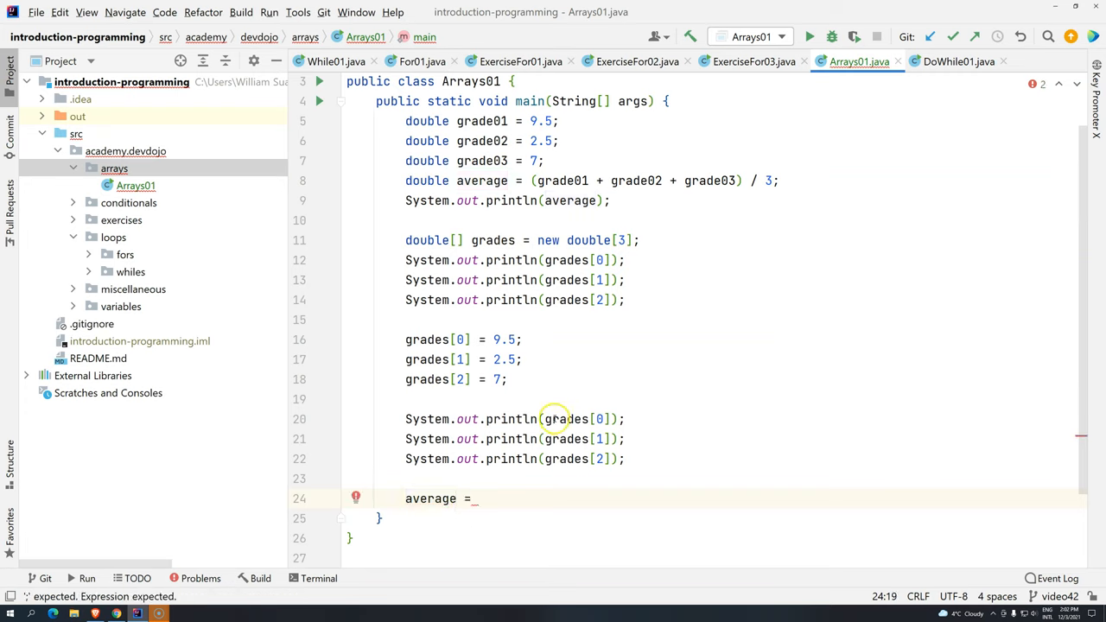
{"action": "double_click", "coordinate": [567, 420]}
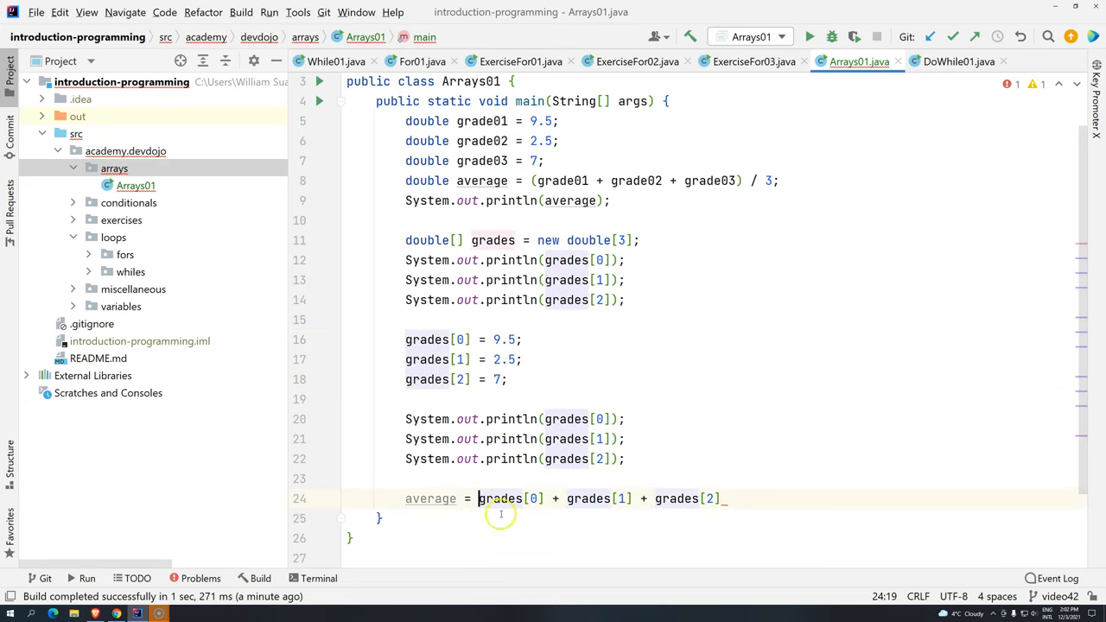
{"action": "type", "text": "("}
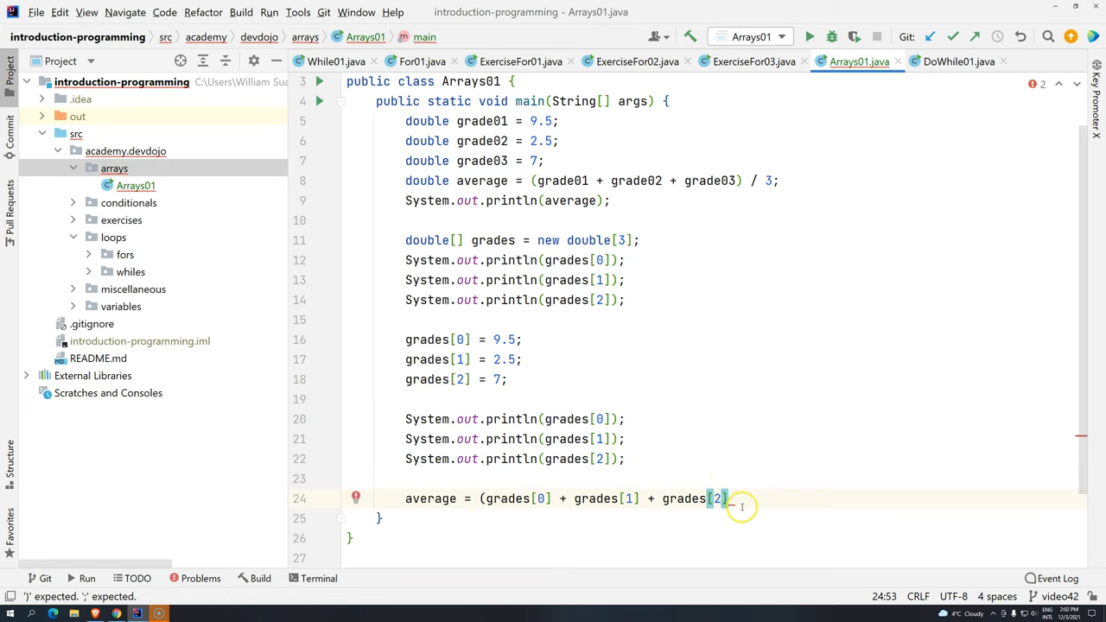
{"action": "type", "text": ") /"}
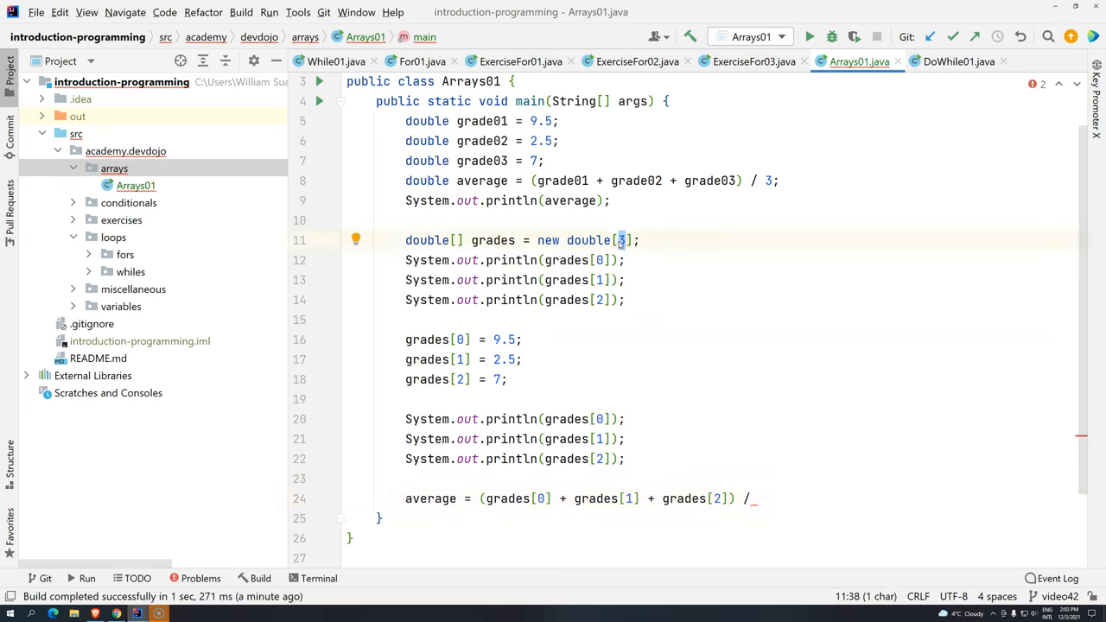
{"action": "mouse_move", "coordinate": [664, 408]}
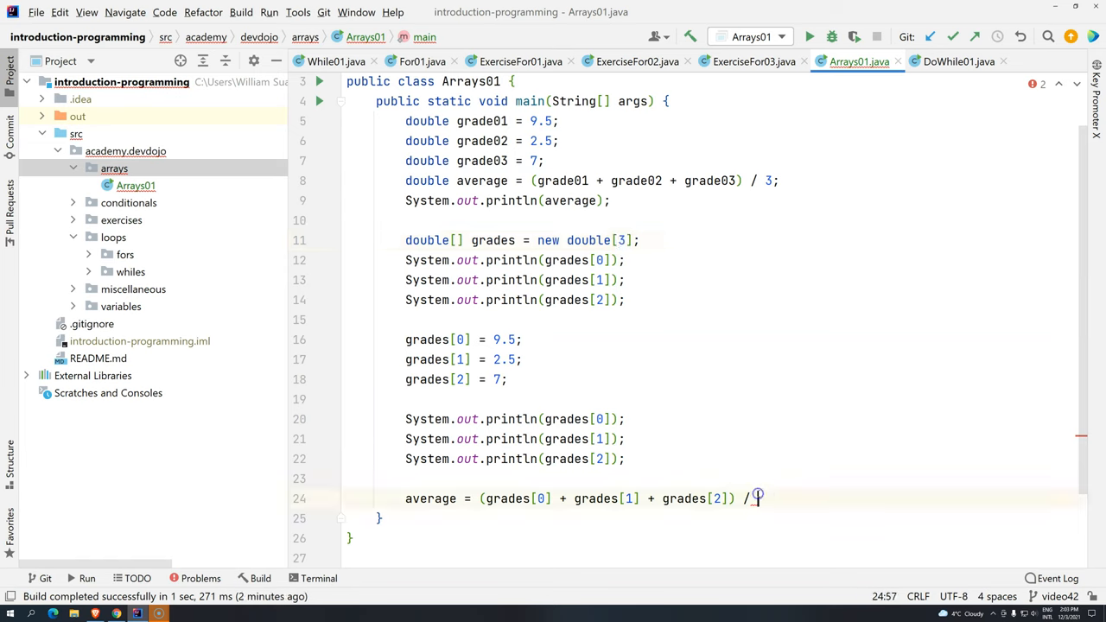
{"action": "type", "text": "_gra"}
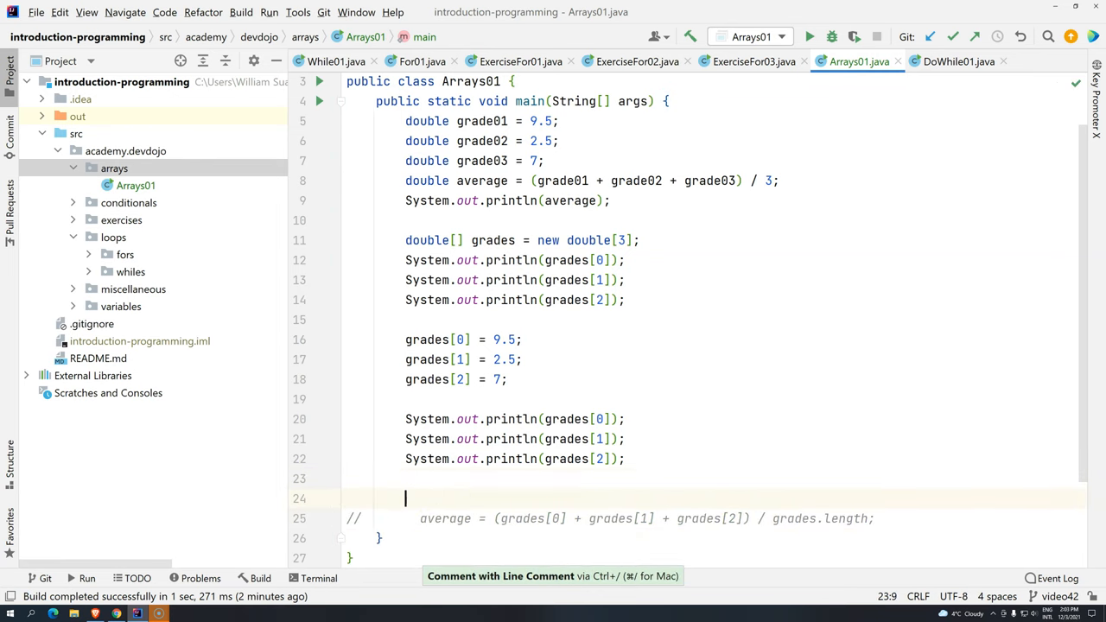
Step: Add System.out.println("The length of the array is "+grades.length); and run Arrays01
{"action": "type", "text": "System.out.println(\"T\");"}
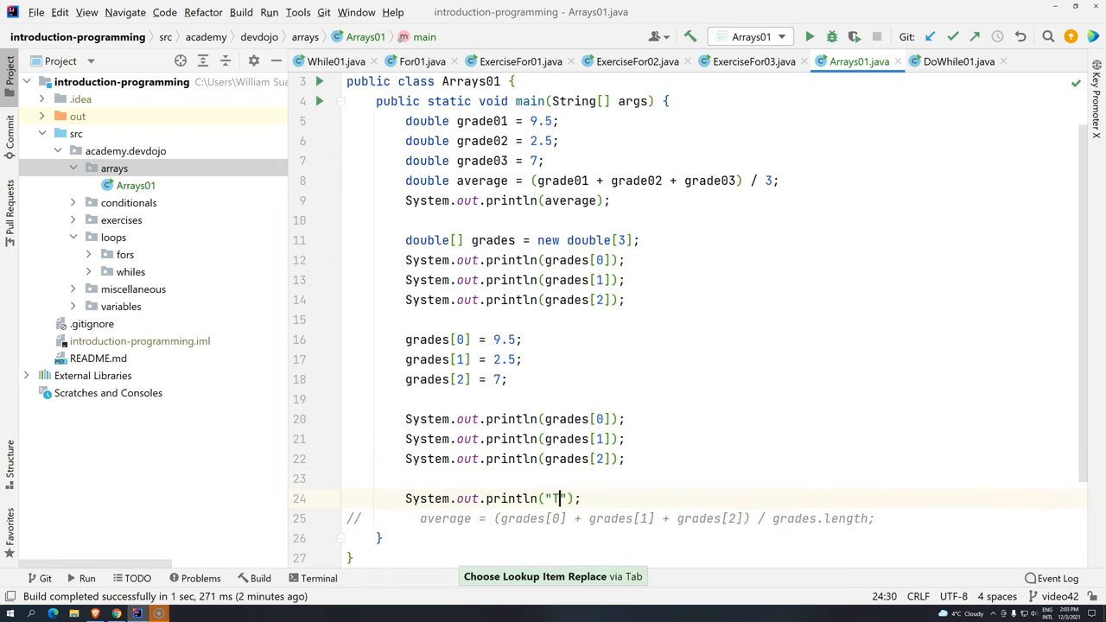
{"action": "type", "text": "he length of the array i"}
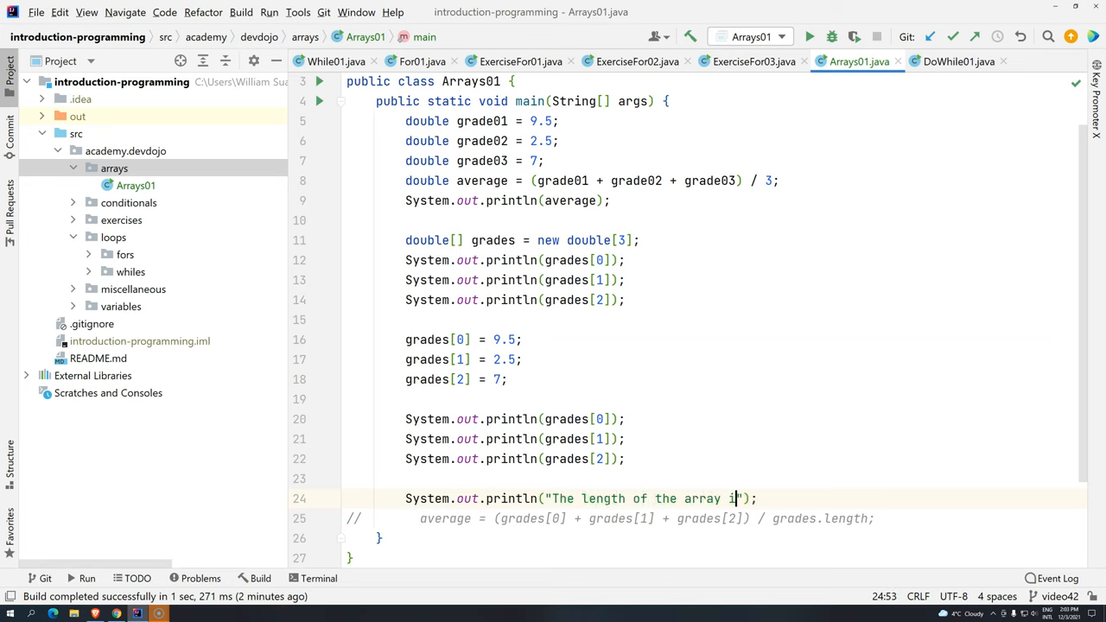
{"action": "type", "text": "+arra"}
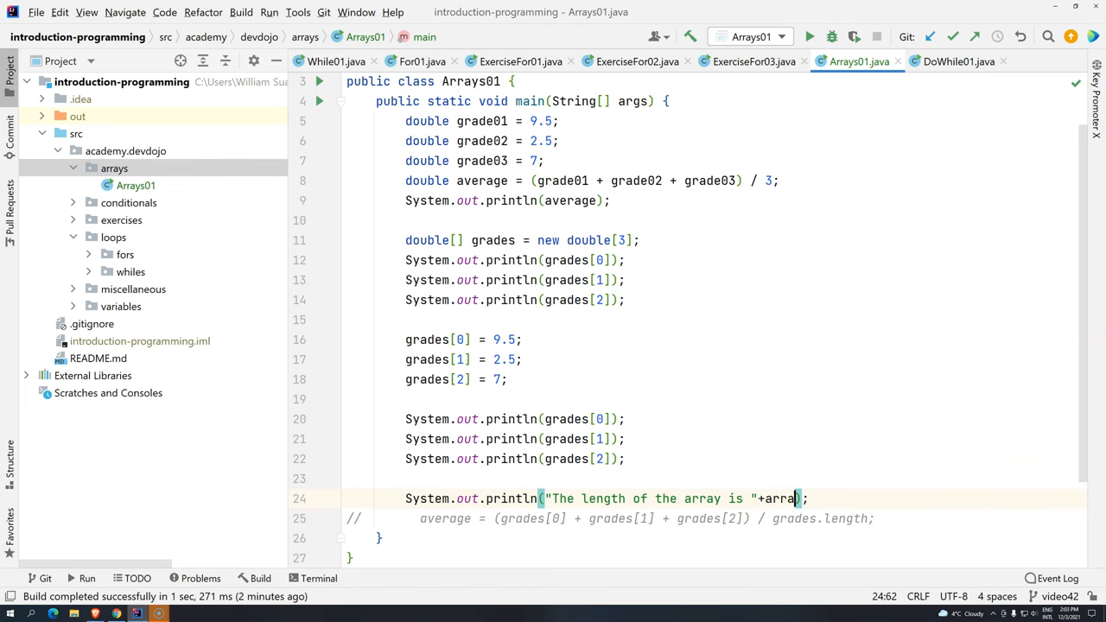
{"action": "type", "text": "grades.length"}
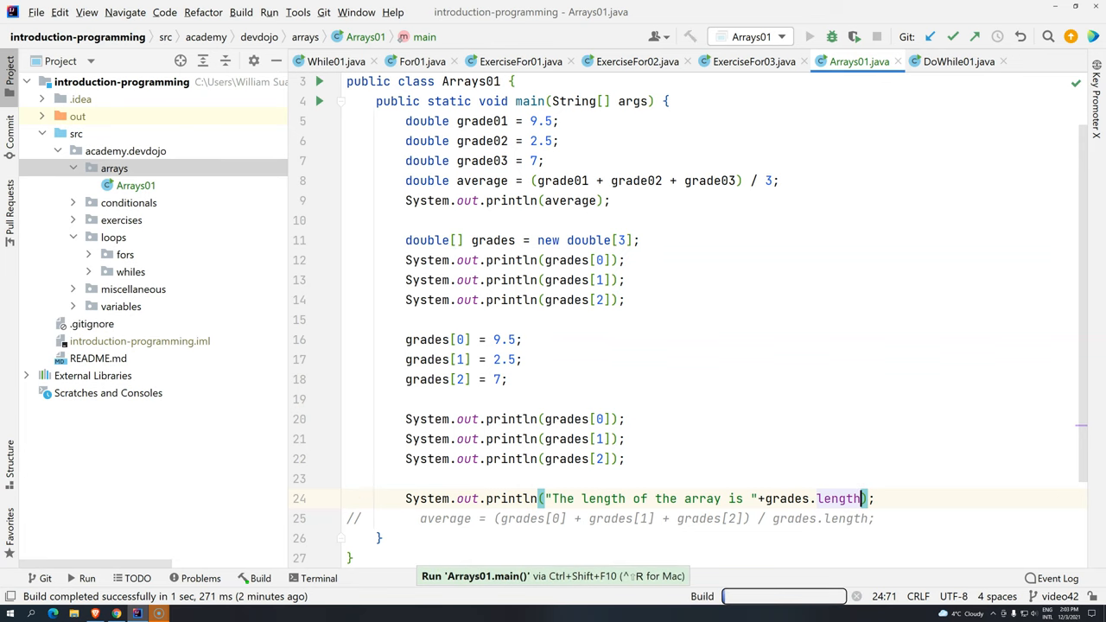
{"action": "left_click", "coordinate": [809, 37]}
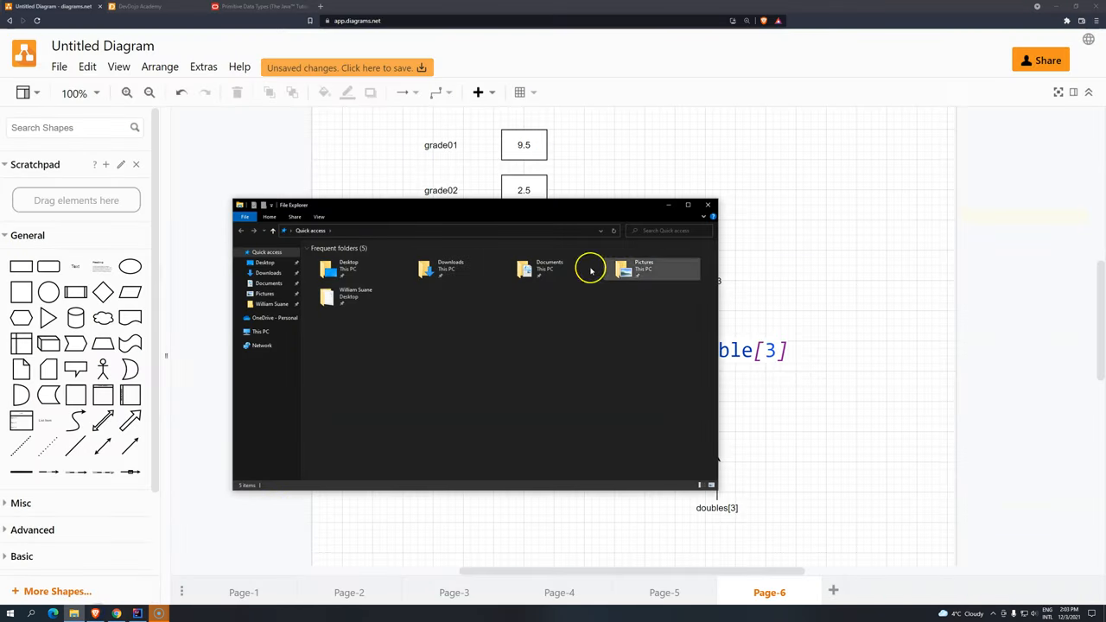
{"action": "left_click", "coordinate": [709, 204]}
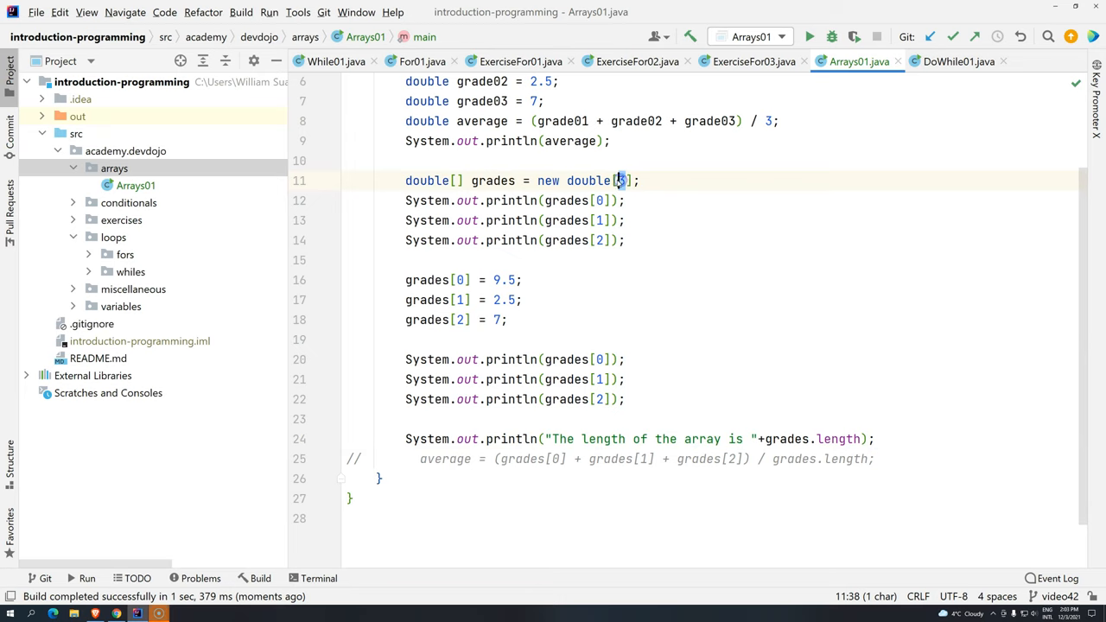
Step: Change the grades array to new double[5] and run Arrays01 with the larger array
{"action": "type", "text": "5"}
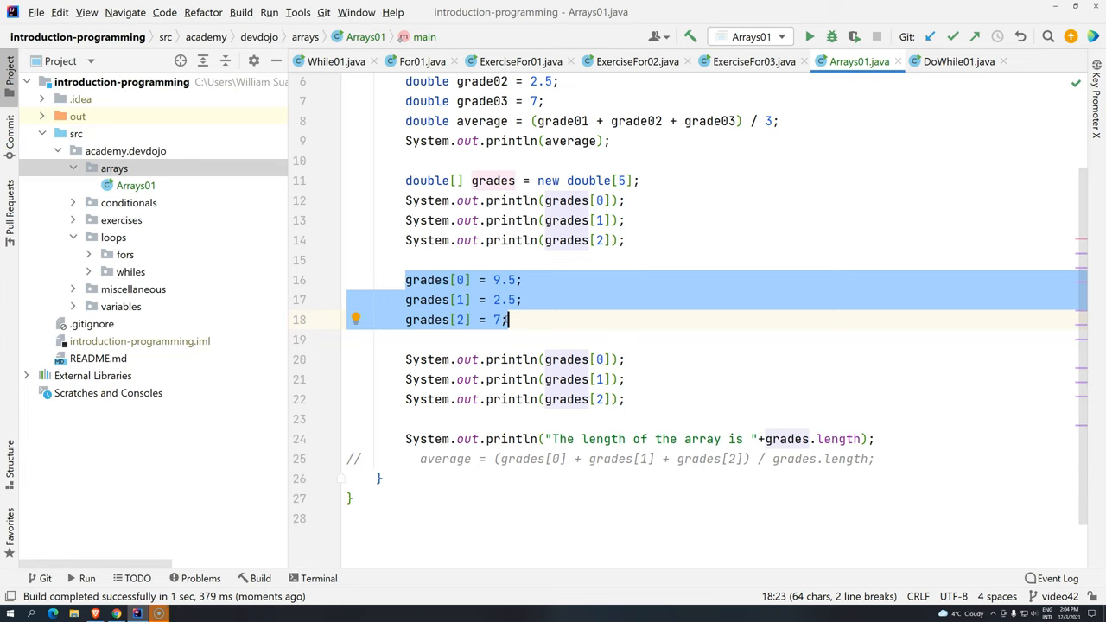
{"action": "left_click", "coordinate": [508, 301]}
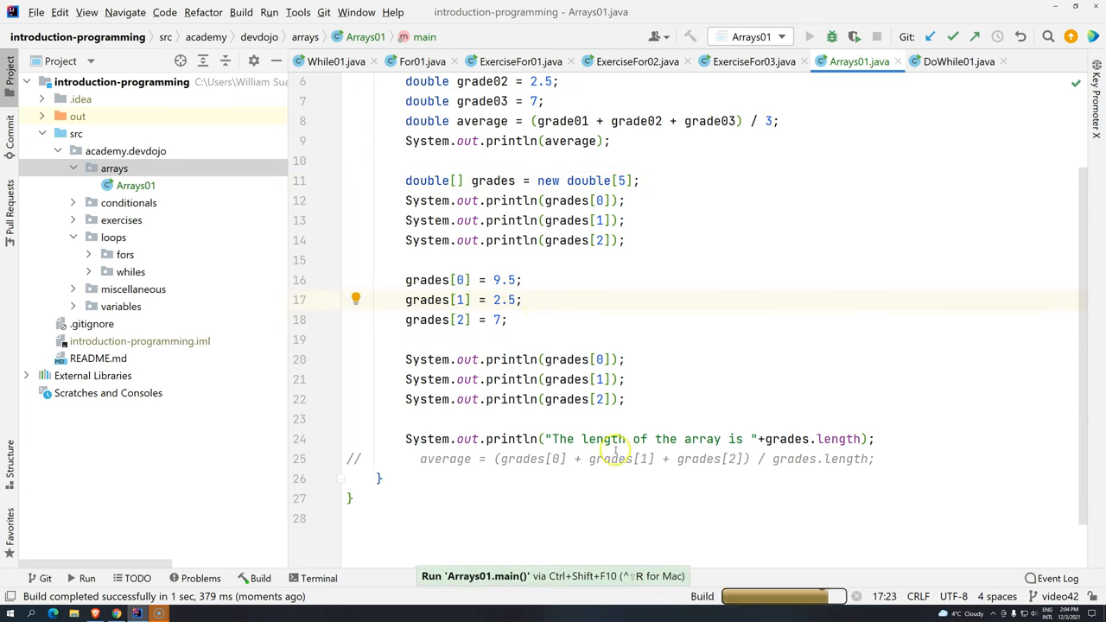
{"action": "left_click", "coordinate": [809, 37]}
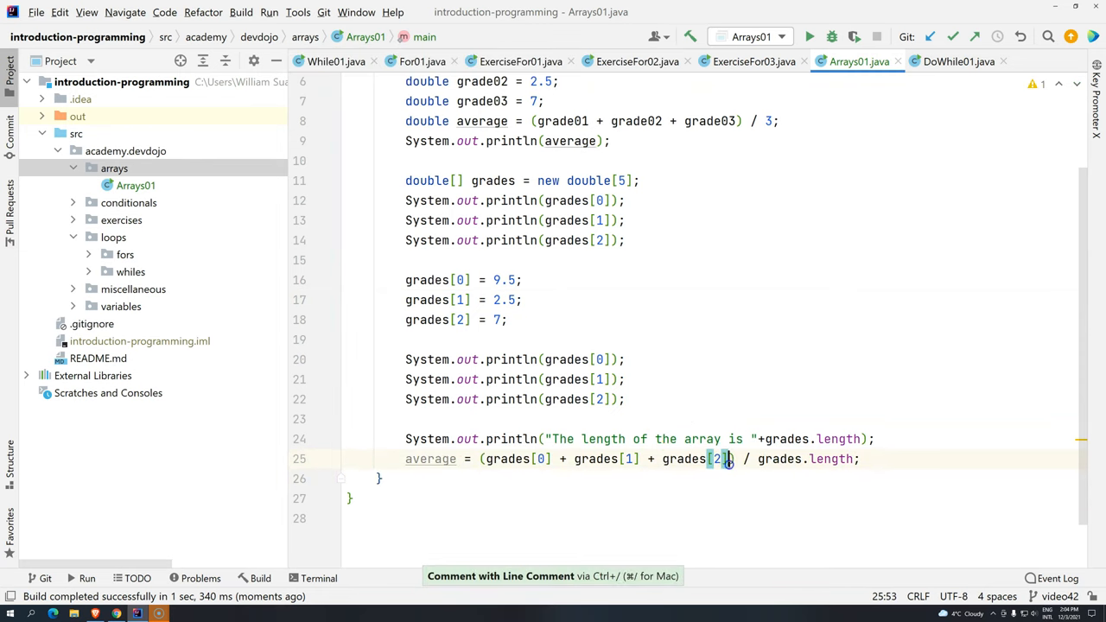
{"action": "mouse_move", "coordinate": [605, 287]}
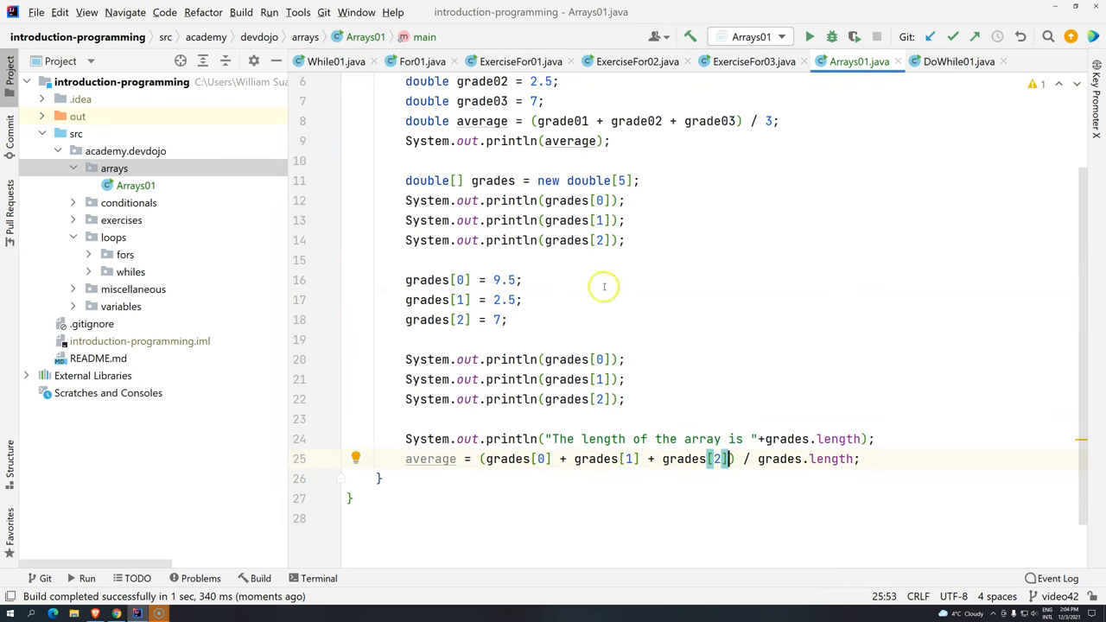
{"action": "mouse_move", "coordinate": [717, 479]}
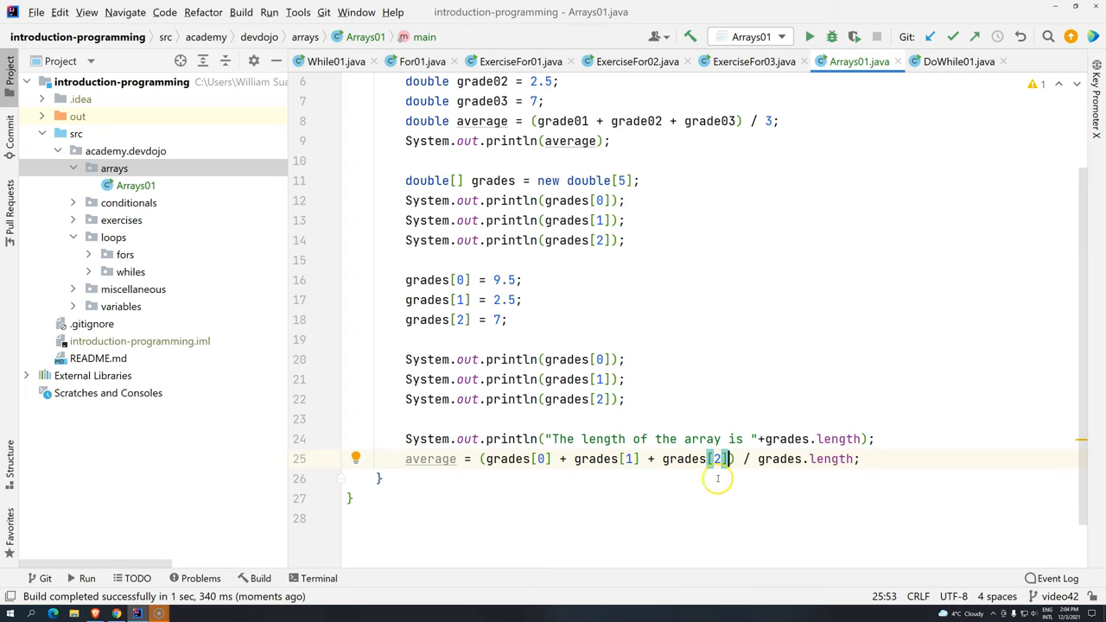
{"action": "mouse_move", "coordinate": [470, 436]}
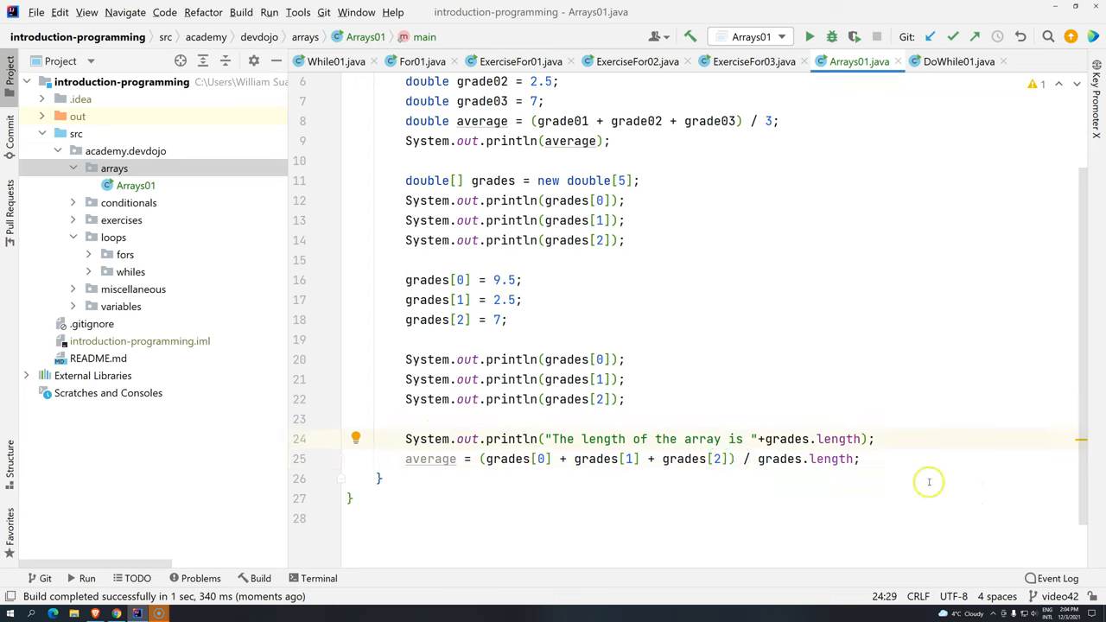
Step: Add System.out.println("Average "+average); after the average line and run Arrays01
{"action": "left_click", "coordinate": [794, 460]}
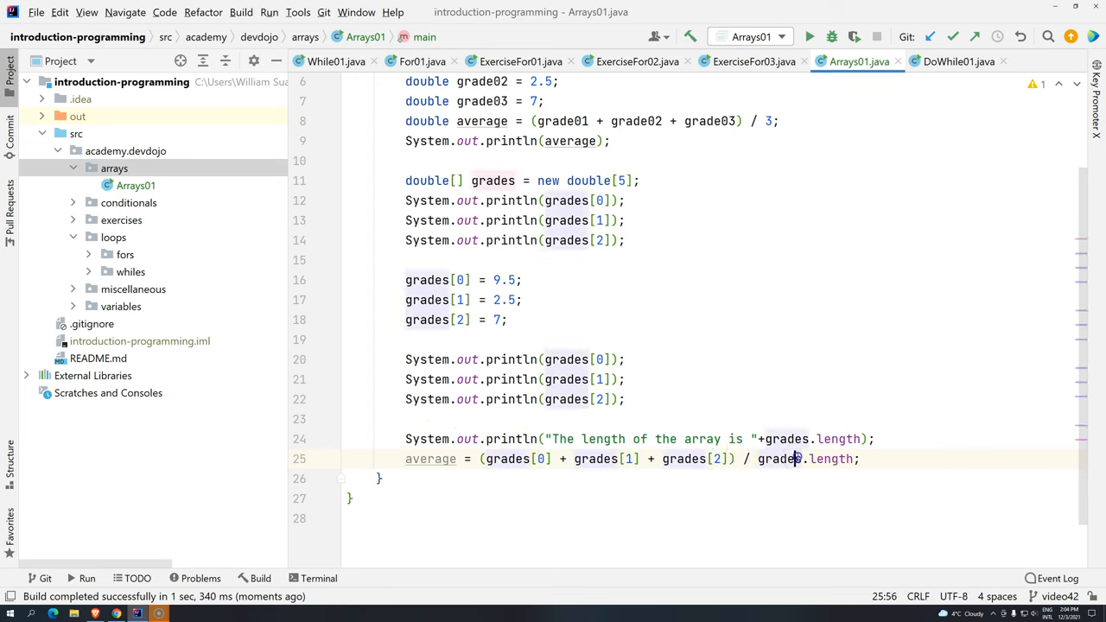
{"action": "key", "text": "Enter"}
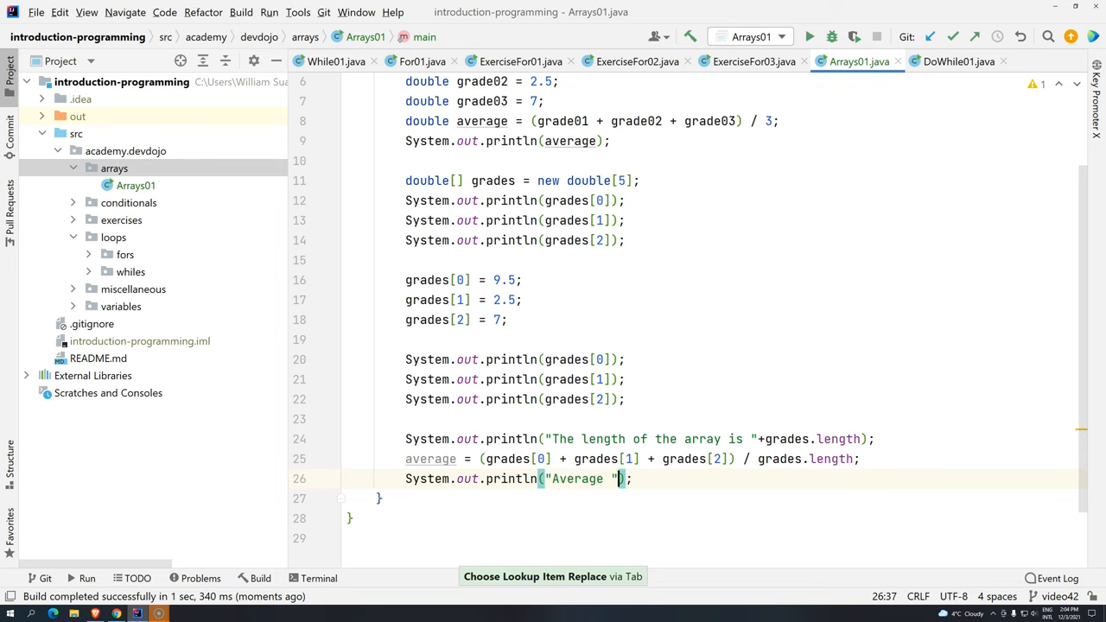
{"action": "type", "text": "average"}
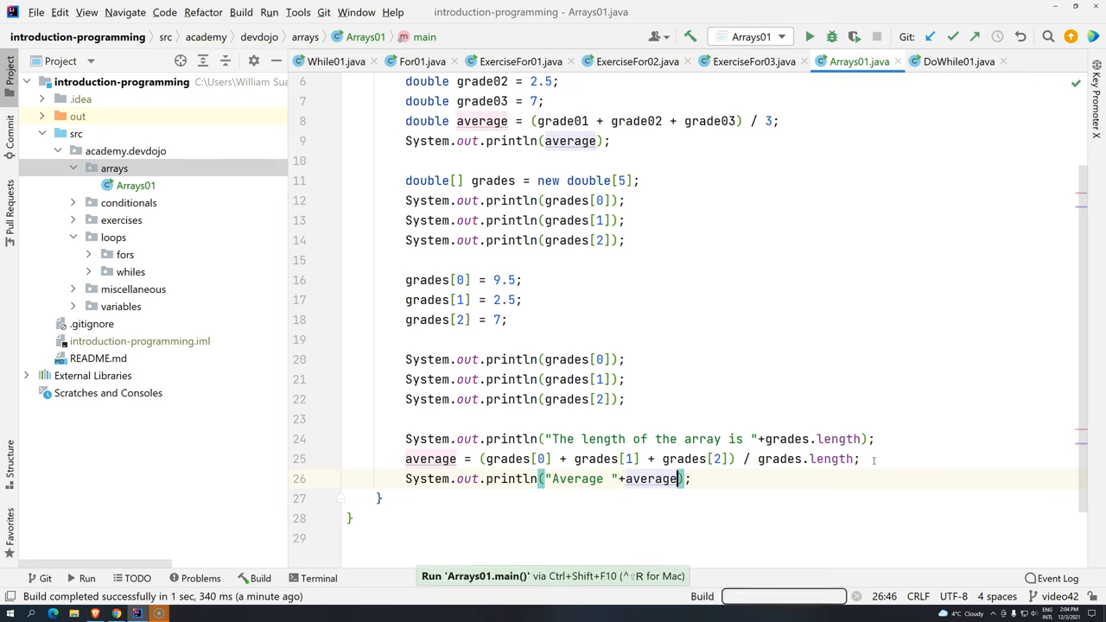
{"action": "left_click", "coordinate": [809, 36]}
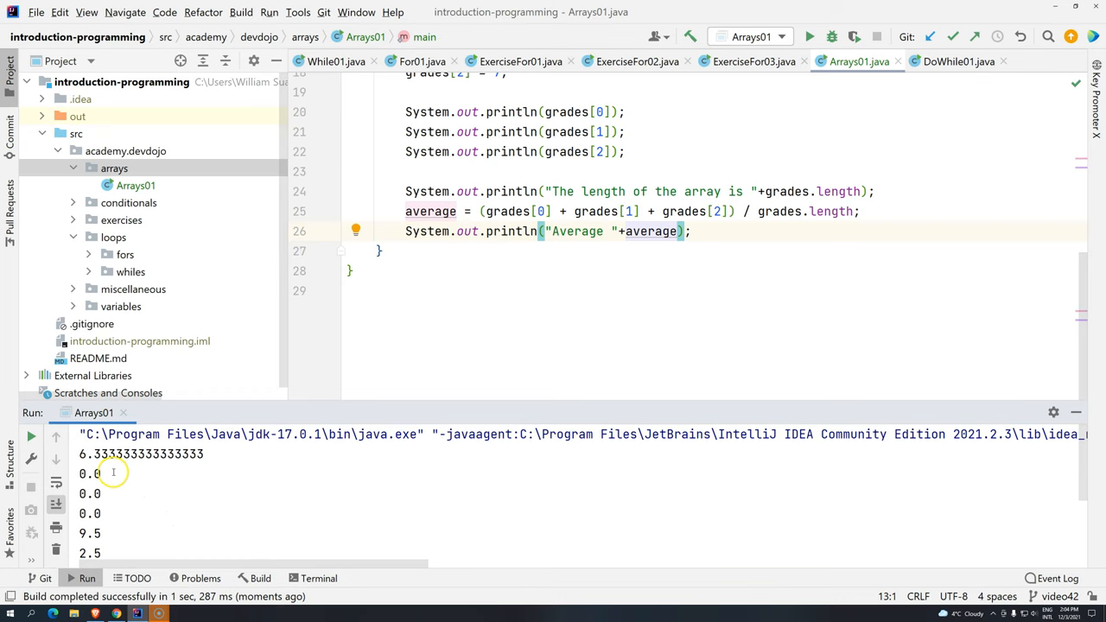
{"action": "mouse_move", "coordinate": [696, 362]}
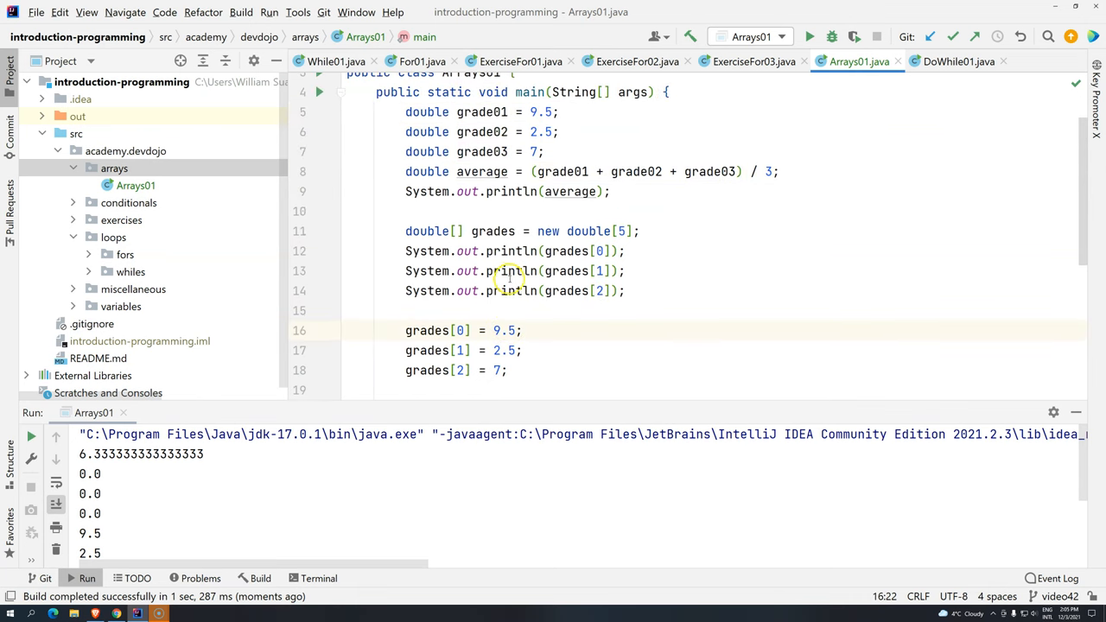
{"action": "scroll", "scroll_direction": "down", "scroll_amount": 3}
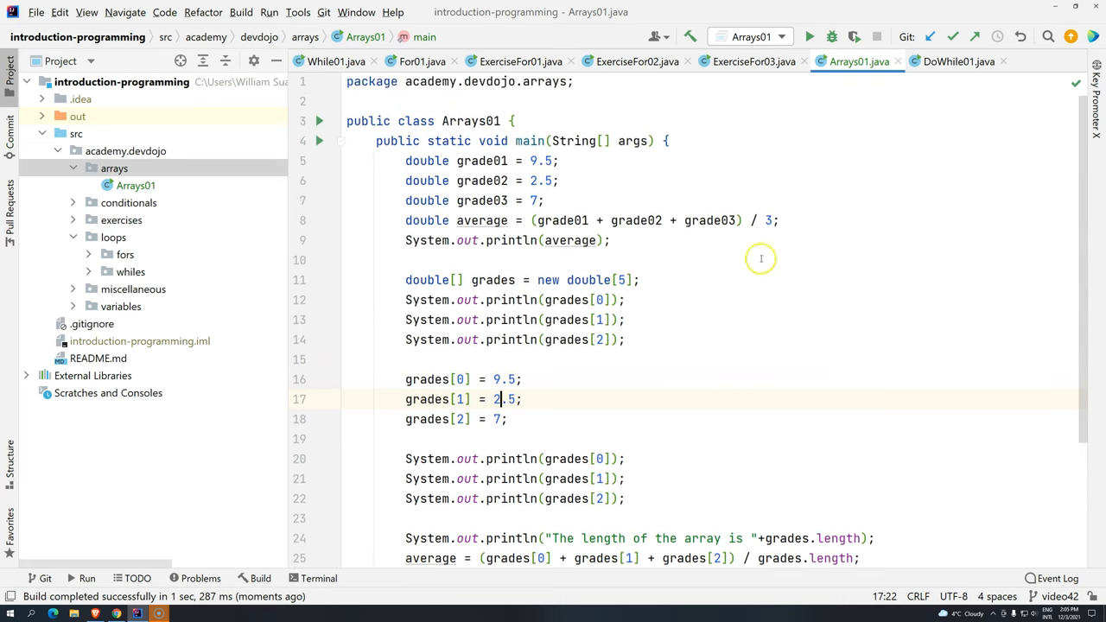
{"action": "left_click", "coordinate": [768, 222]}
{"action": "type", "text": "3"}
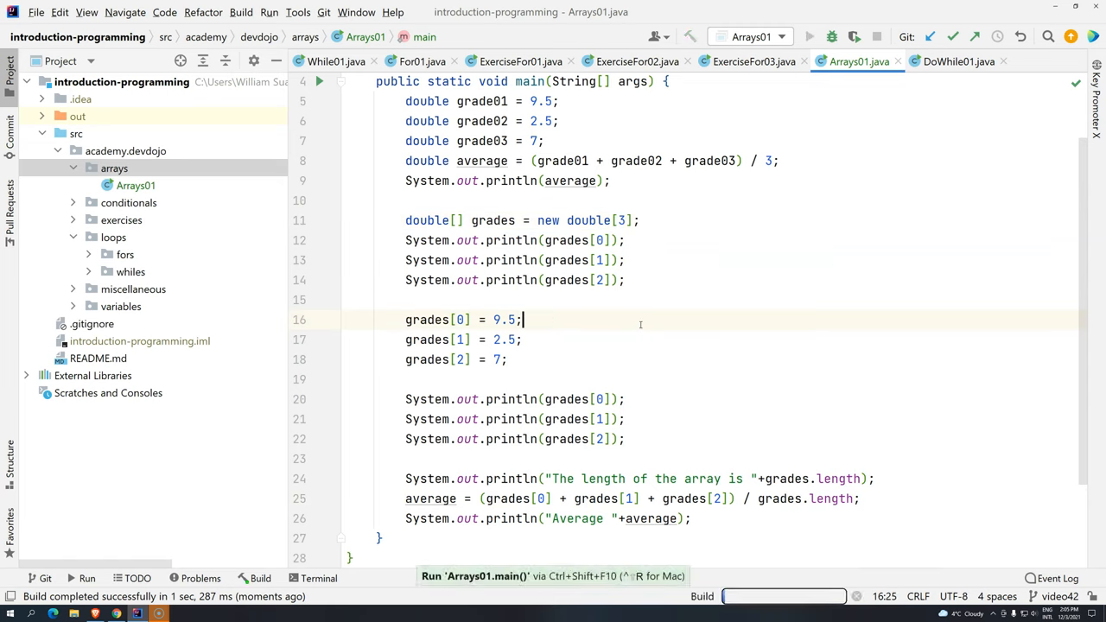
Step: Run Arrays01 again with the grades array back at new double[3]
{"action": "left_click", "coordinate": [809, 37]}
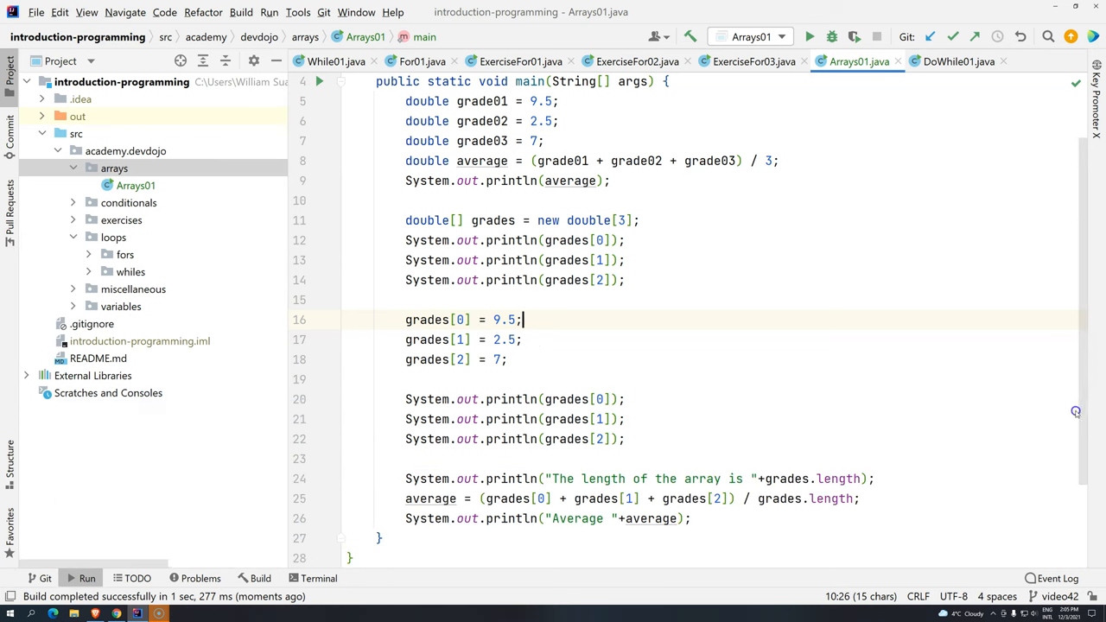
{"action": "left_click", "coordinate": [522, 339]}
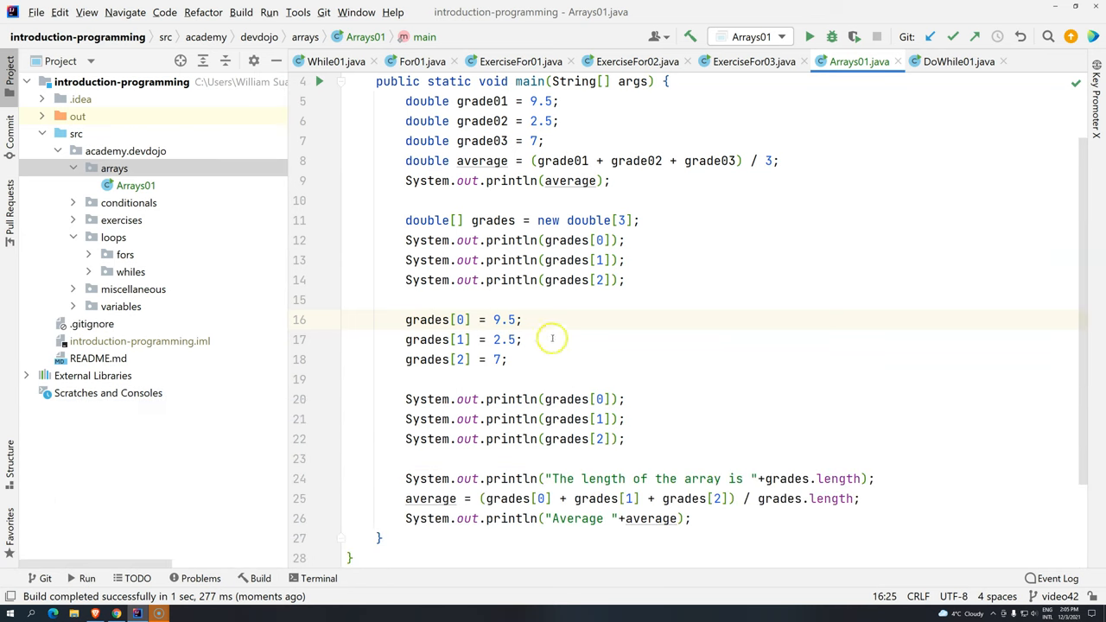
{"action": "mouse_move", "coordinate": [905, 356]}
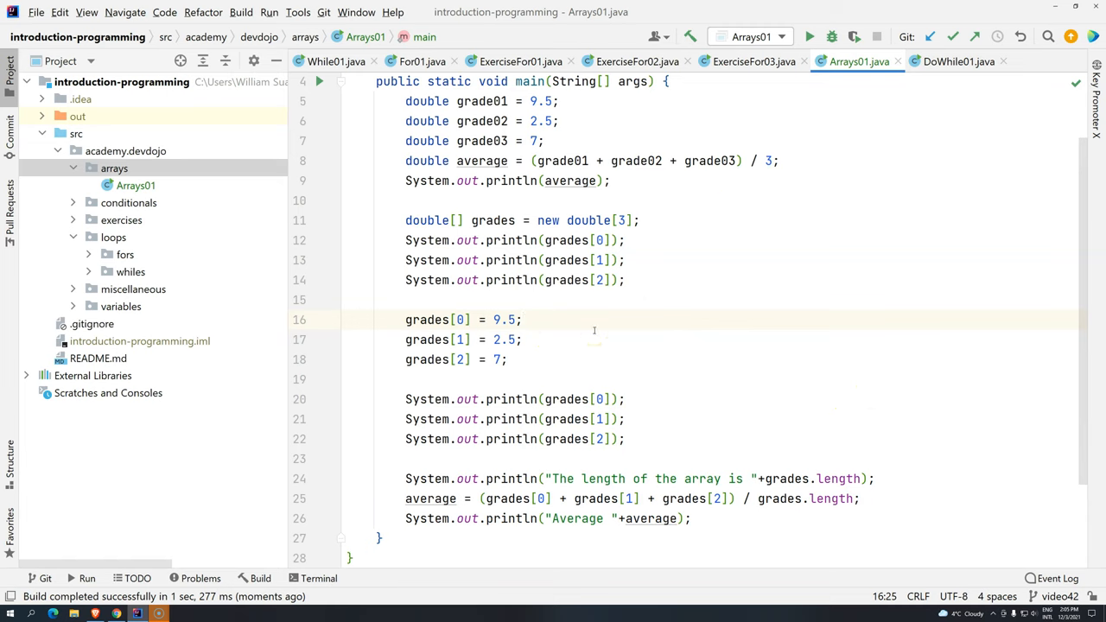
{"action": "mouse_move", "coordinate": [419, 259]}
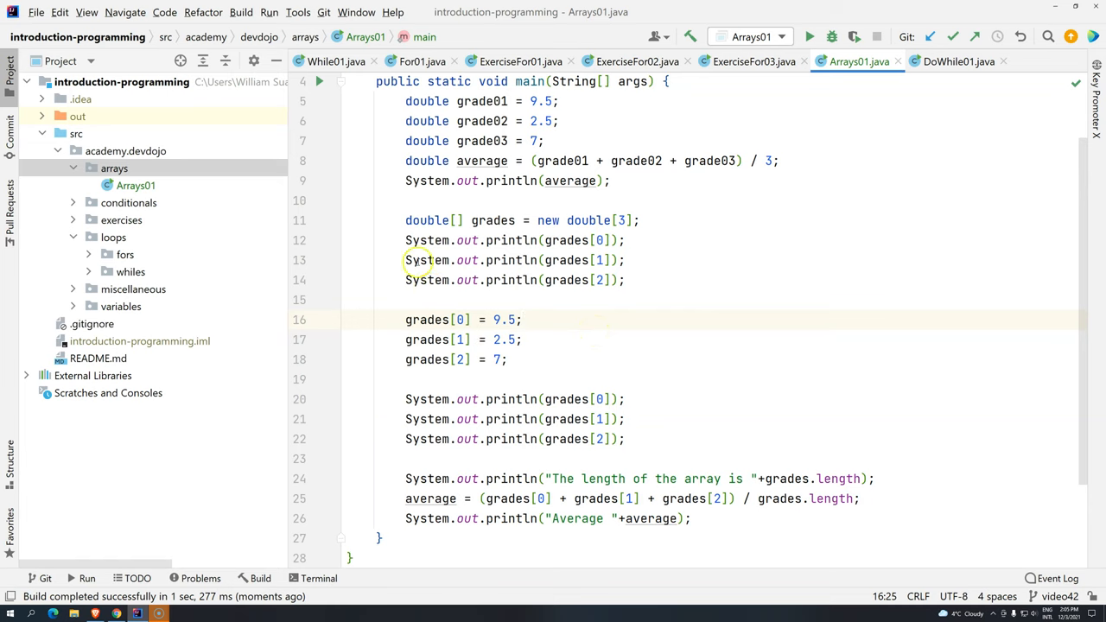